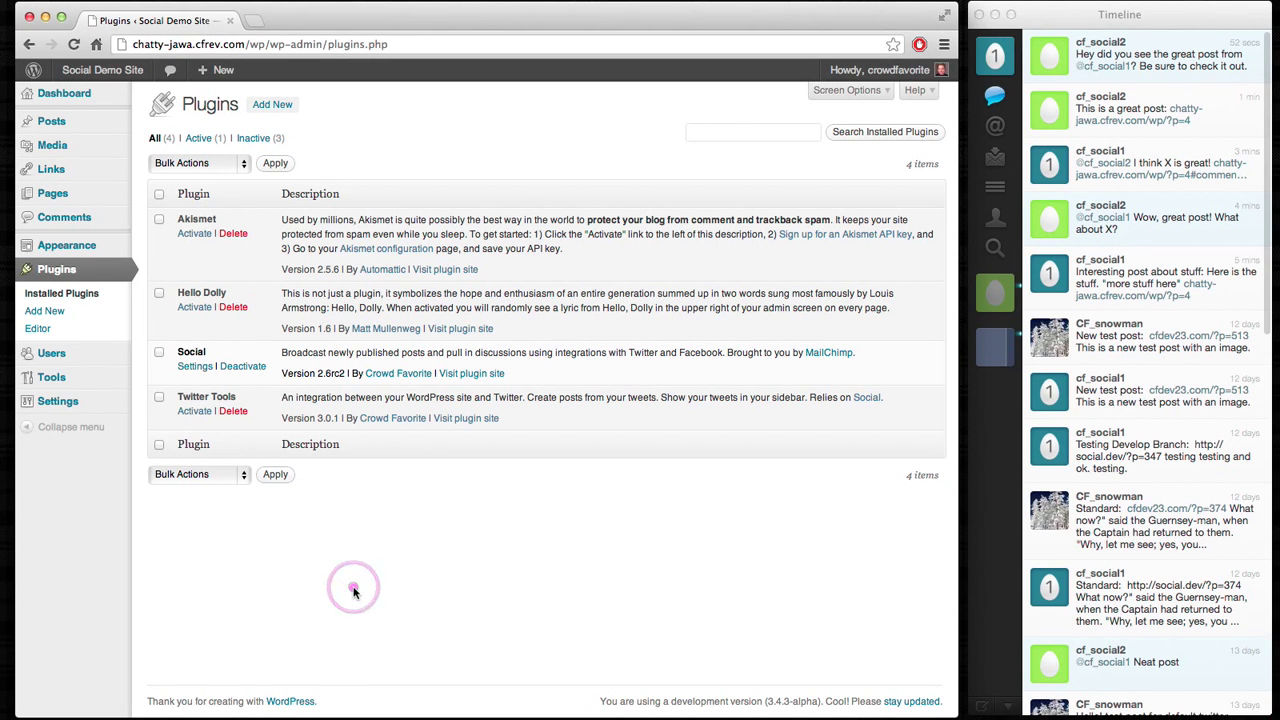
{"action": "mouse_move", "coordinate": [194, 412]}
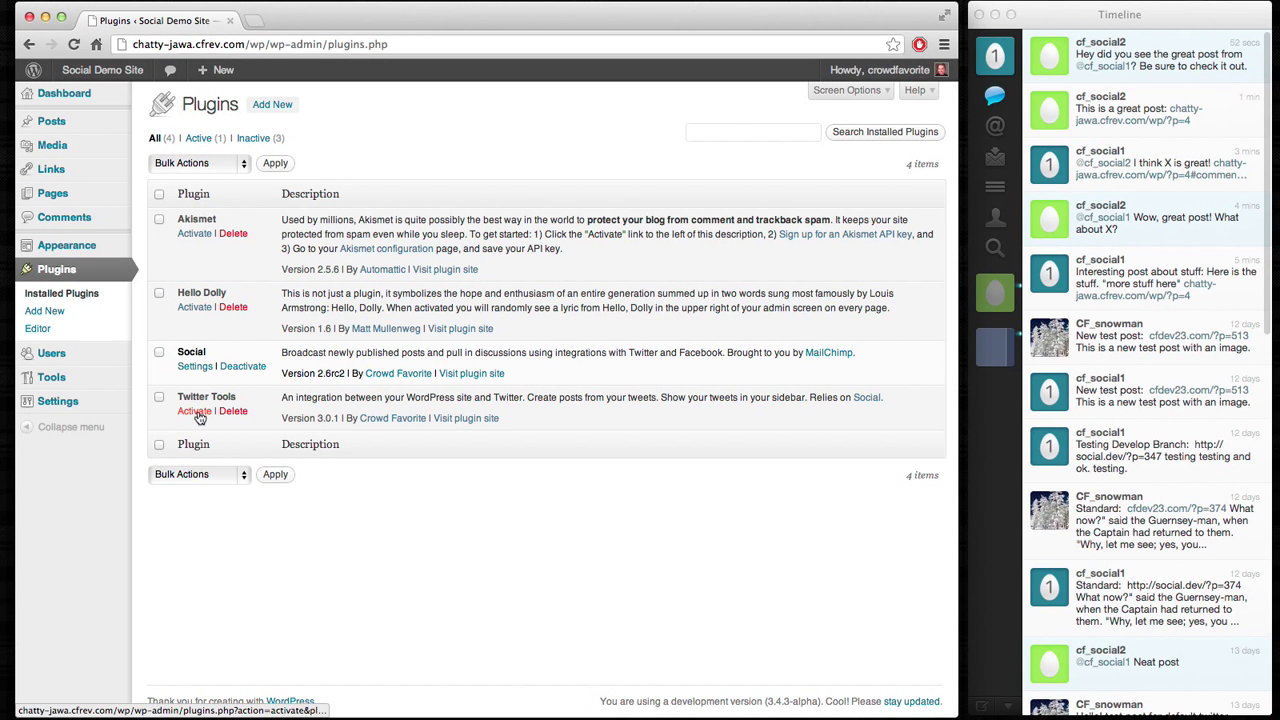
Step: Activate the Twitter Tools plugin from the Plugins page
{"action": "left_click", "coordinate": [194, 412]}
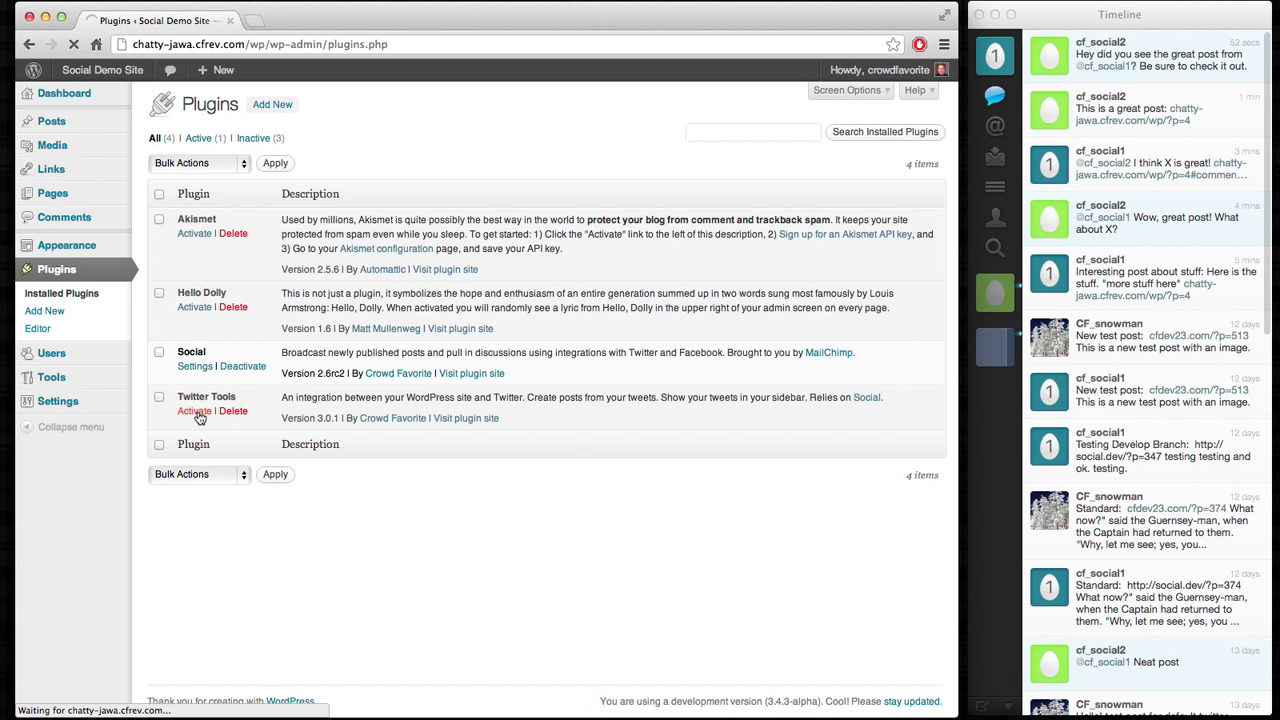
{"action": "left_click", "coordinate": [194, 412]}
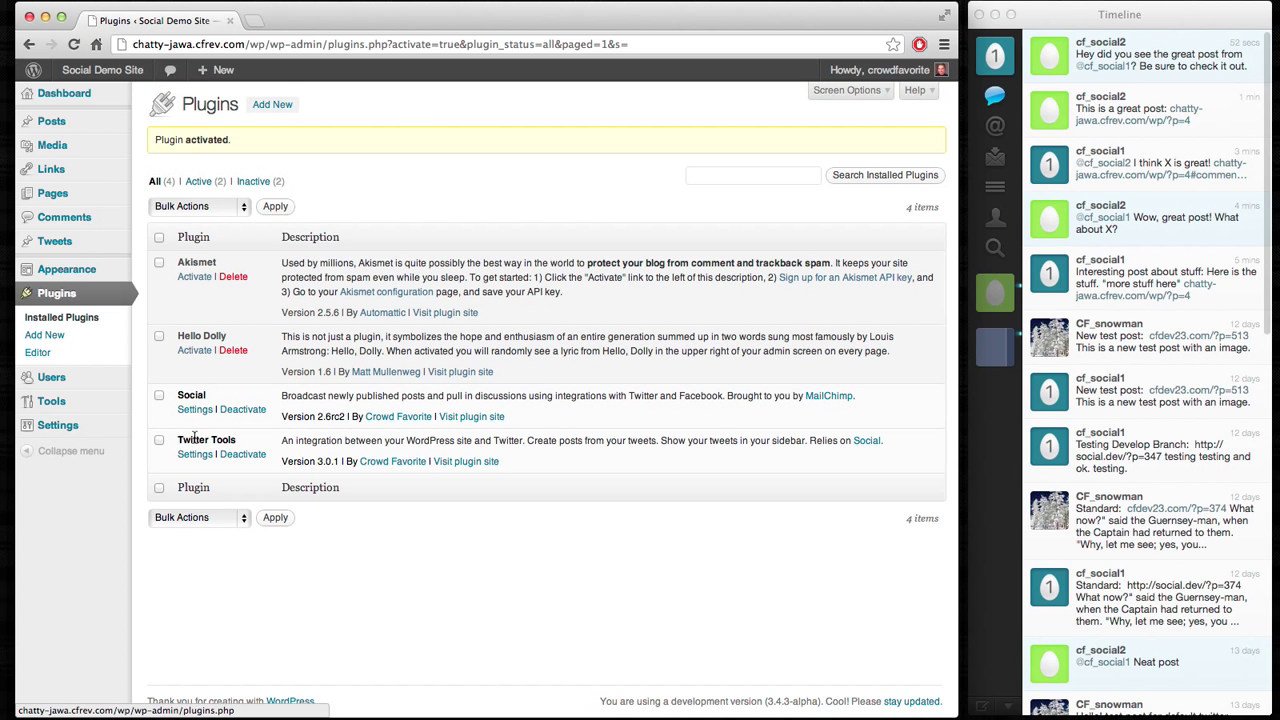
{"action": "mouse_move", "coordinate": [184, 338]}
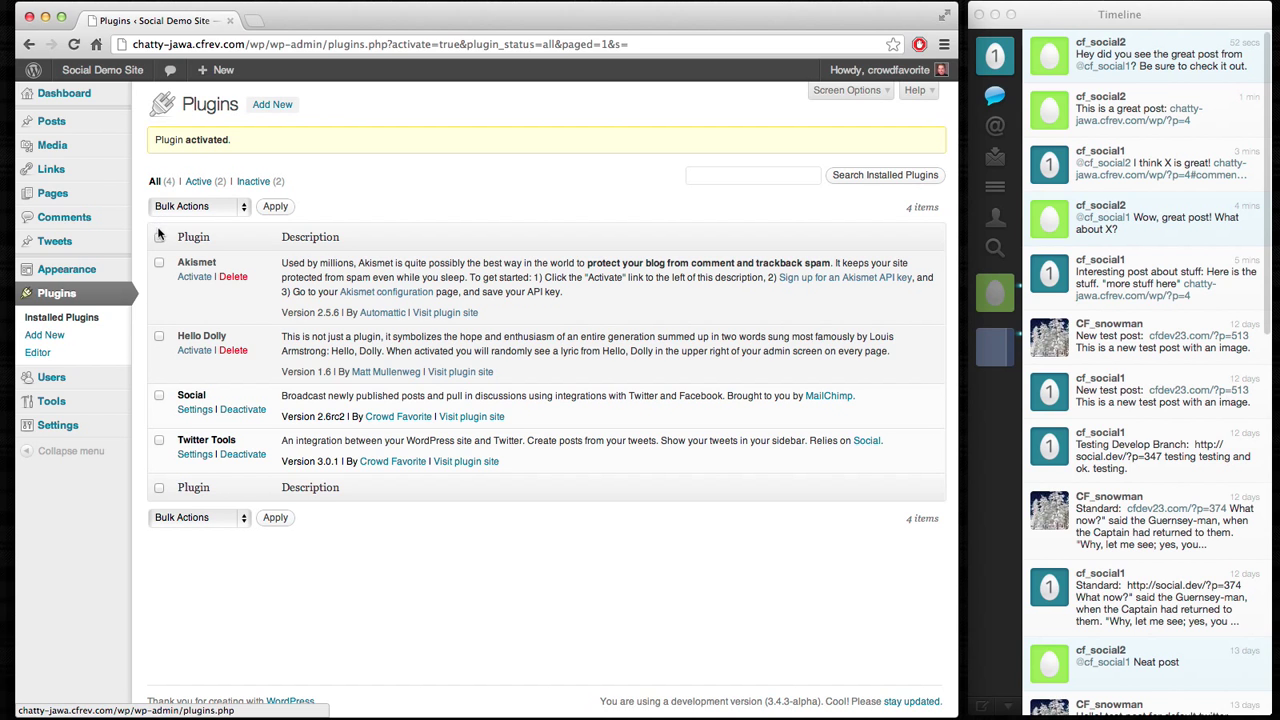
Step: Open Social settings and start Sign in with Twitter for another account
{"action": "left_click", "coordinate": [194, 410]}
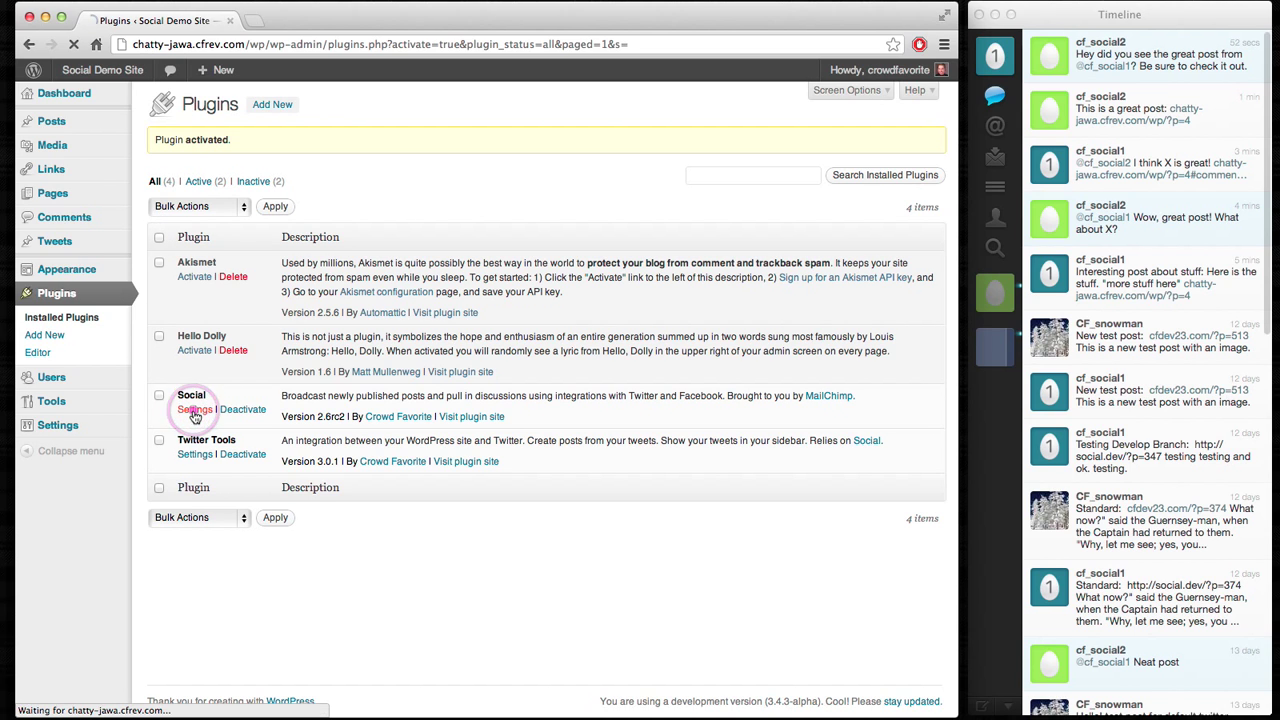
{"action": "left_click", "coordinate": [194, 410]}
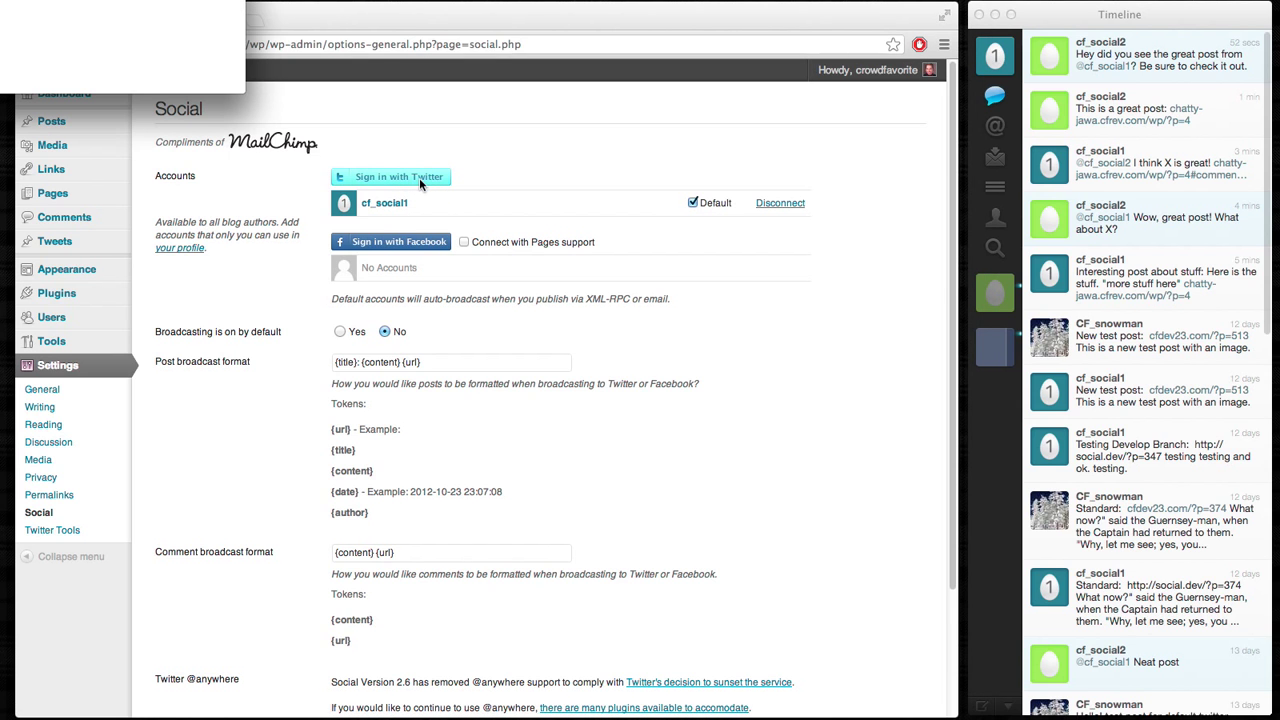
Step: Sign in as cf_social2 with its password and authorize it alongside cf_social1
{"action": "left_click", "coordinate": [390, 176]}
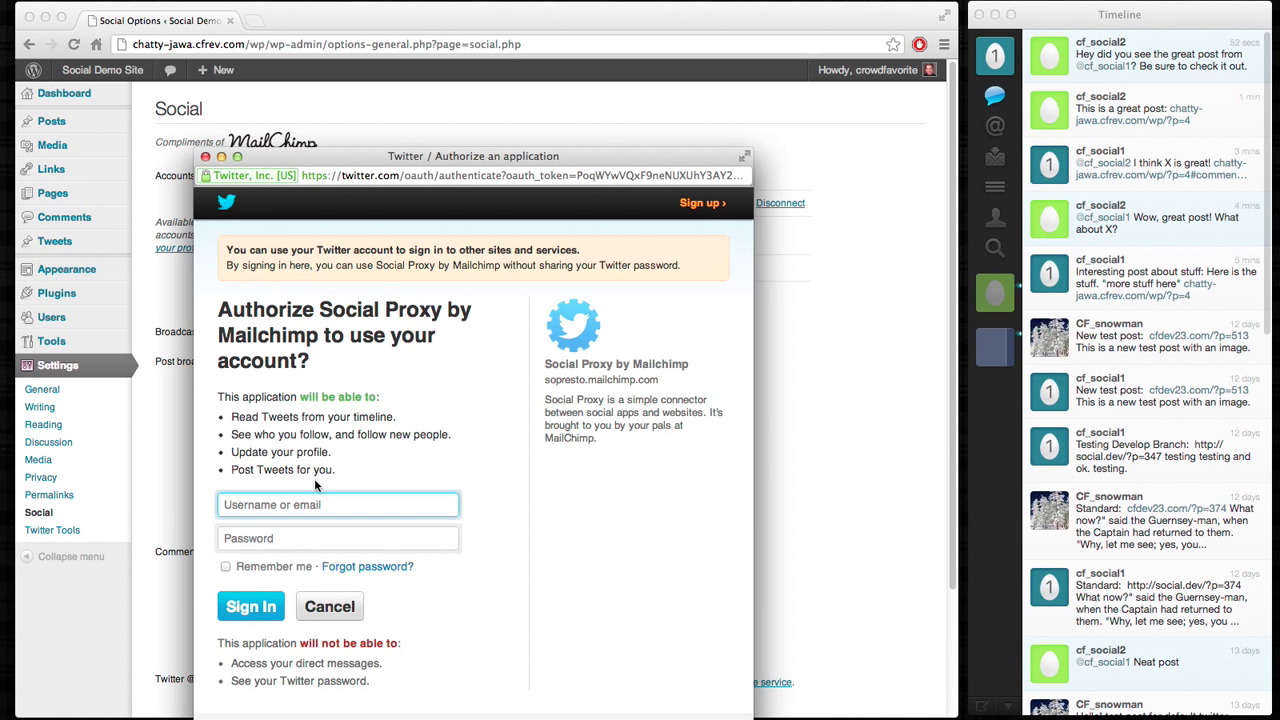
{"action": "type", "text": "cf_social2"}
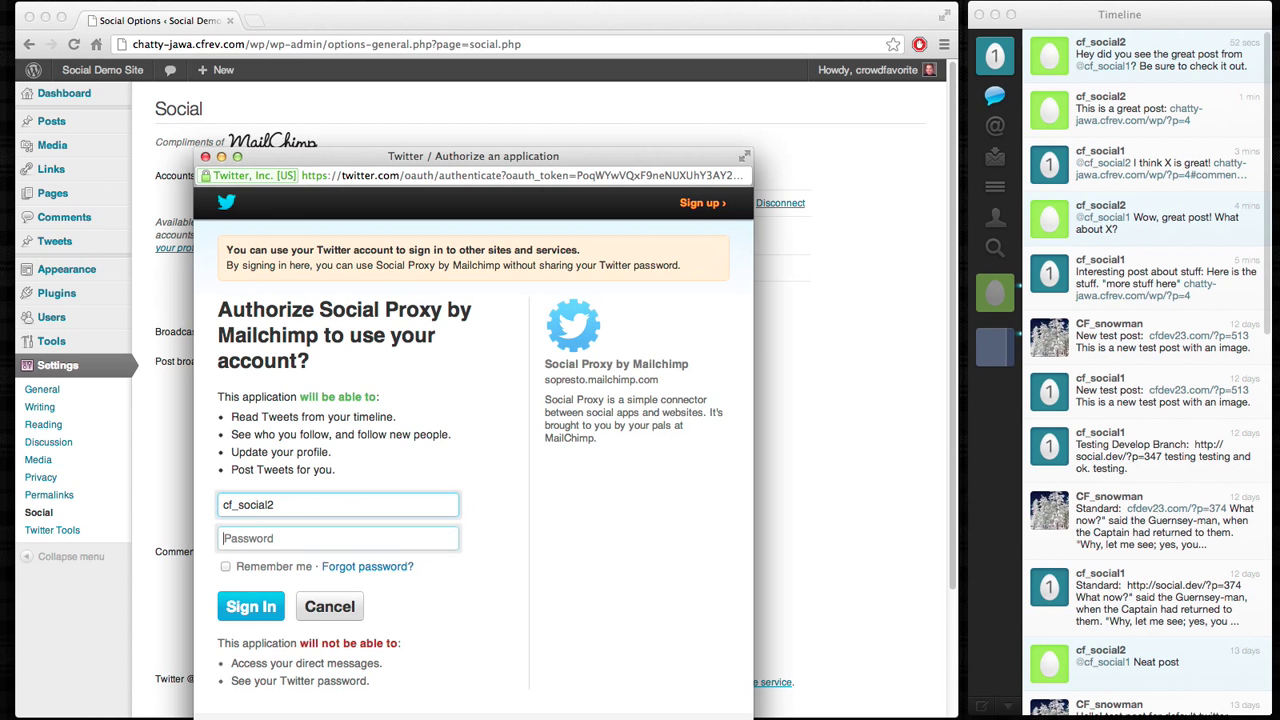
{"action": "type", "text": "•••••"}
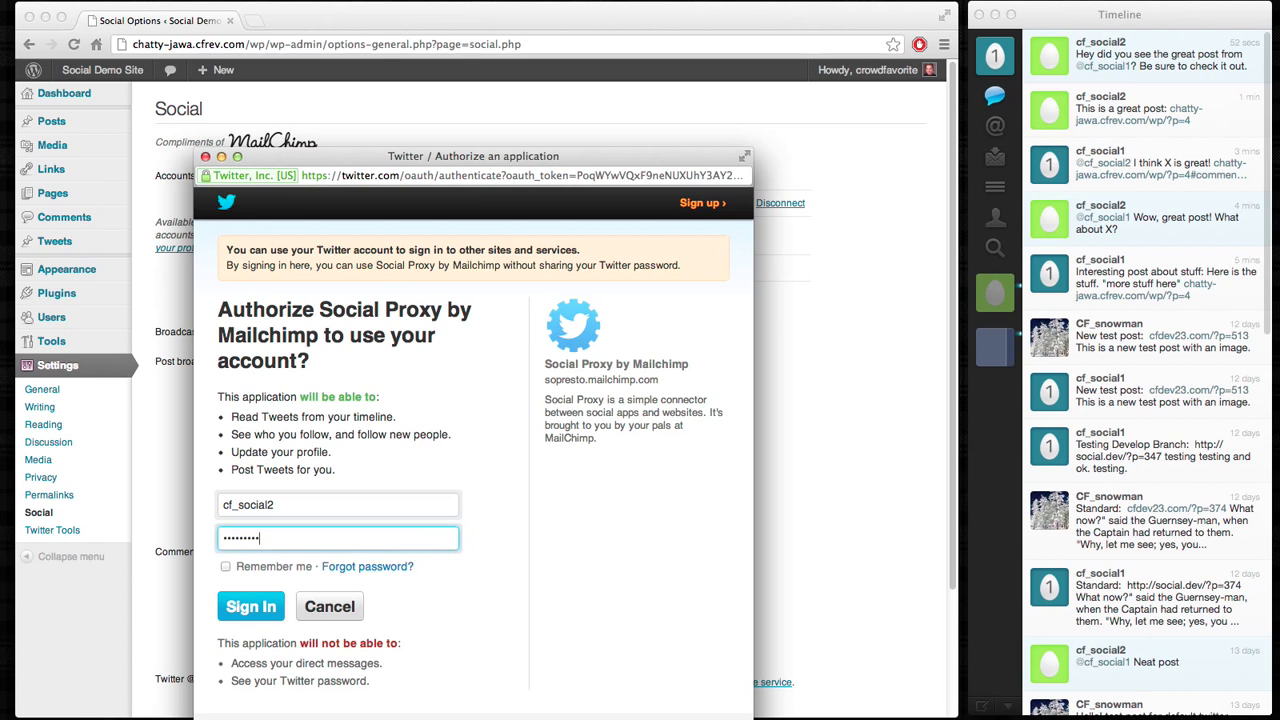
{"action": "left_click", "coordinate": [250, 606]}
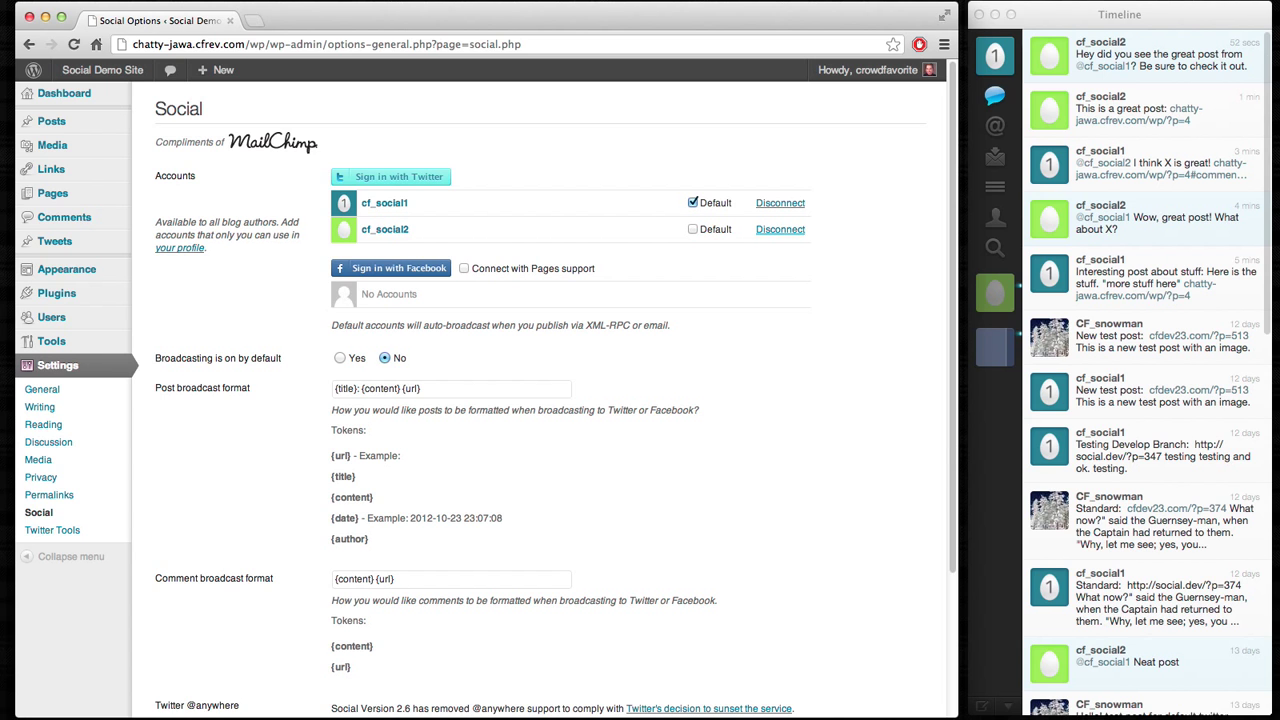
Step: Save the Social settings with both Twitter accounts connected
{"action": "scroll", "scroll_direction": "down", "scroll_amount": 3}
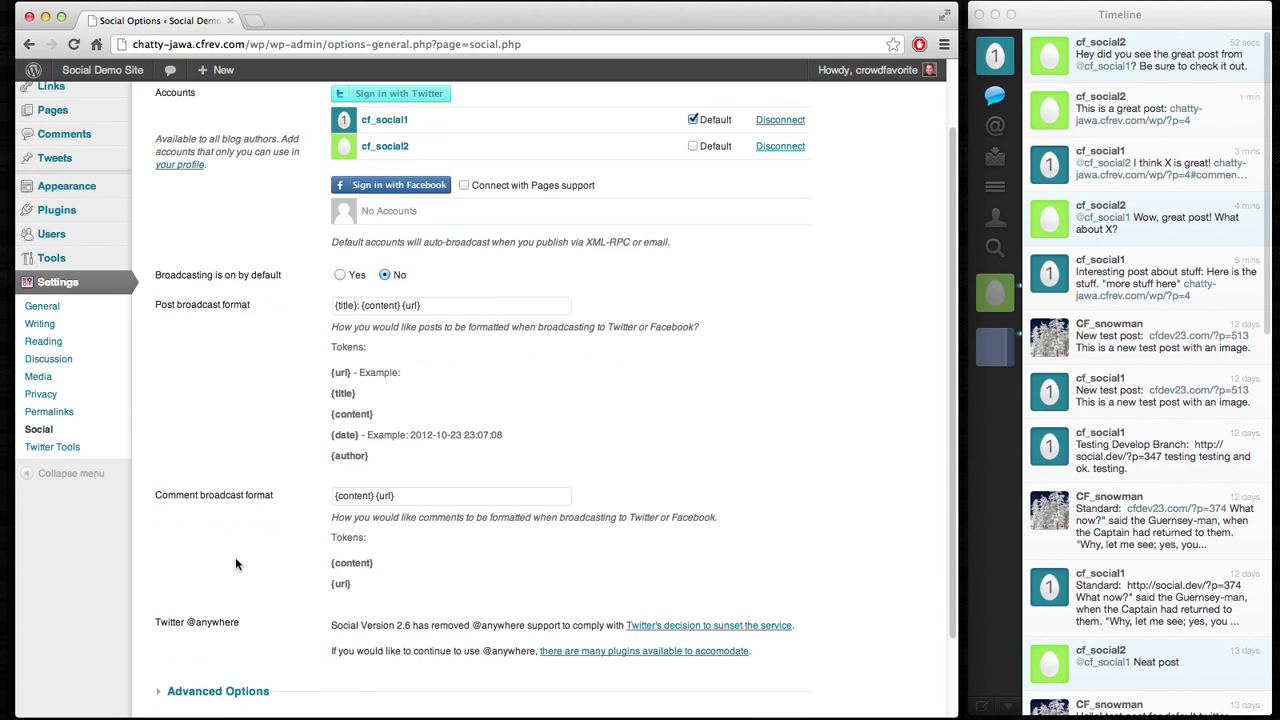
{"action": "scroll", "scroll_direction": "down", "scroll_amount": 3}
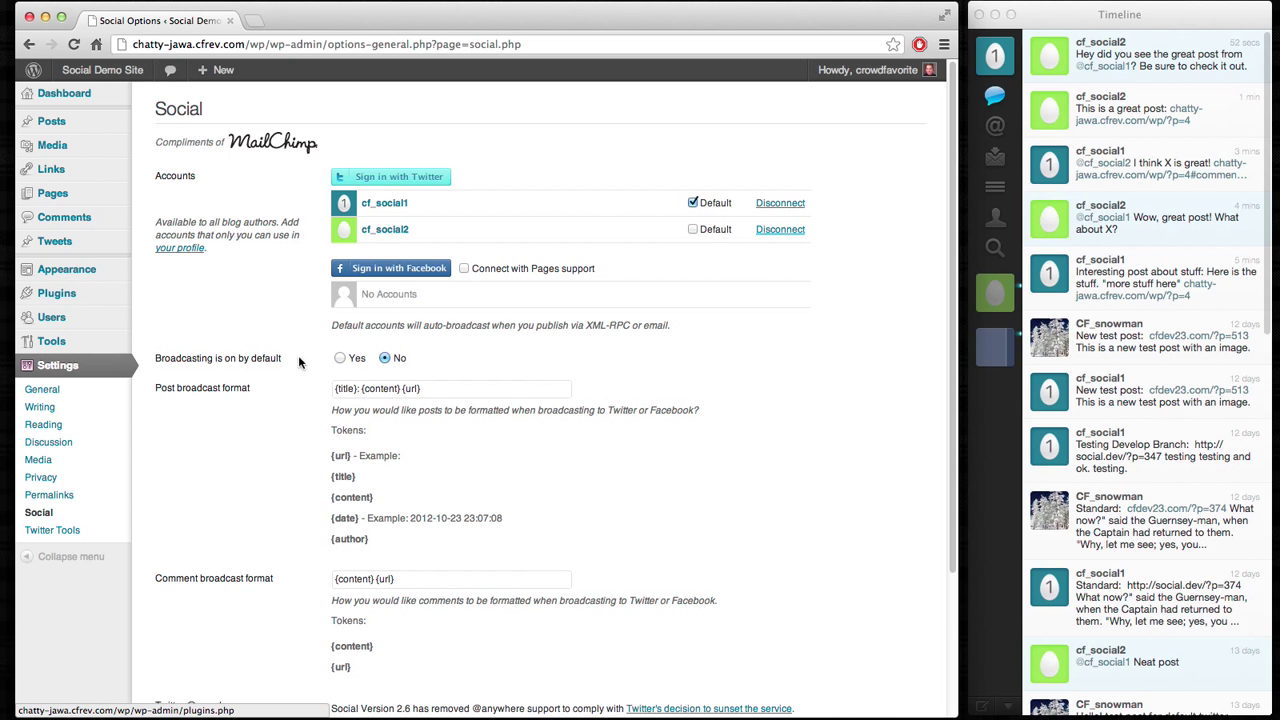
{"action": "scroll", "scroll_direction": "down", "scroll_amount": 3}
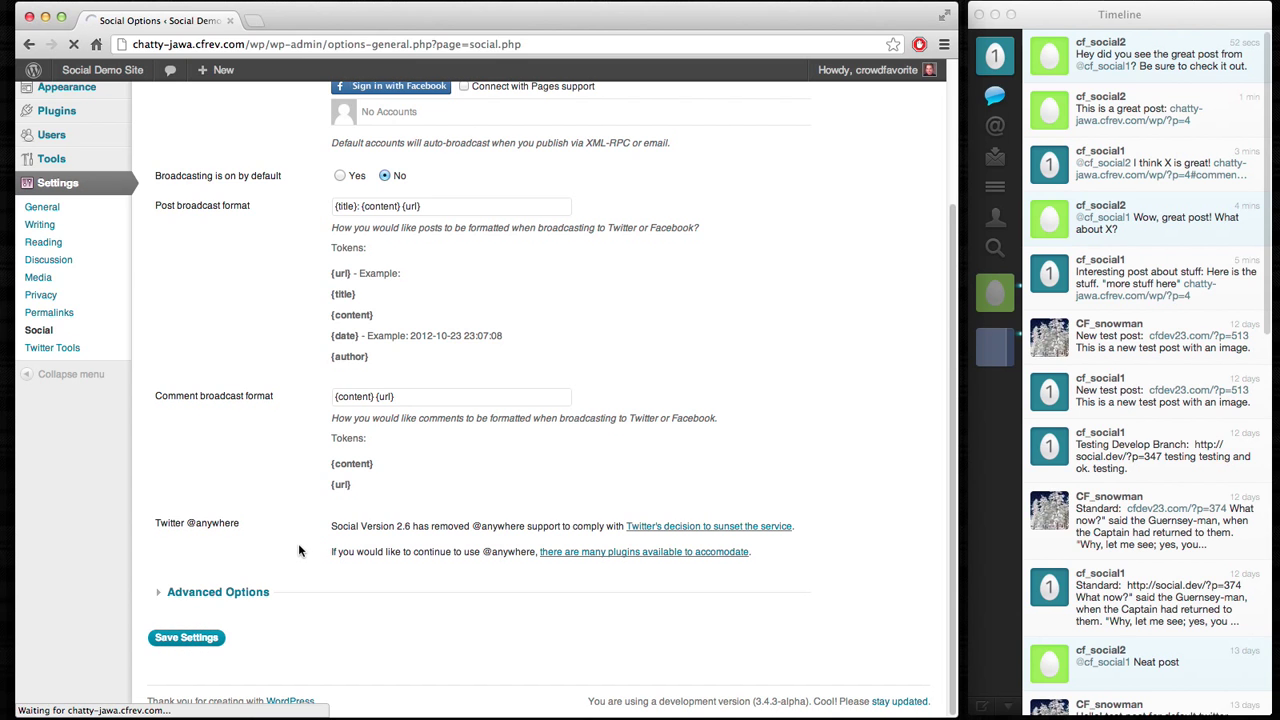
{"action": "left_click", "coordinate": [186, 636]}
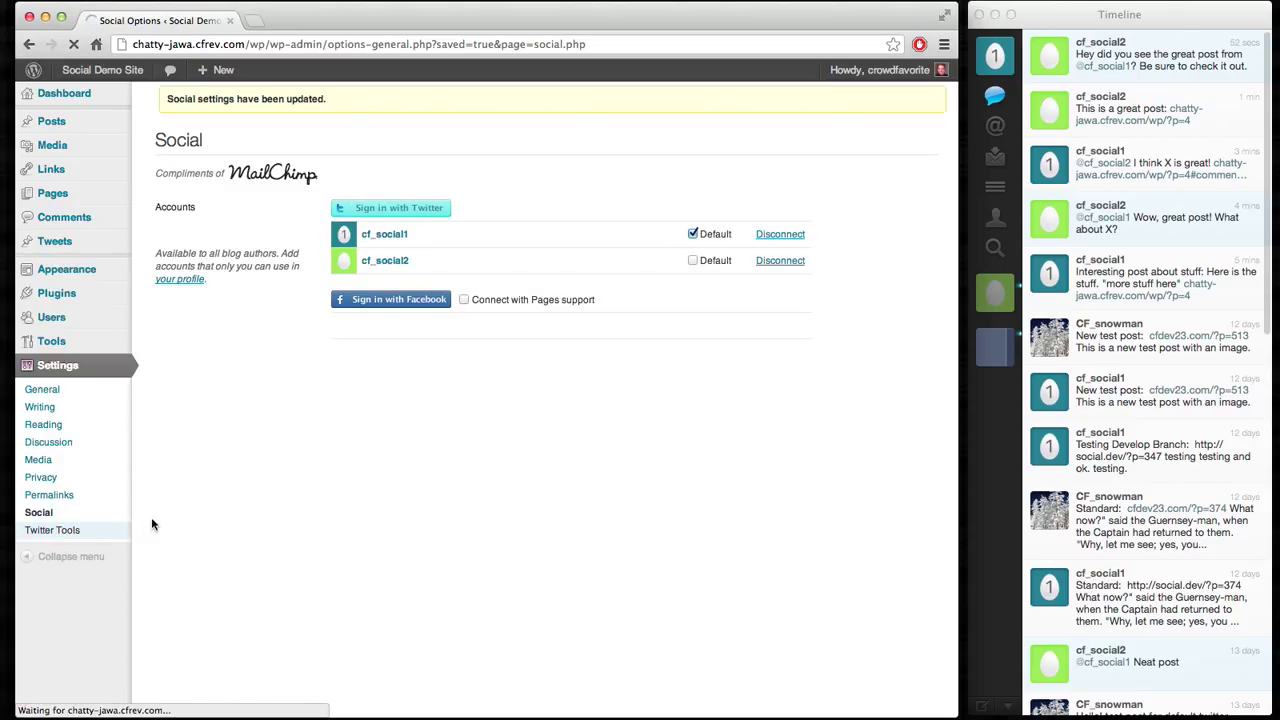
Step: Open Settings > Twitter Tools, listing cf_social1 and cf_social2 as disabled
{"action": "left_click", "coordinate": [52, 530]}
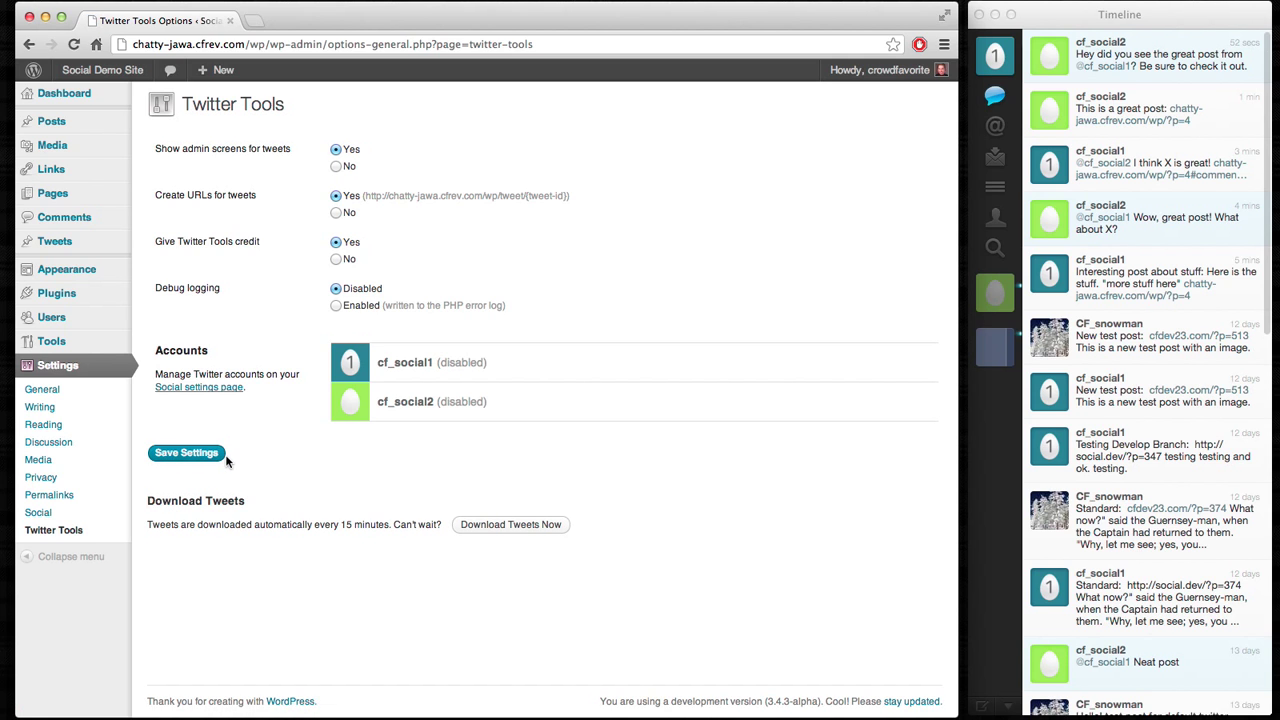
{"action": "mouse_move", "coordinate": [264, 456]}
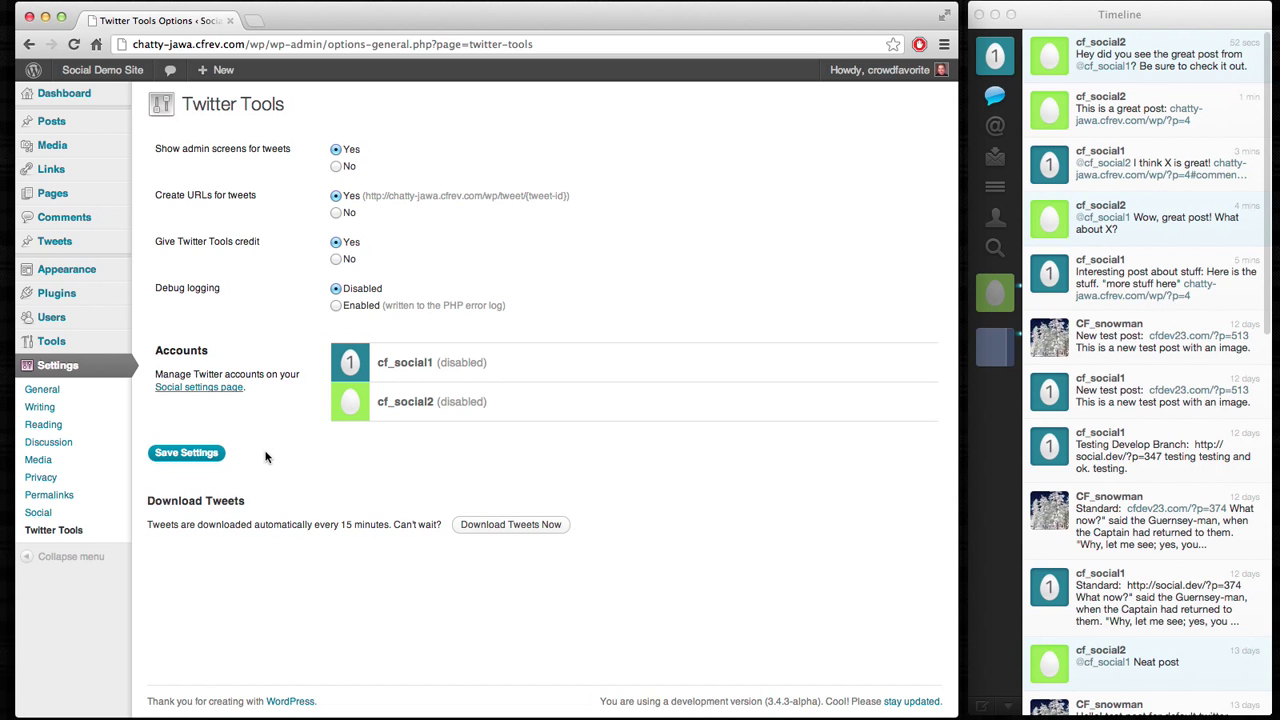
{"action": "mouse_move", "coordinate": [480, 362]}
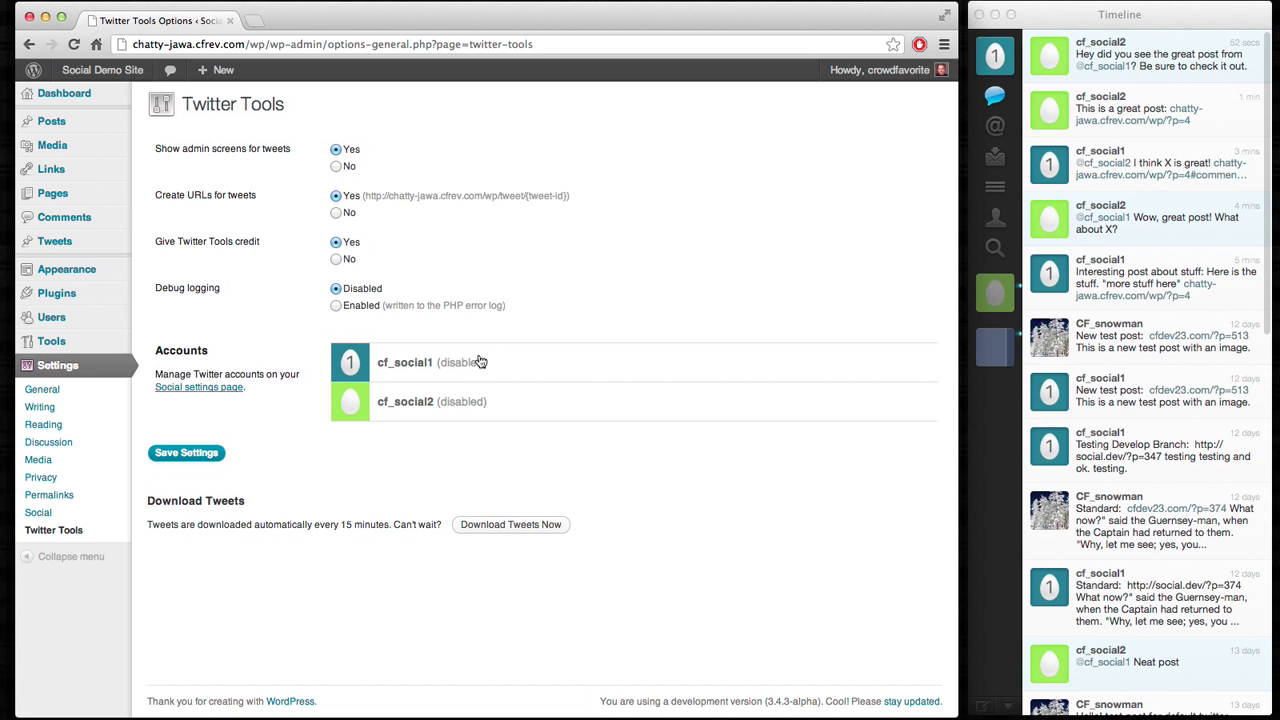
{"action": "mouse_move", "coordinate": [520, 368]}
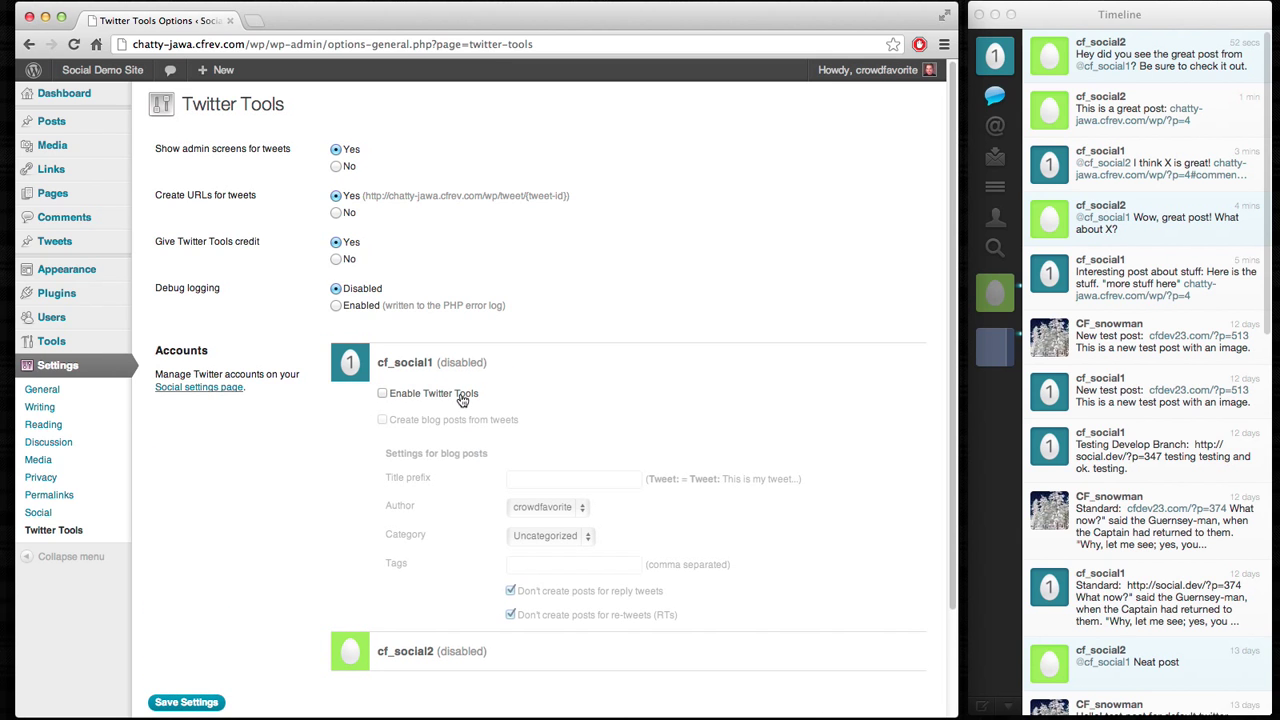
Step: Tick Enable Twitter Tools for cf_social1 and for cf_social2
{"action": "left_click", "coordinate": [382, 392]}
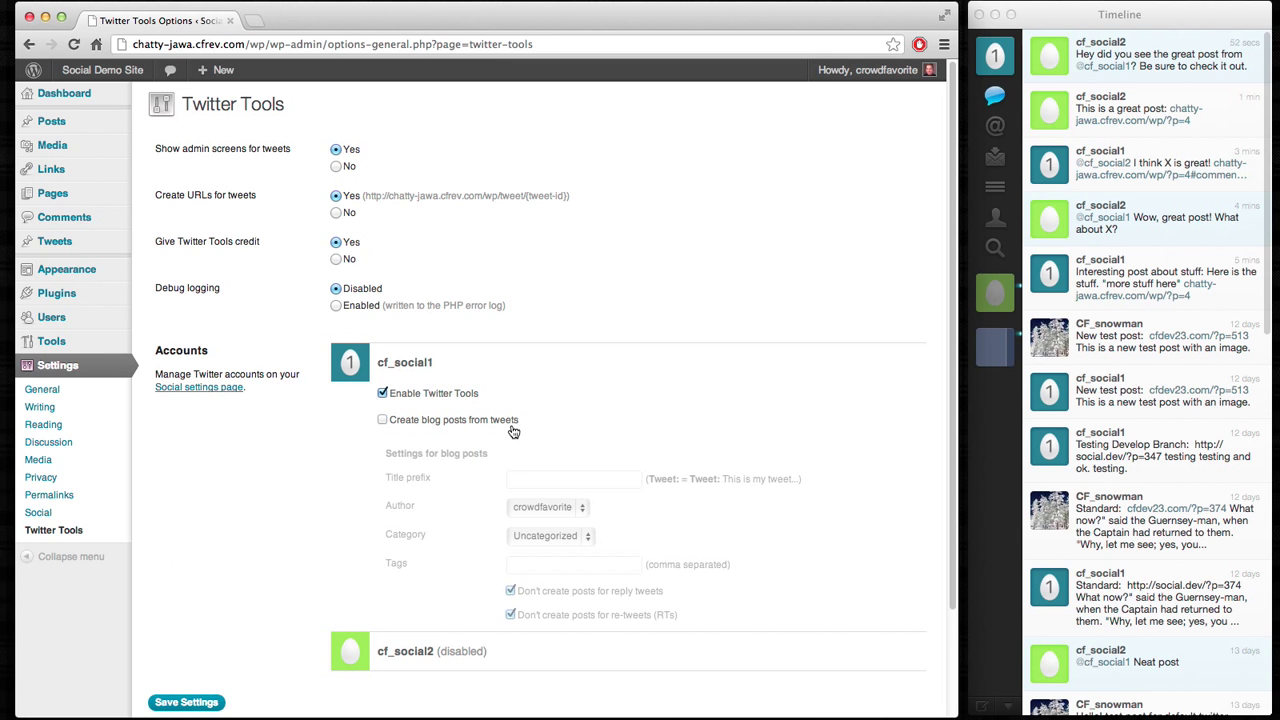
{"action": "mouse_move", "coordinate": [530, 400]}
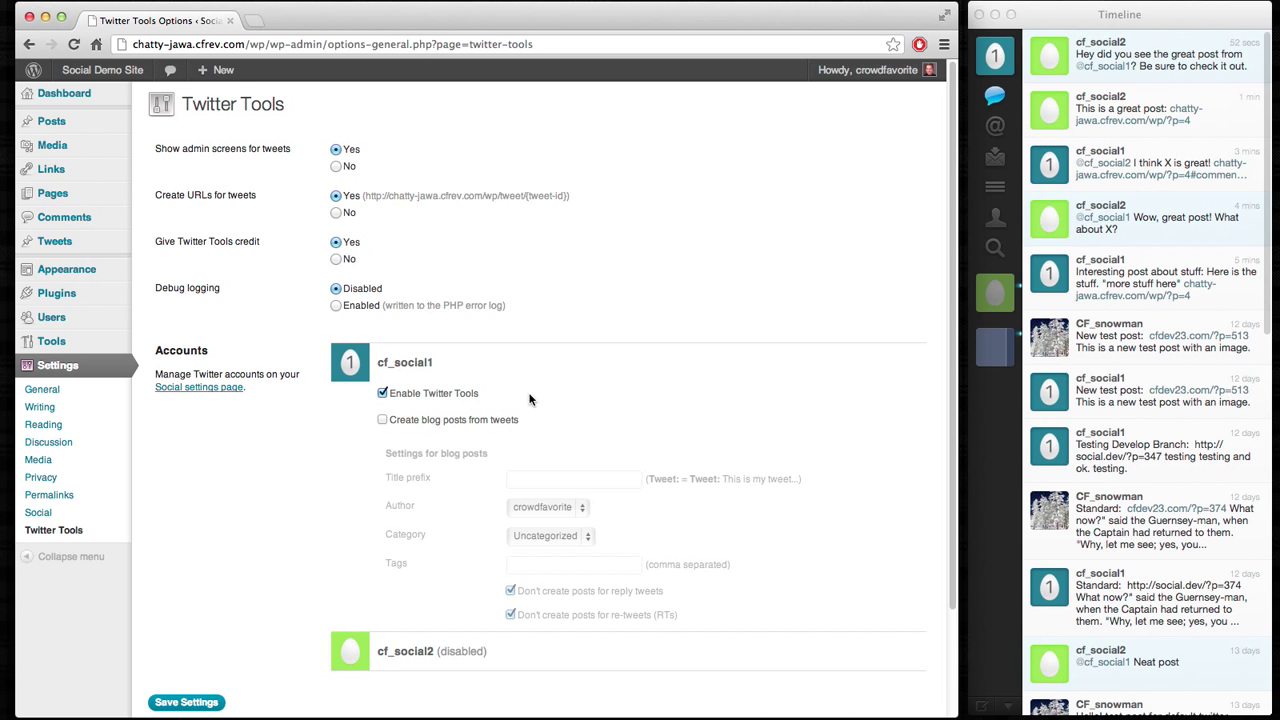
{"action": "mouse_move", "coordinate": [536, 376]}
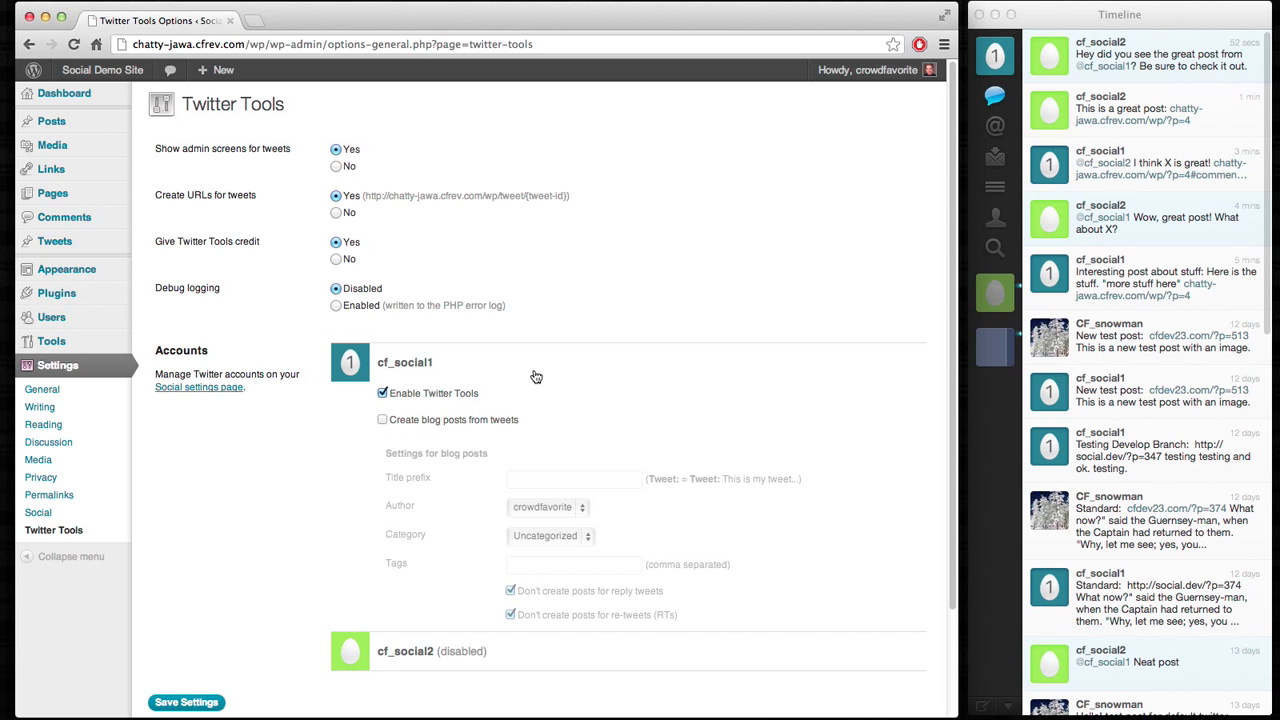
{"action": "mouse_move", "coordinate": [512, 376]}
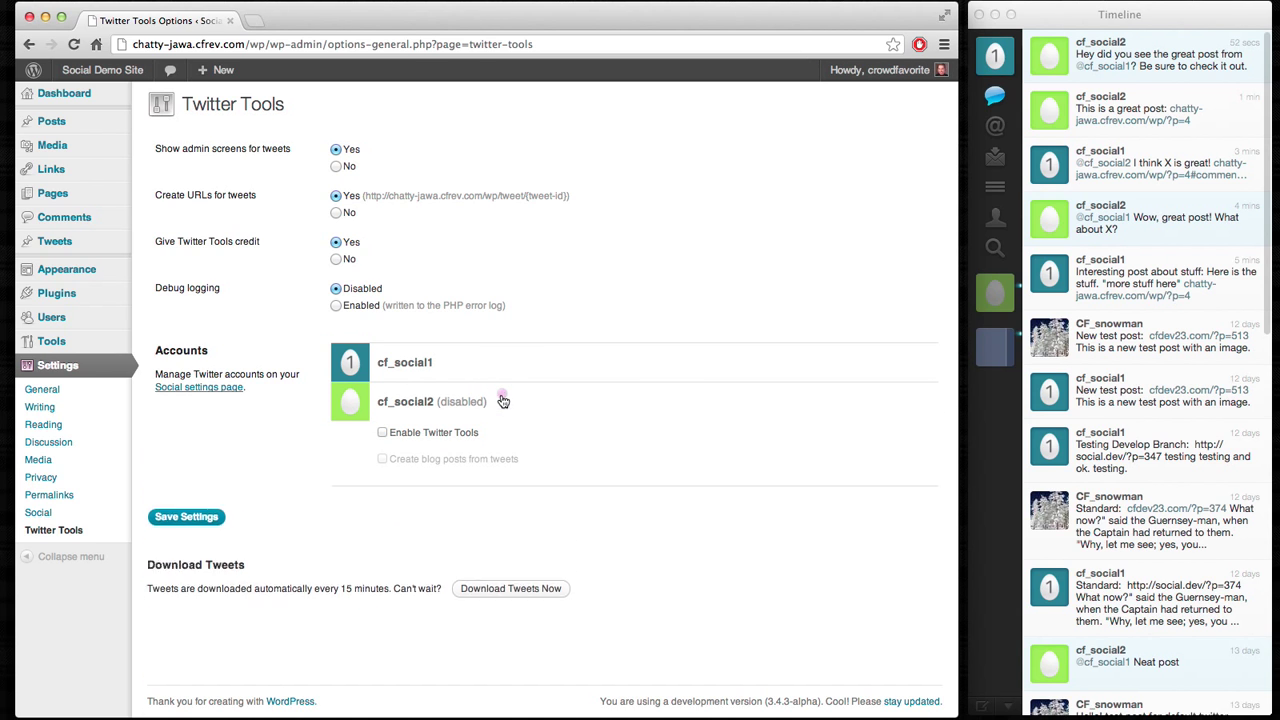
{"action": "left_click", "coordinate": [382, 432]}
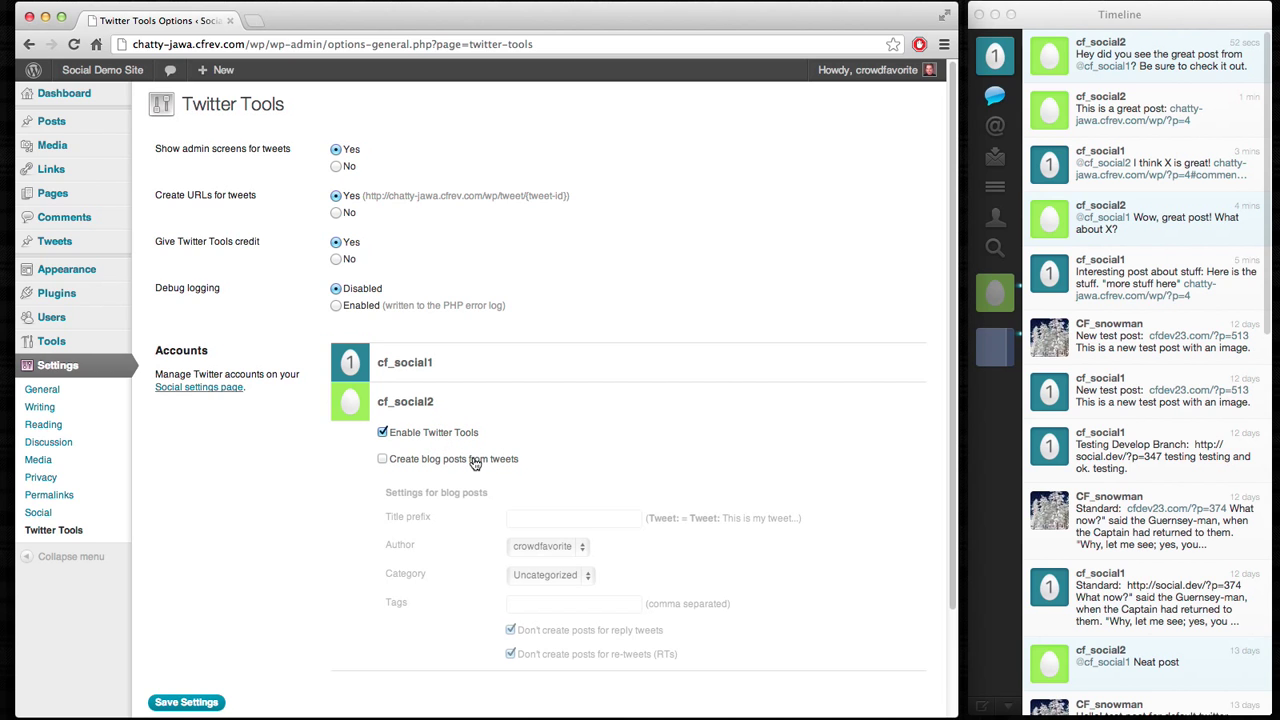
Step: Turn on blog posts for cf_social2 with title prefix 'New Tweet!', tag 'tweet', category Uncategorized
{"action": "left_click", "coordinate": [382, 458]}
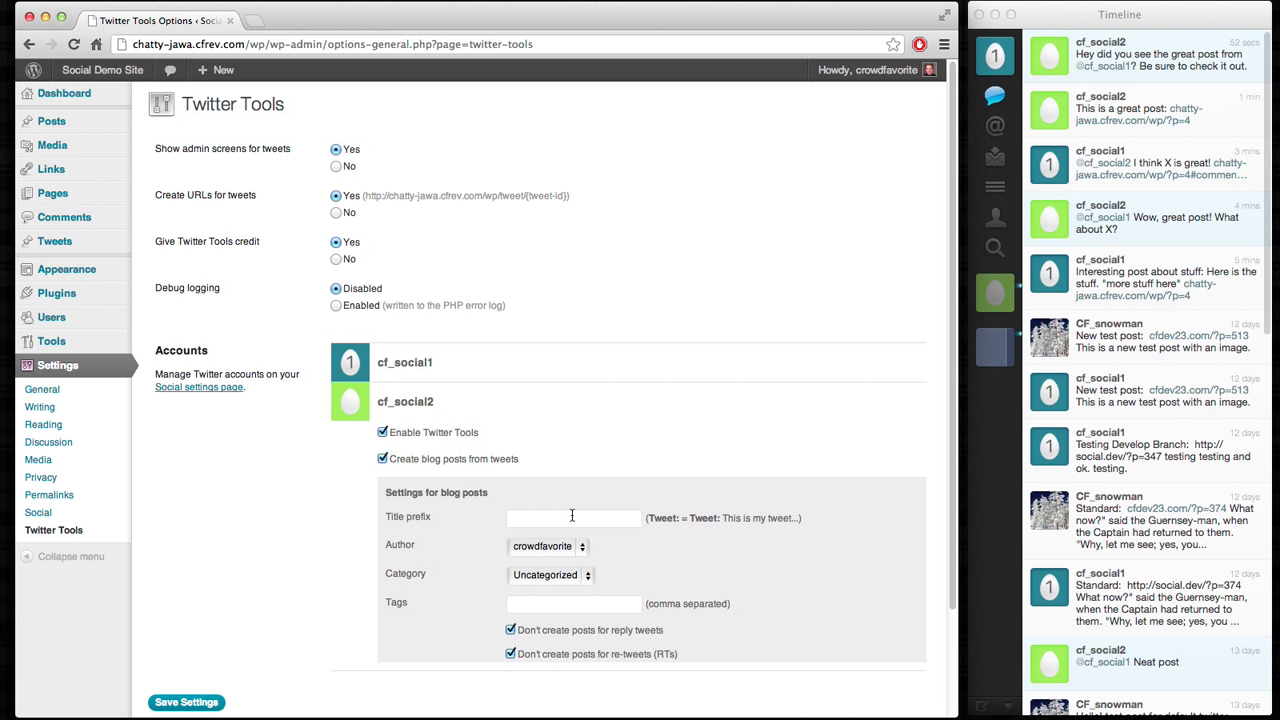
{"action": "left_click", "coordinate": [572, 518]}
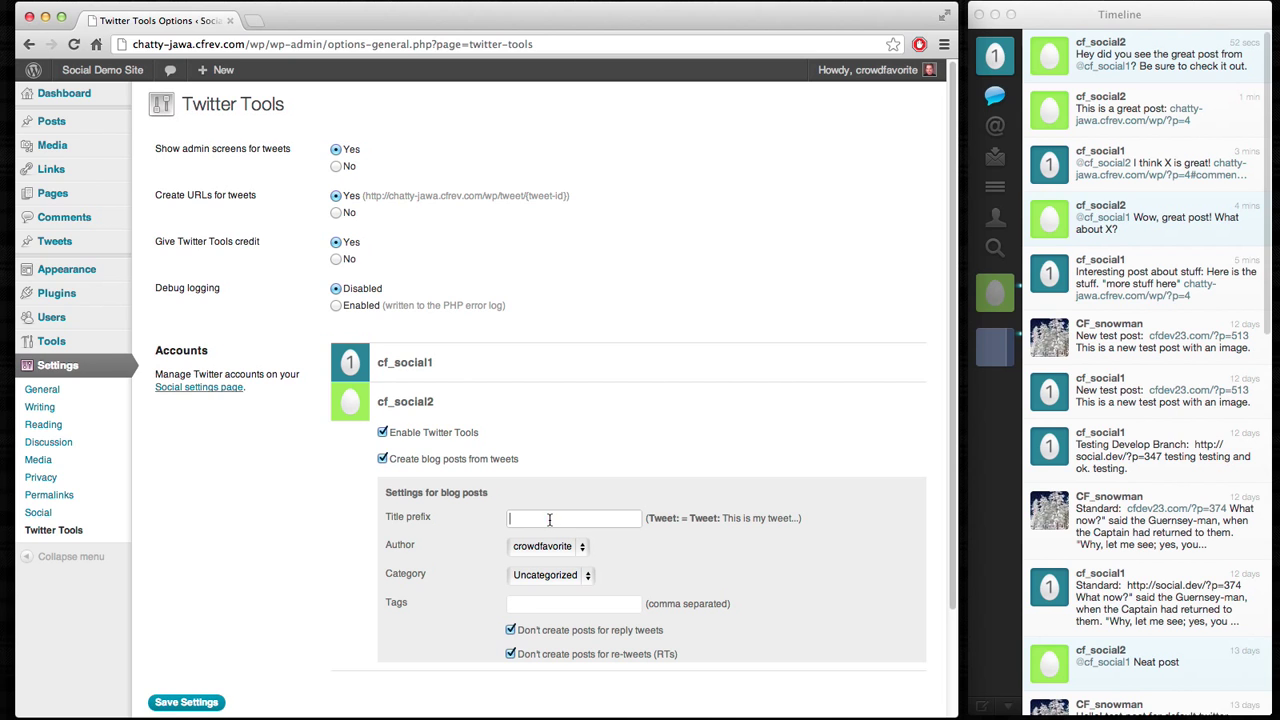
{"action": "type", "text": "New Tweet!"}
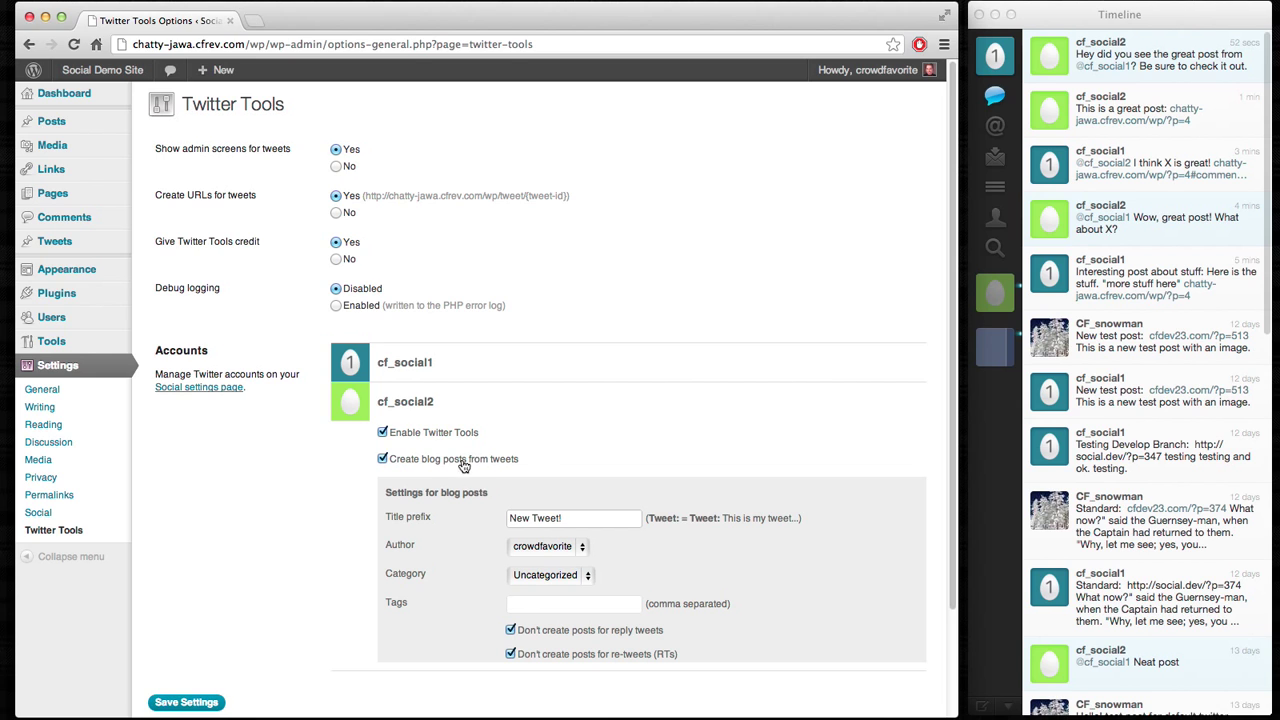
{"action": "mouse_move", "coordinate": [498, 468]}
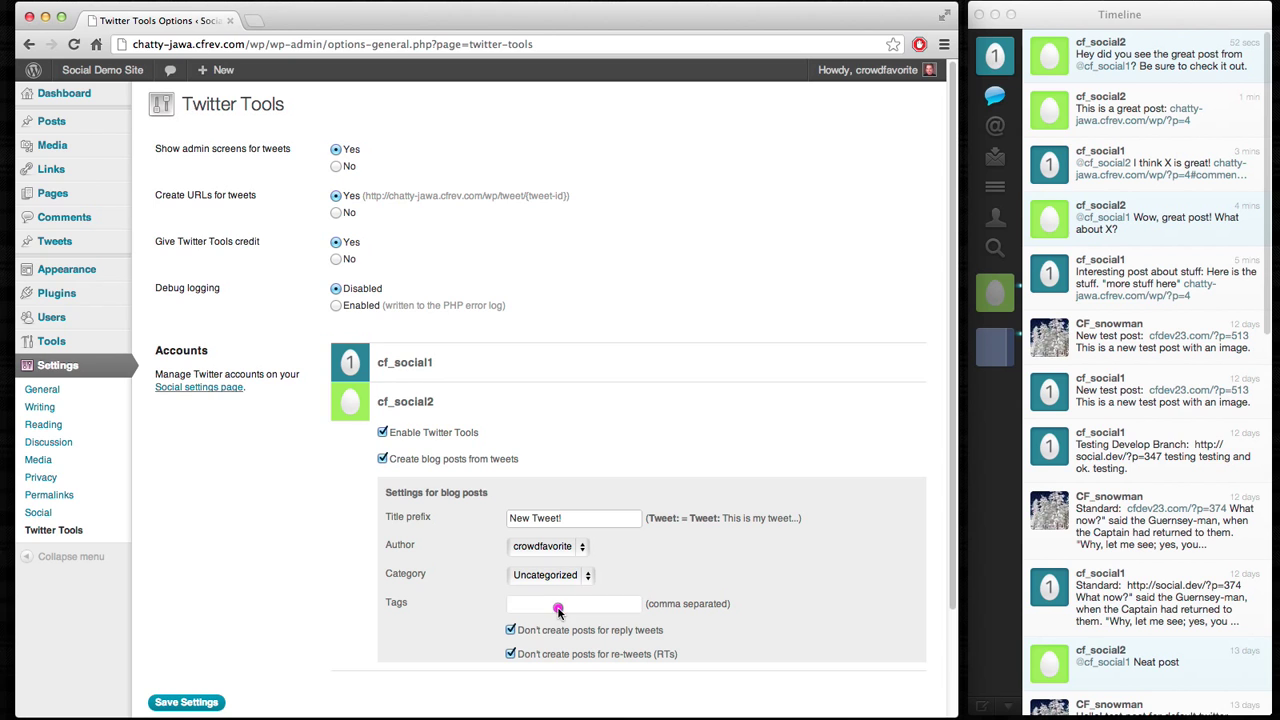
{"action": "type", "text": "tweet"}
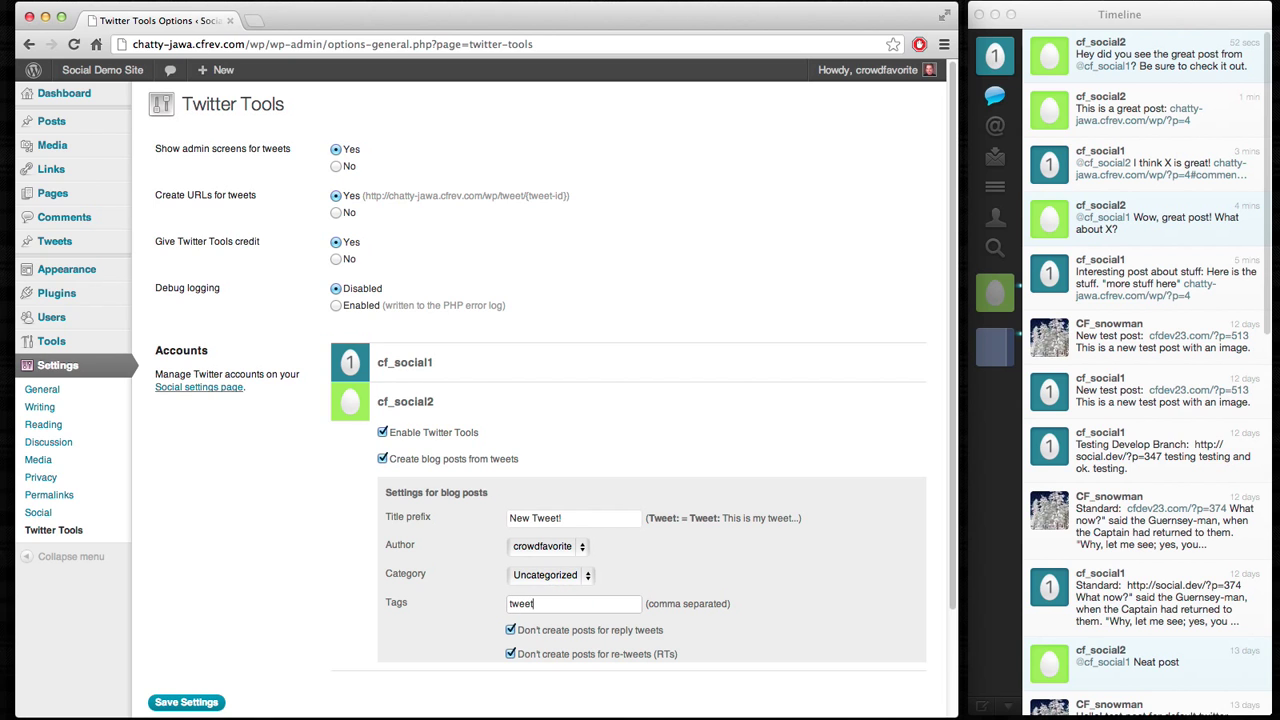
{"action": "left_click", "coordinate": [548, 574]}
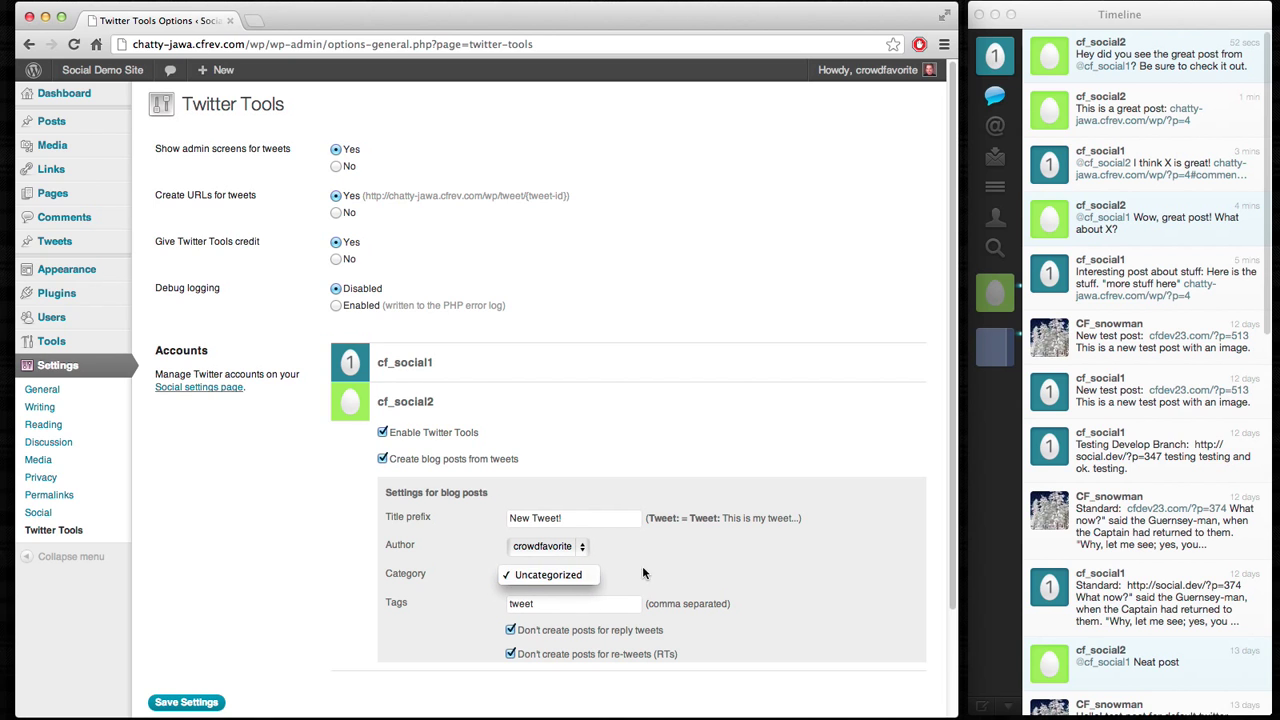
{"action": "left_click", "coordinate": [548, 574]}
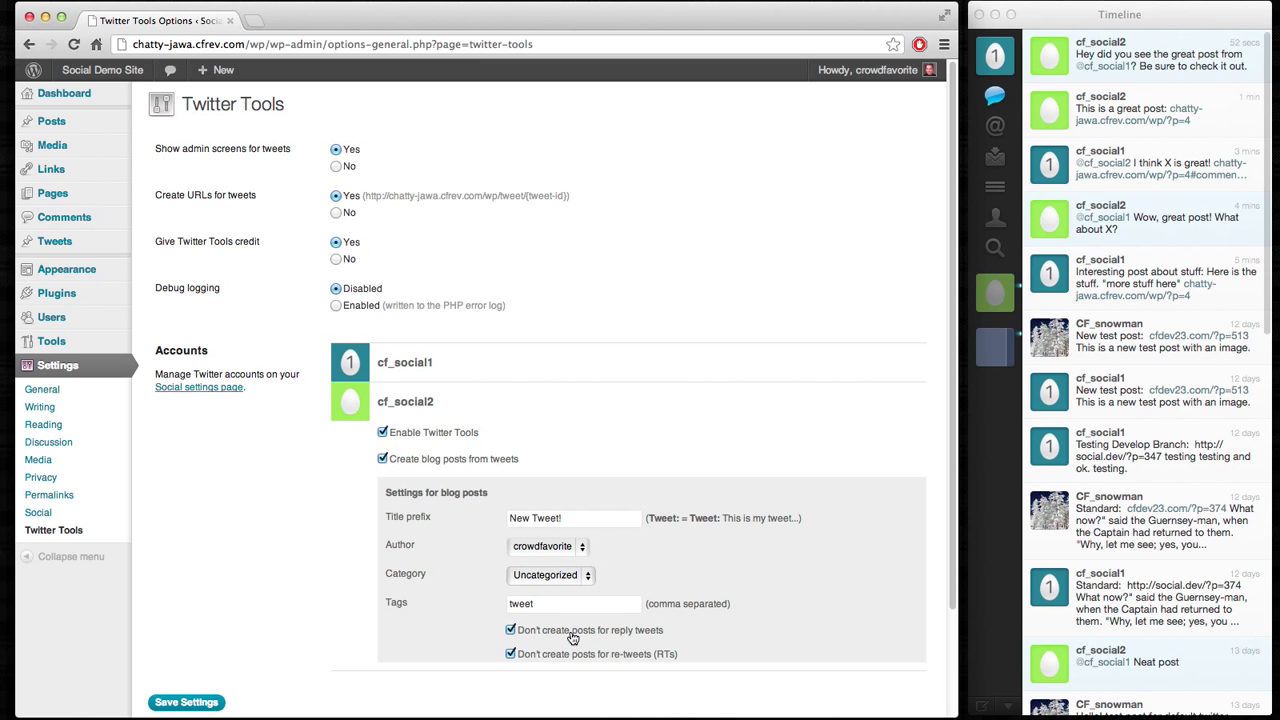
{"action": "mouse_move", "coordinate": [574, 636]}
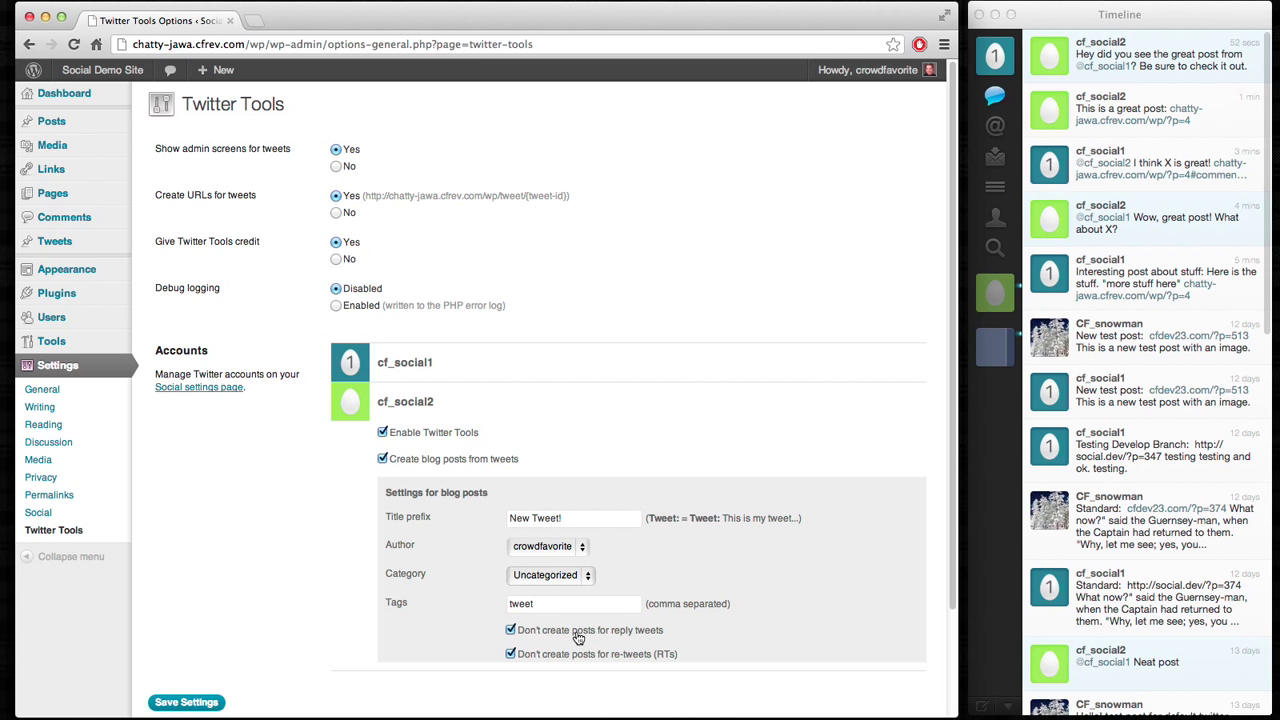
{"action": "mouse_move", "coordinate": [308, 652]}
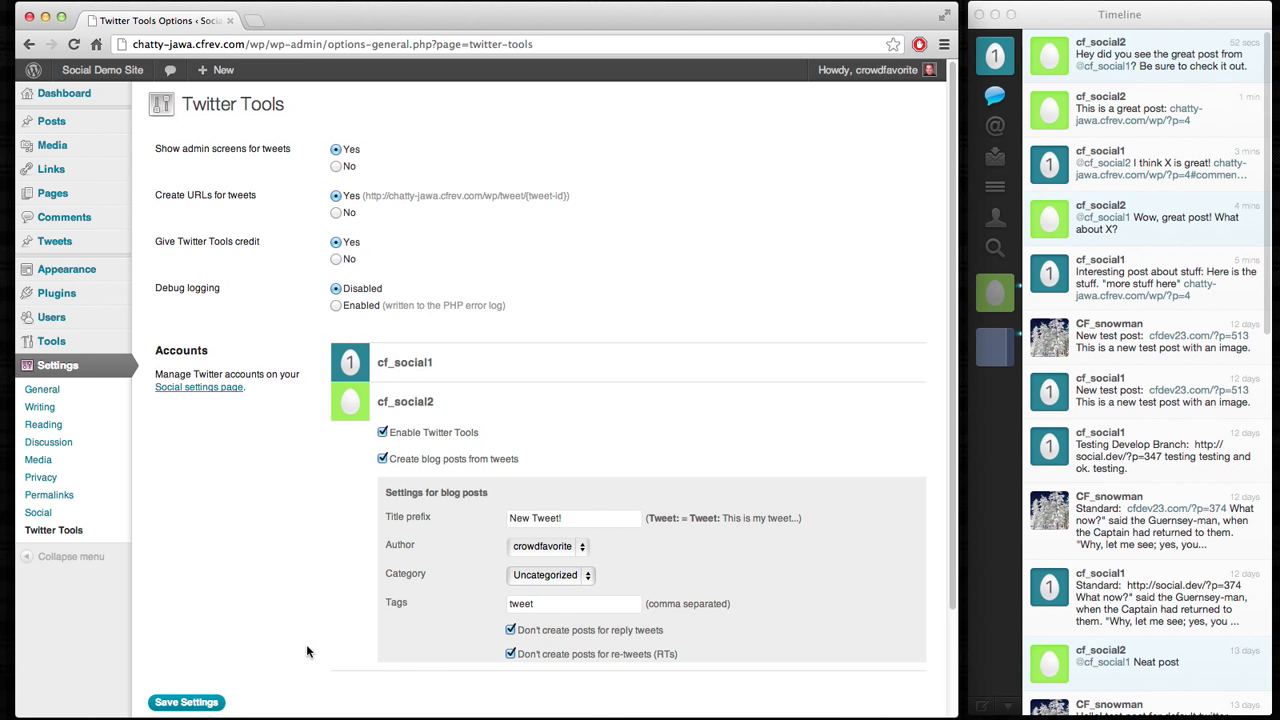
Step: Save the Twitter Tools settings
{"action": "left_click", "coordinate": [186, 700]}
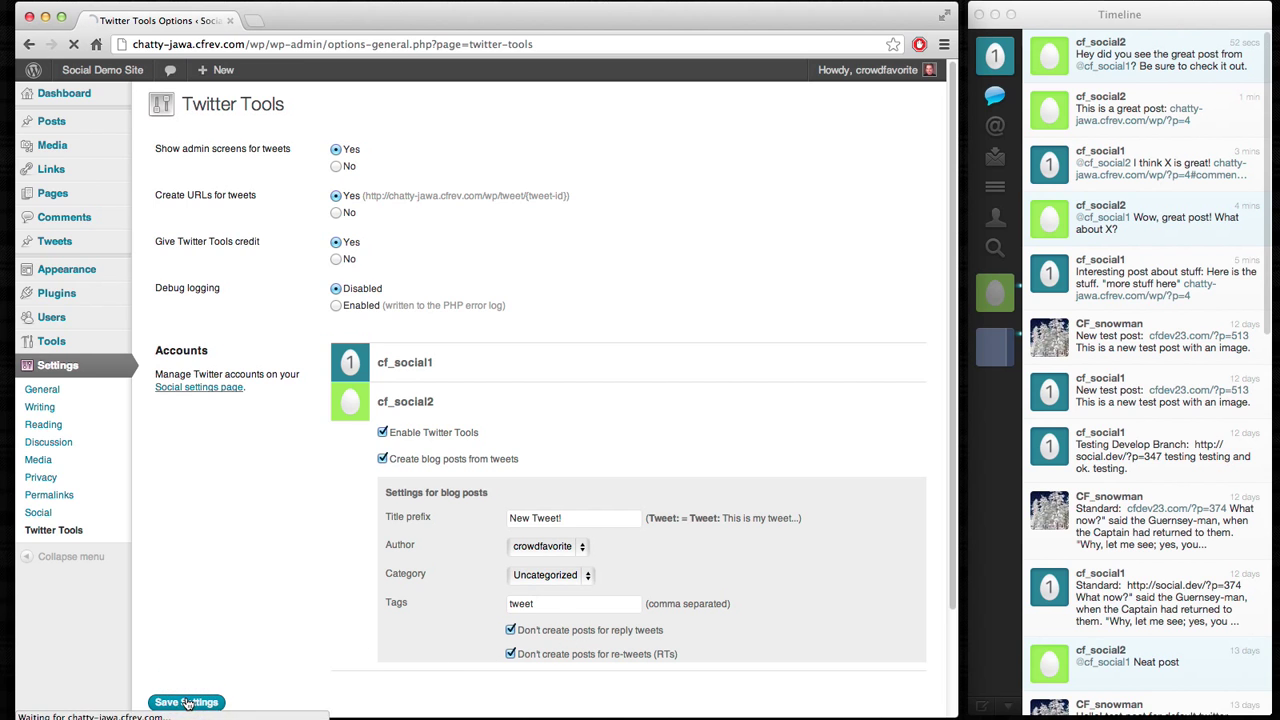
{"action": "left_click", "coordinate": [186, 702]}
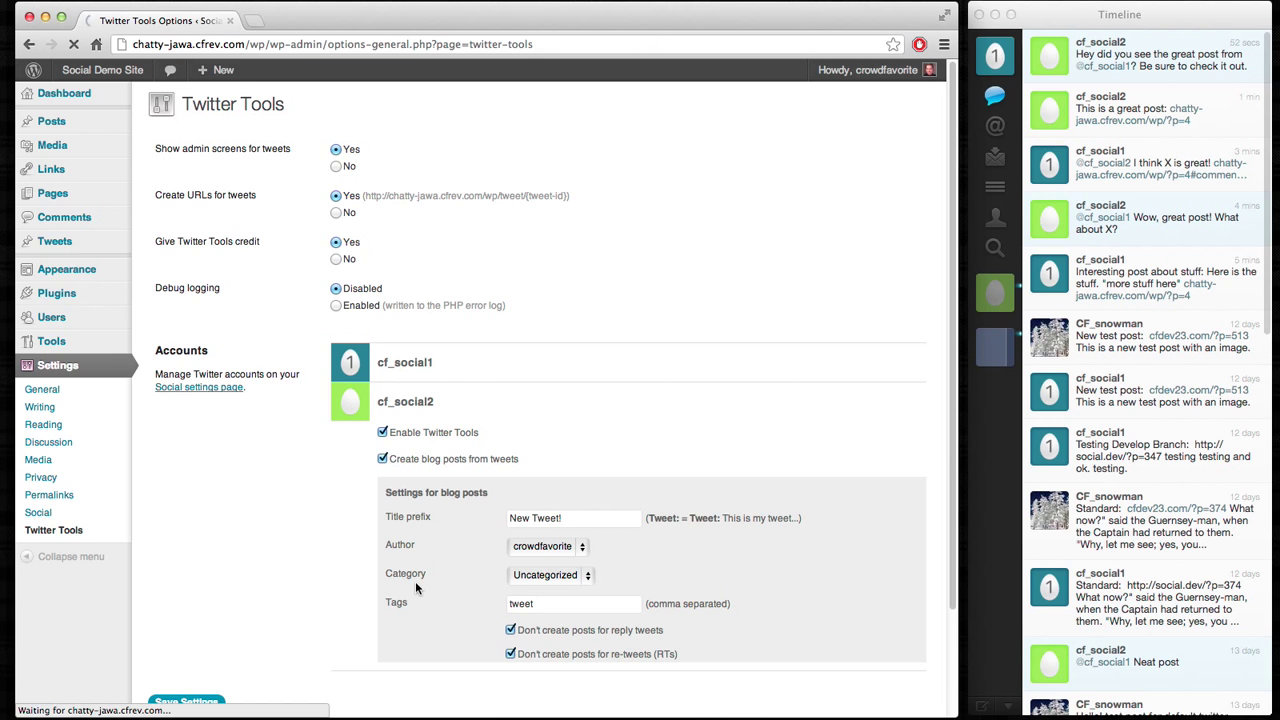
{"action": "left_click", "coordinate": [186, 700]}
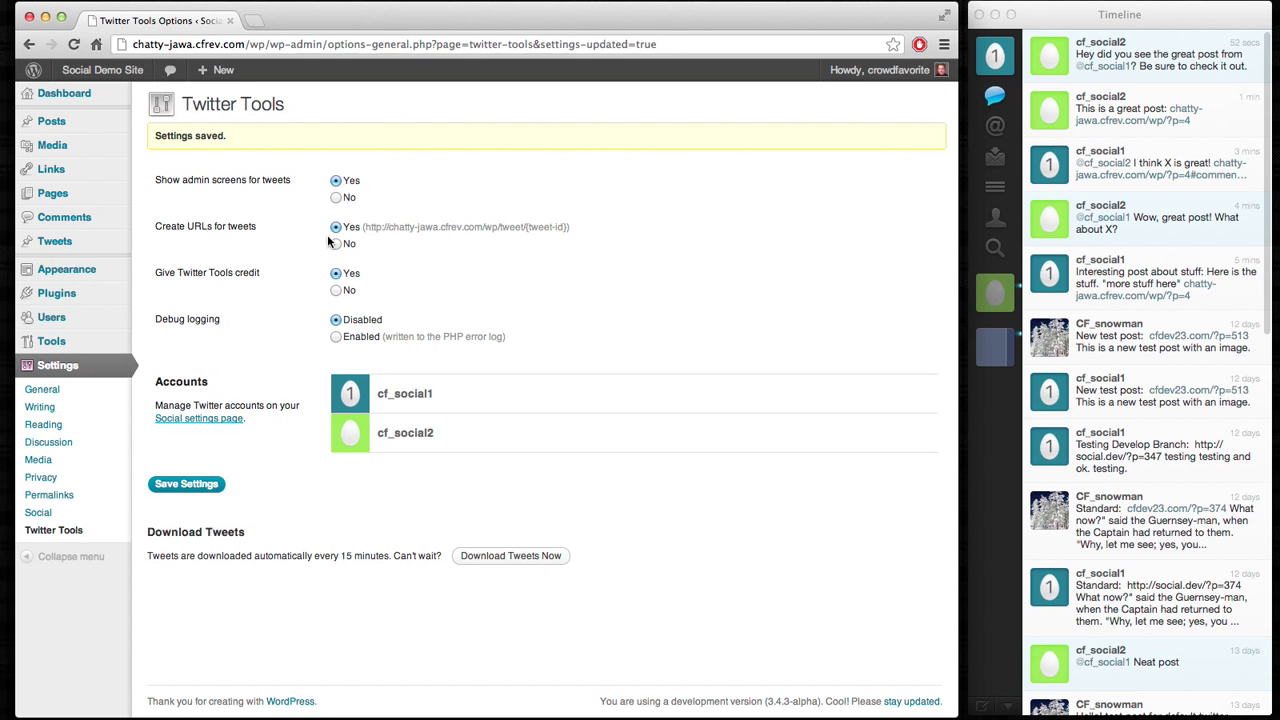
{"action": "mouse_move", "coordinate": [320, 310]}
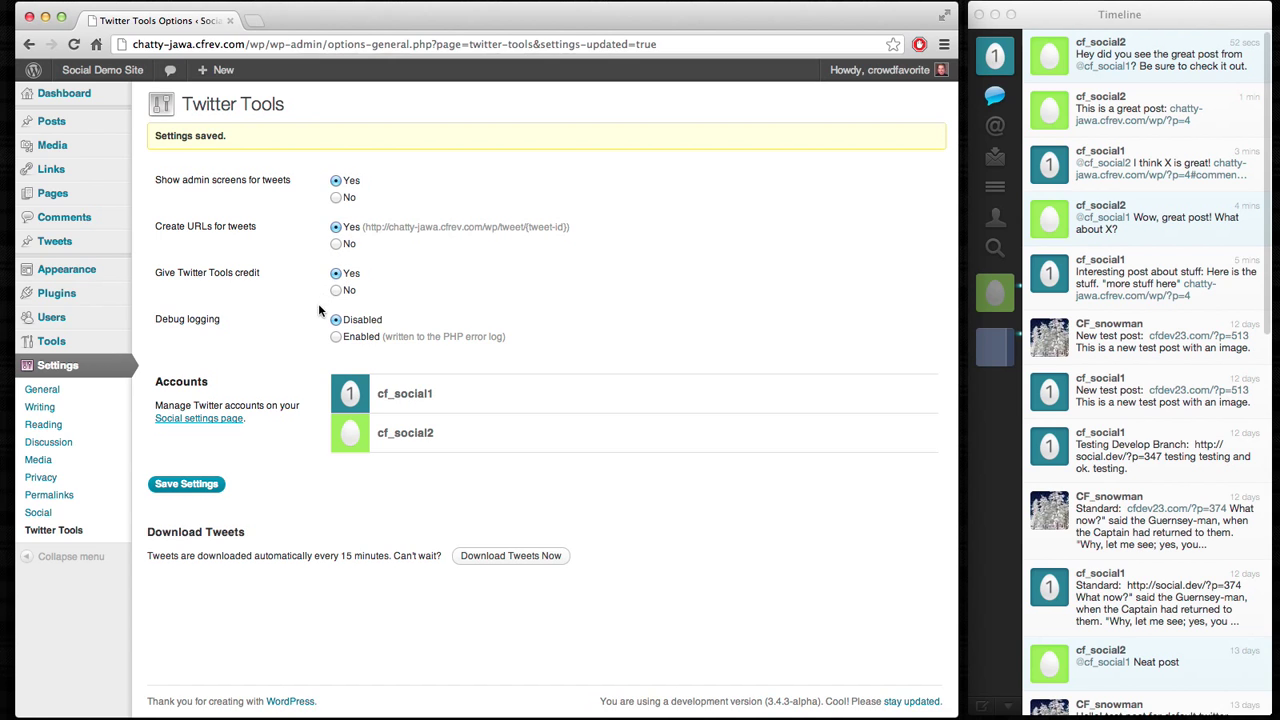
{"action": "mouse_move", "coordinate": [302, 356]}
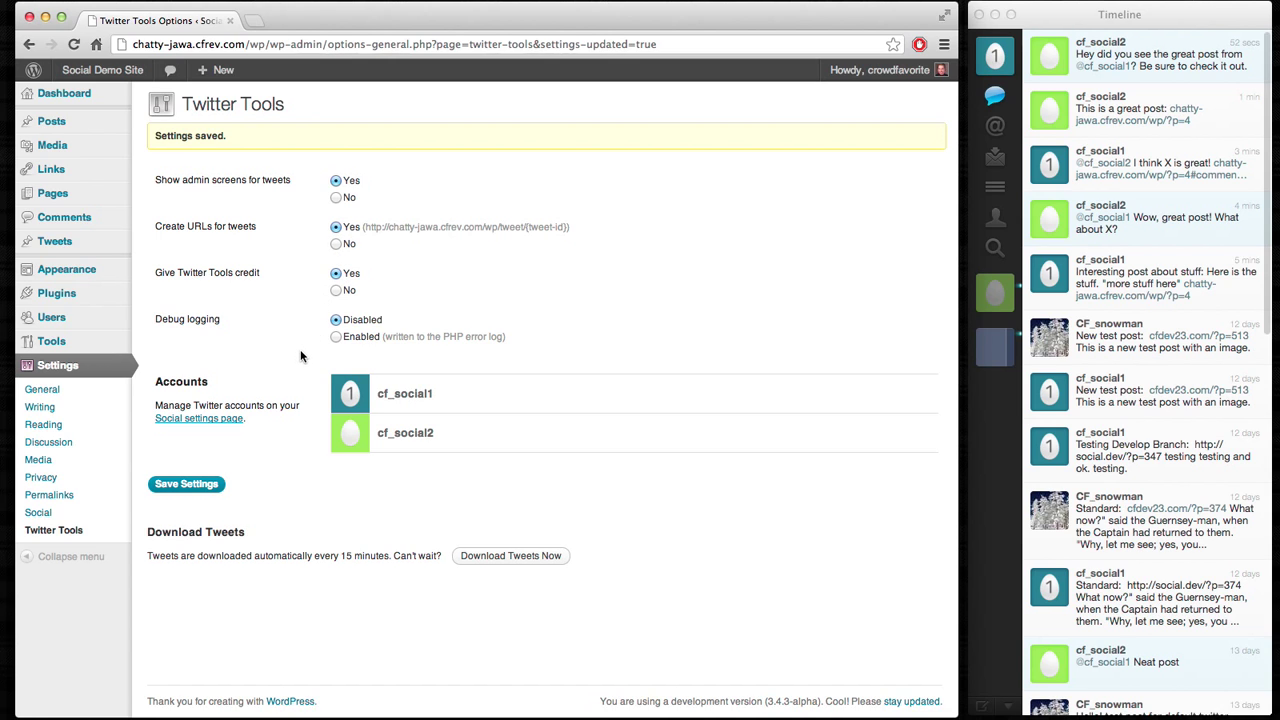
{"action": "mouse_move", "coordinate": [296, 356]}
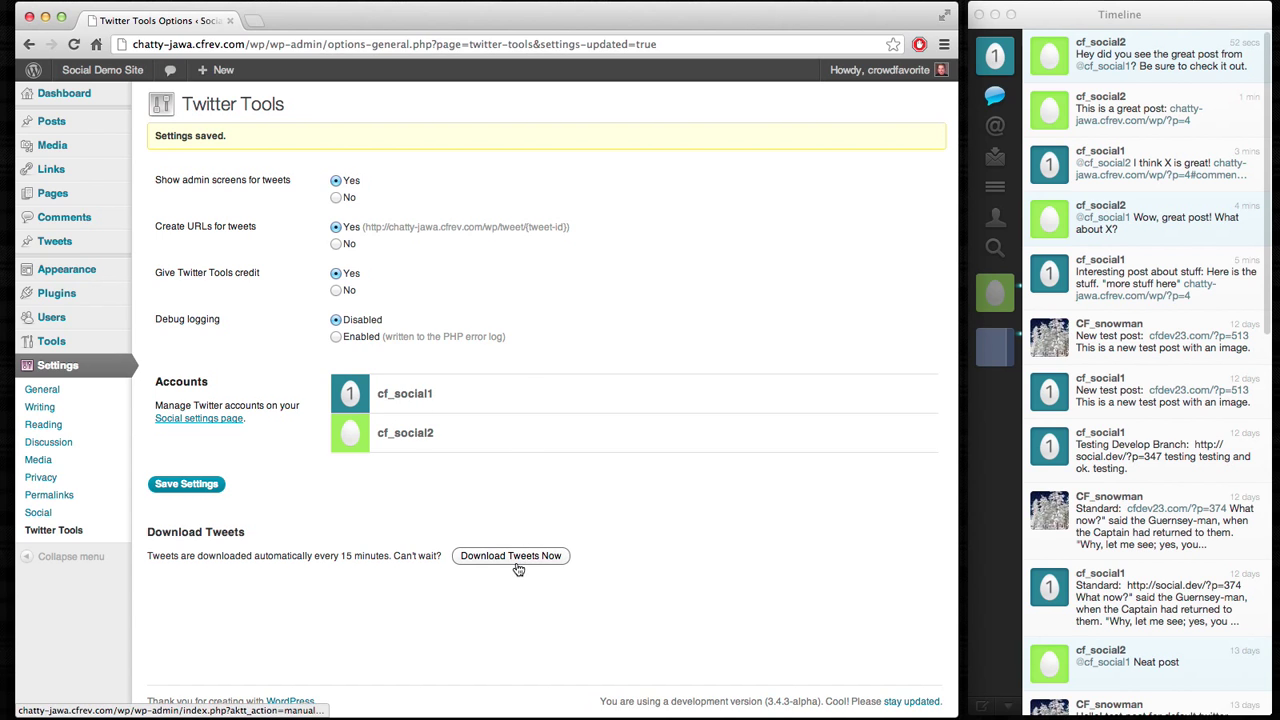
Step: Download tweets now and view the list of imported tweets
{"action": "left_click", "coordinate": [510, 556]}
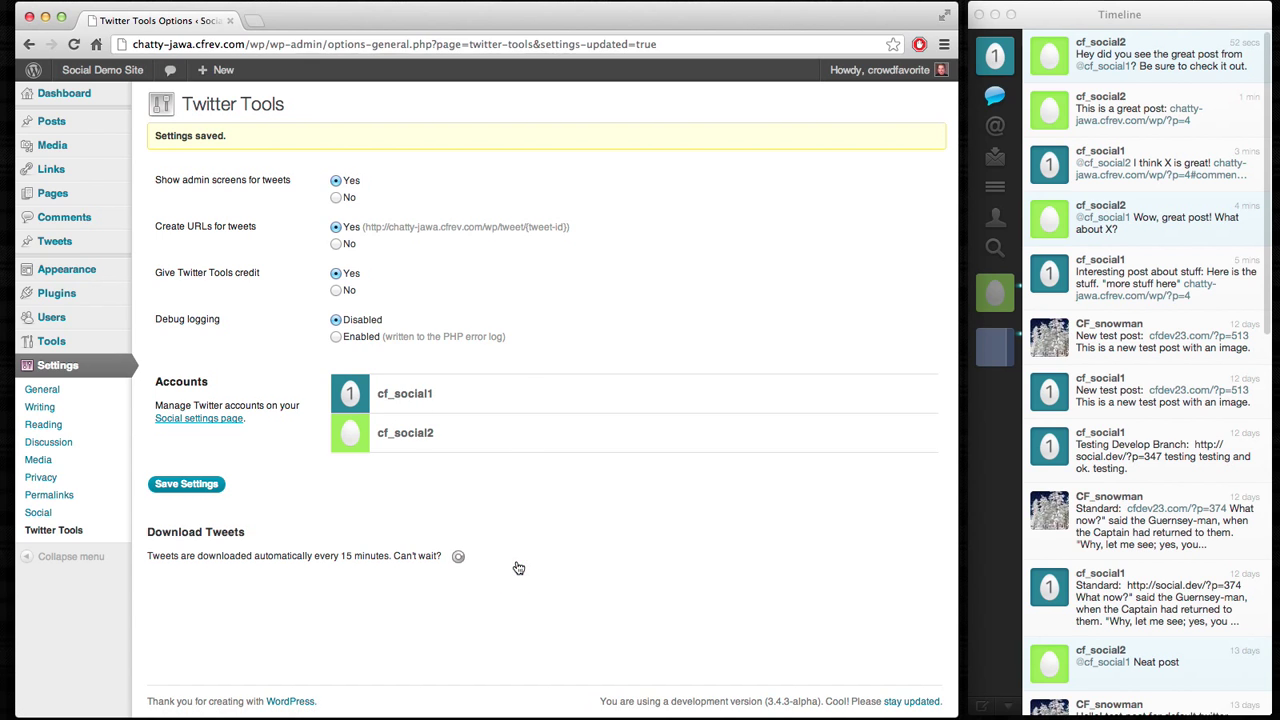
{"action": "left_click", "coordinate": [458, 556]}
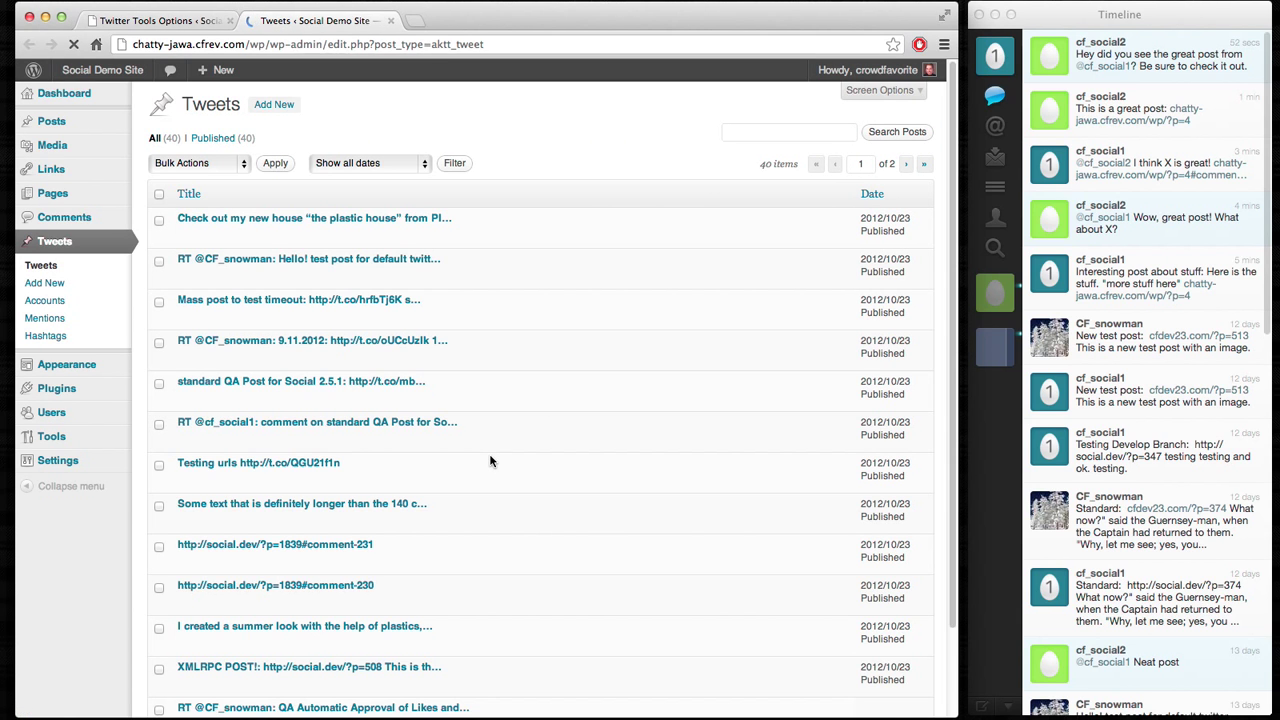
{"action": "scroll", "scroll_direction": "down", "scroll_amount": 3}
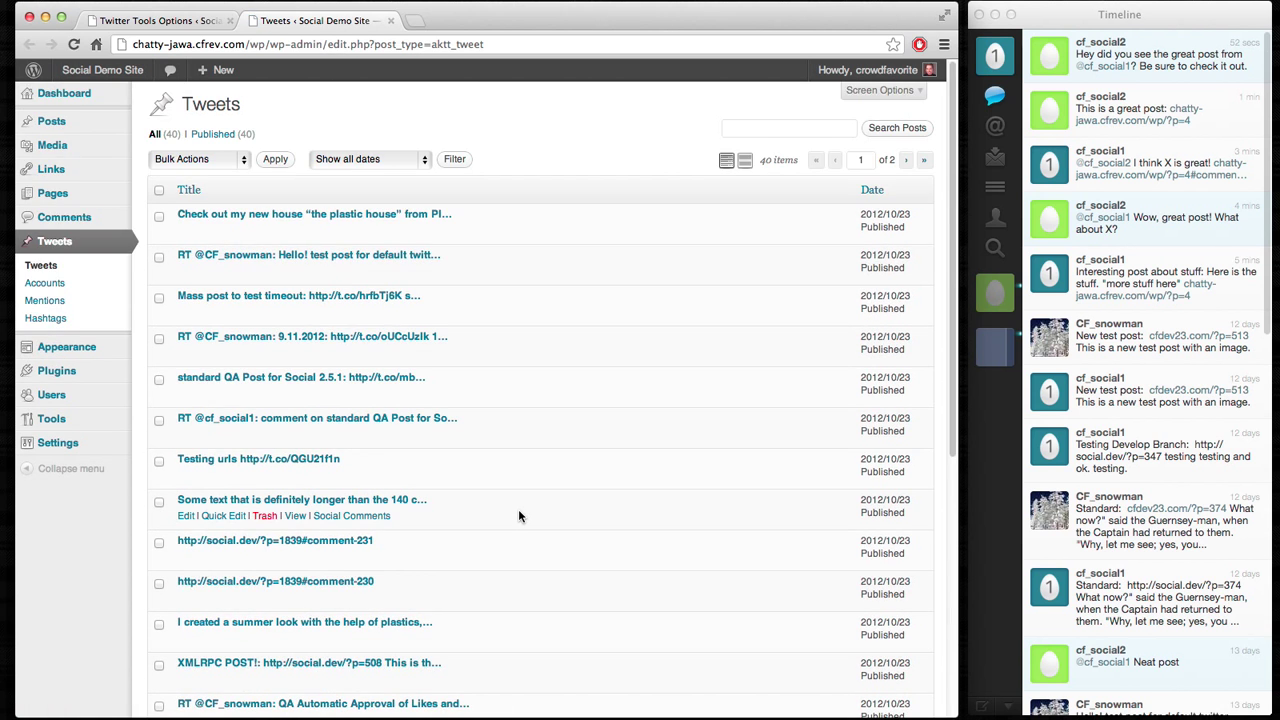
{"action": "mouse_move", "coordinate": [44, 300]}
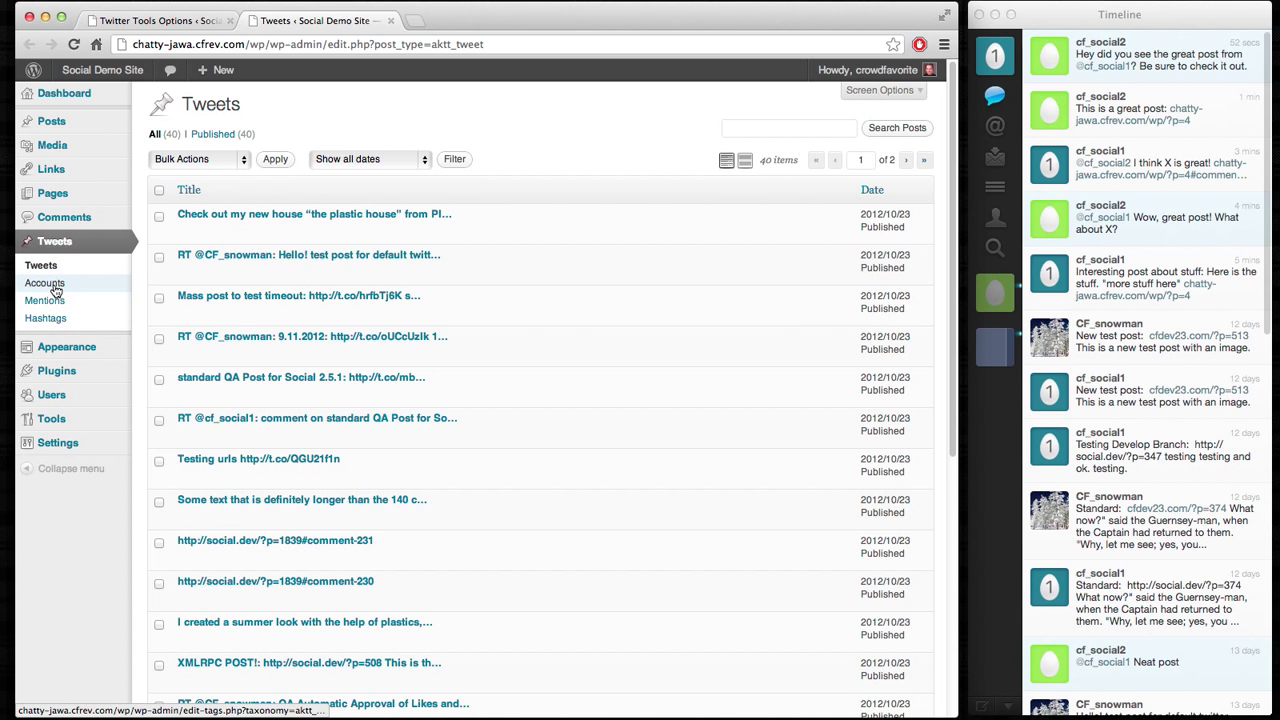
Step: Open Tweets > Accounts showing cf_social1 and cf_social2 with 20 tweets each
{"action": "left_click", "coordinate": [44, 284]}
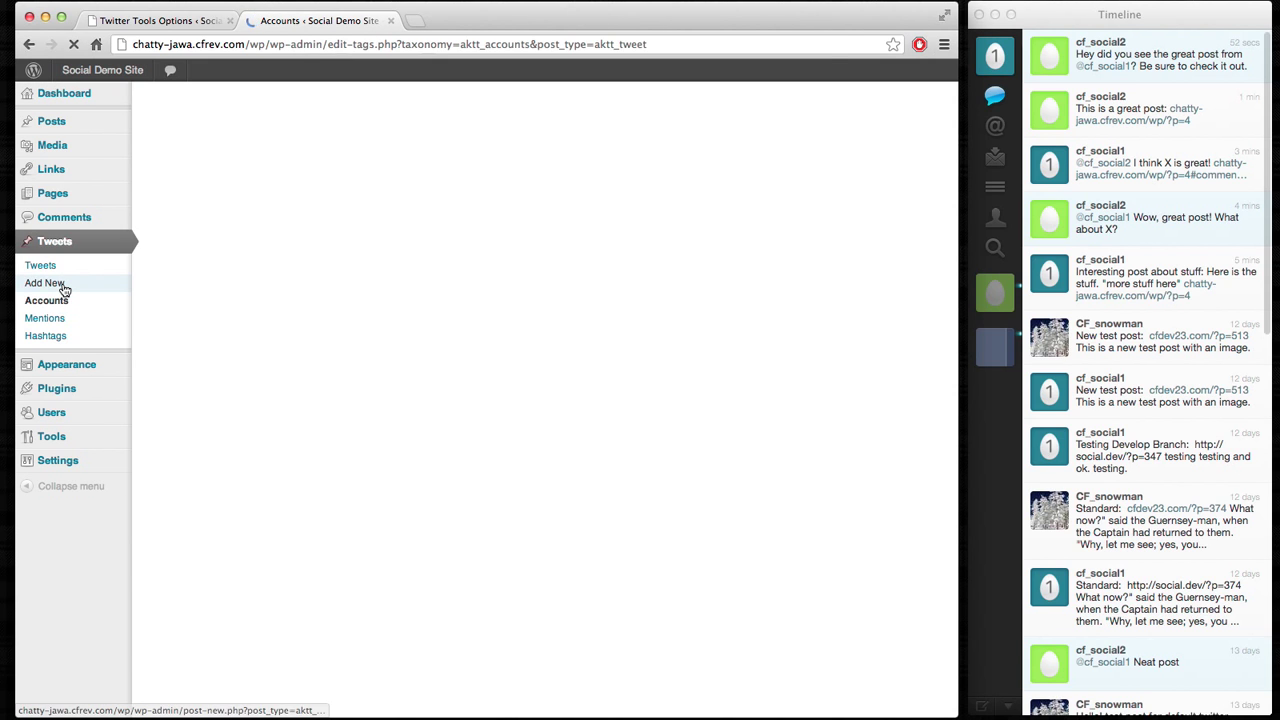
{"action": "left_click", "coordinate": [48, 300]}
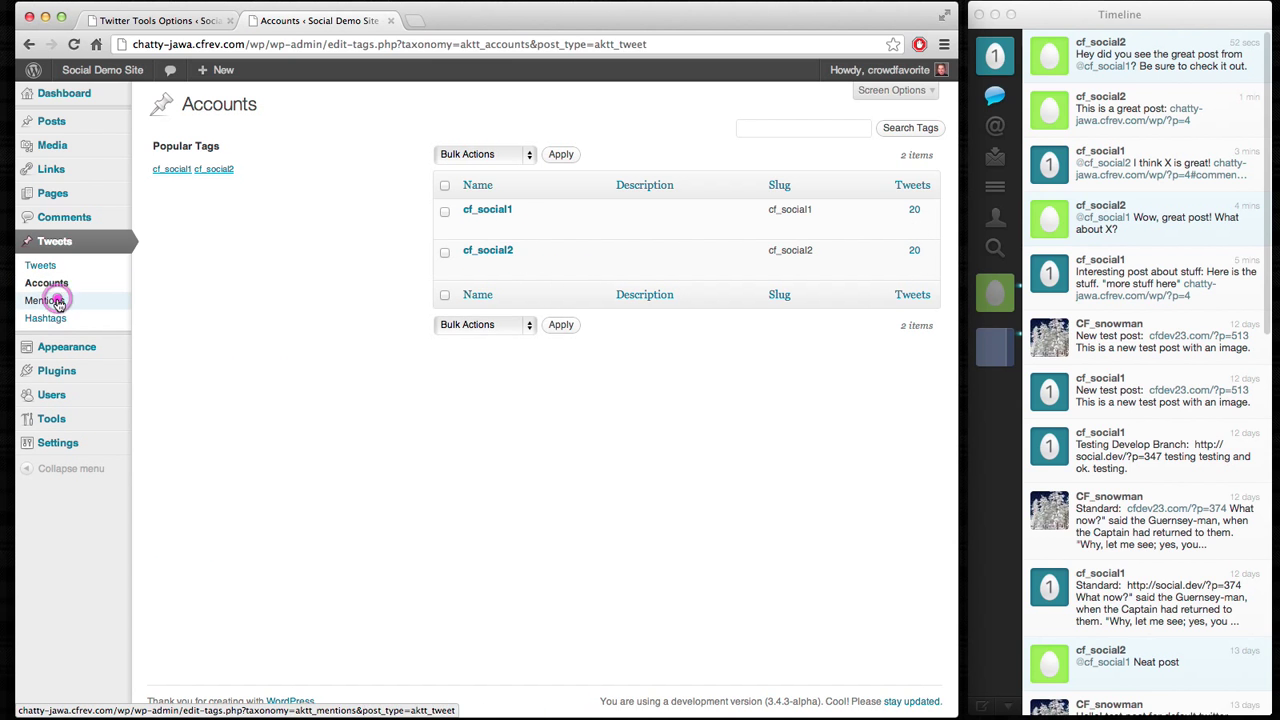
Step: Browse the Mentions archive (four accounts), then the empty Hashtags archive
{"action": "left_click", "coordinate": [44, 318]}
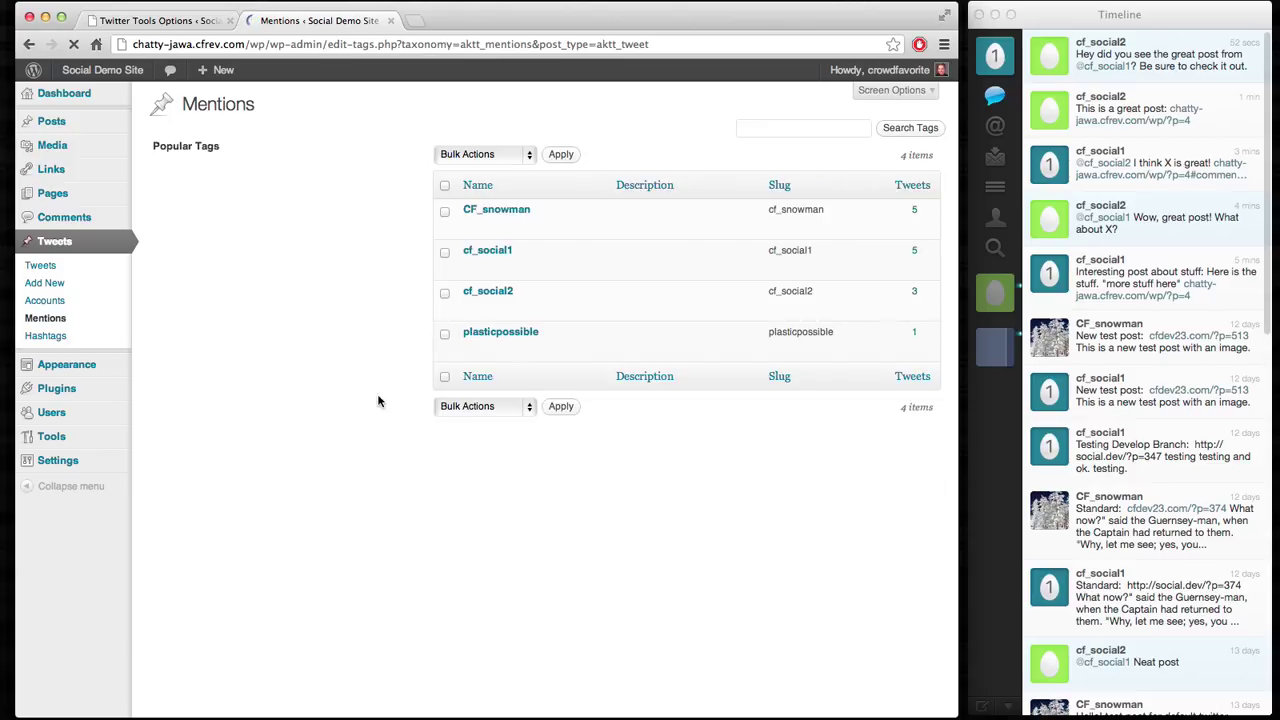
{"action": "mouse_move", "coordinate": [306, 400]}
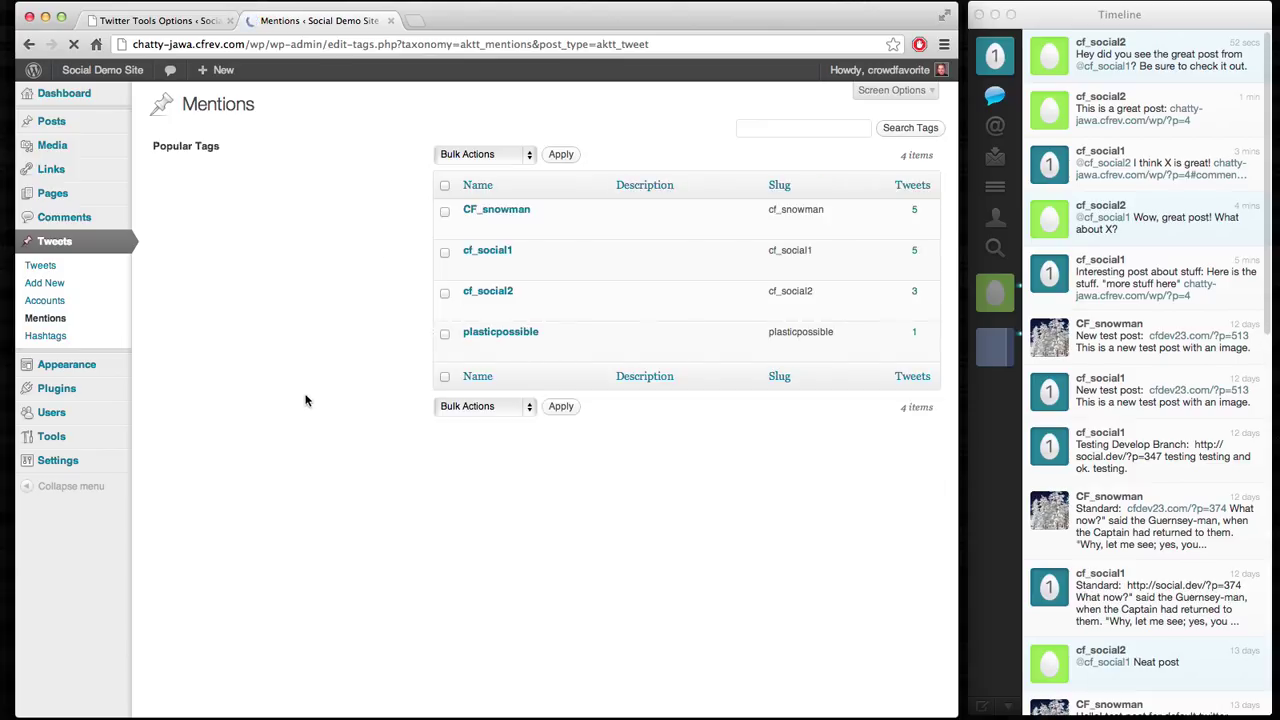
{"action": "mouse_move", "coordinate": [500, 332]}
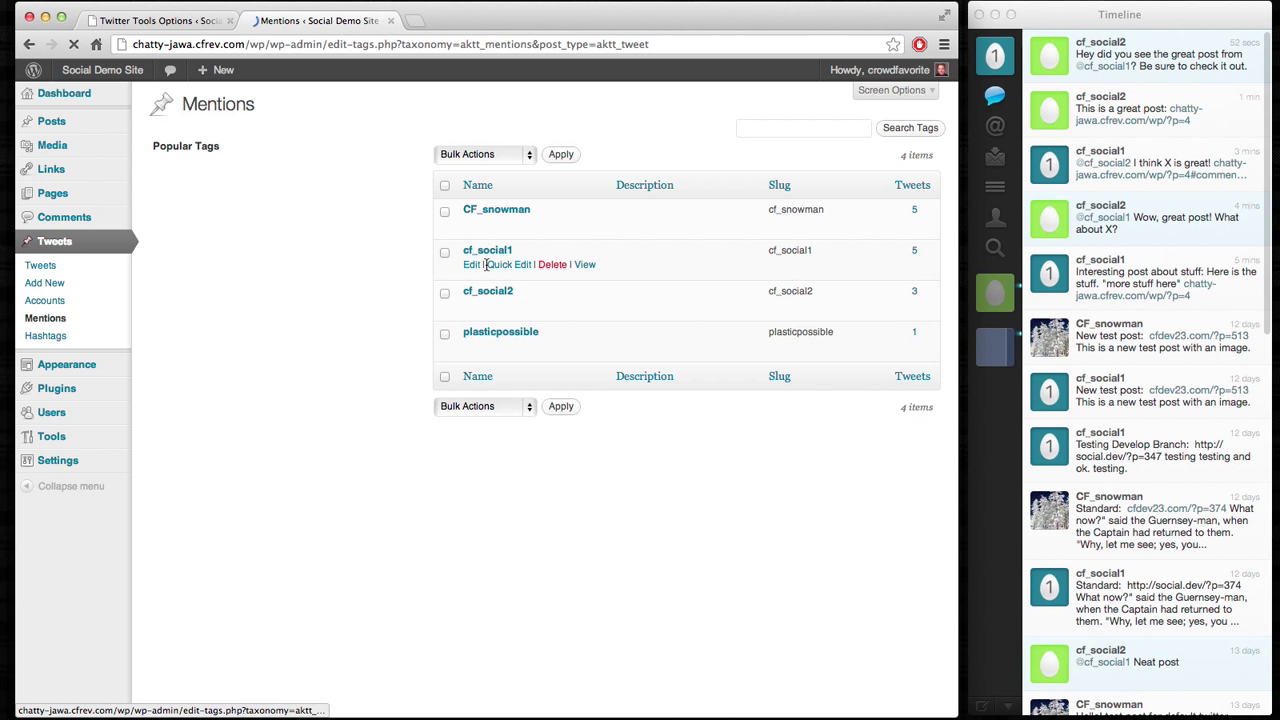
{"action": "mouse_move", "coordinate": [328, 358]}
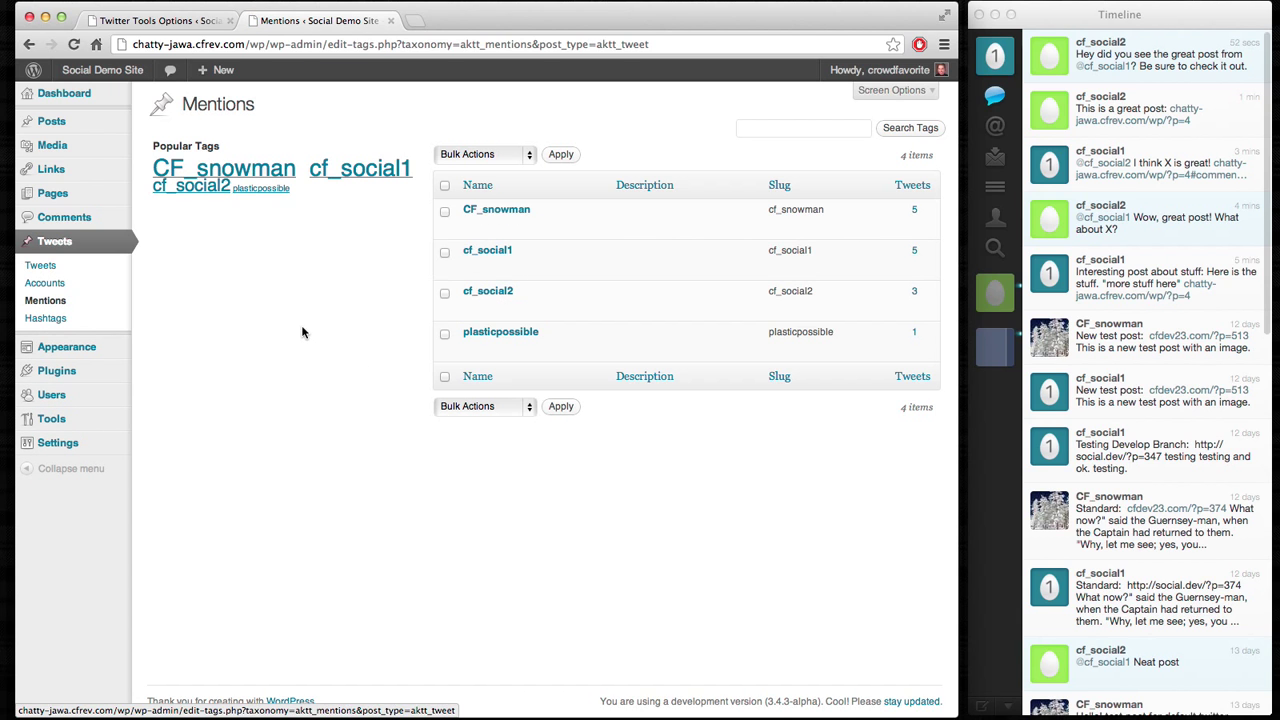
{"action": "left_click", "coordinate": [44, 318]}
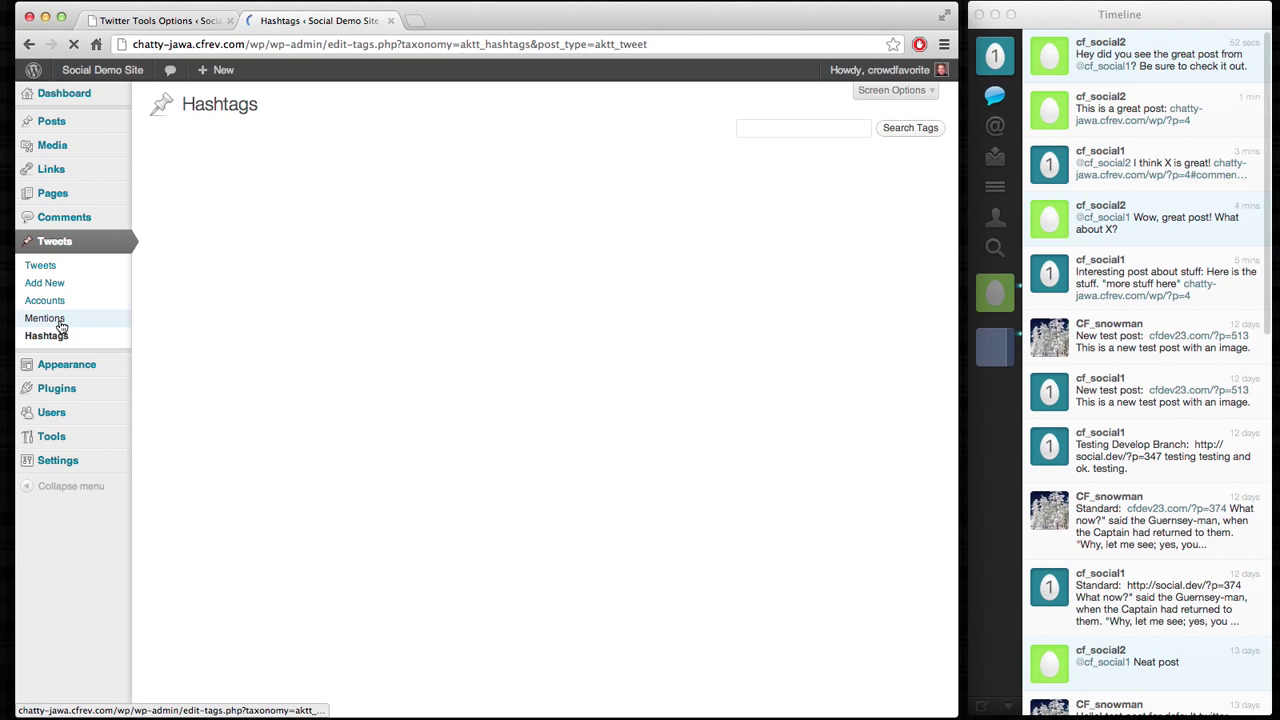
{"action": "left_click", "coordinate": [46, 336]}
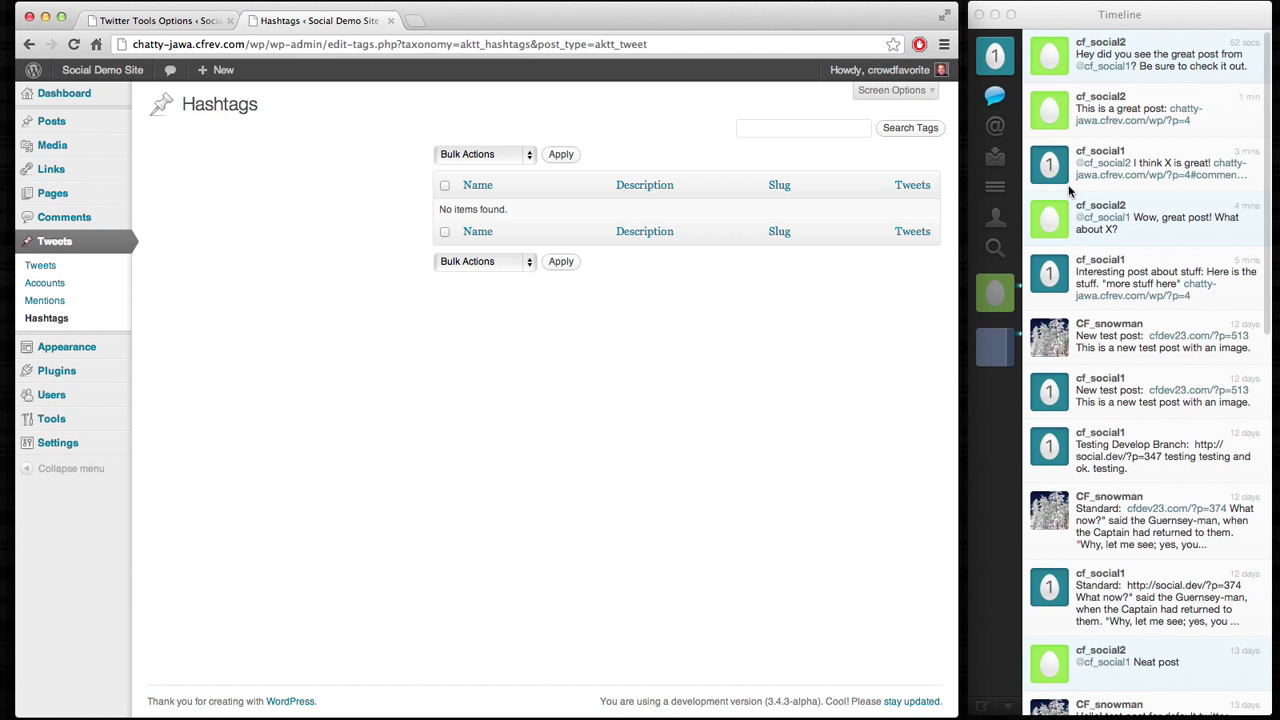
{"action": "scroll", "scroll_direction": "down", "scroll_amount": 3}
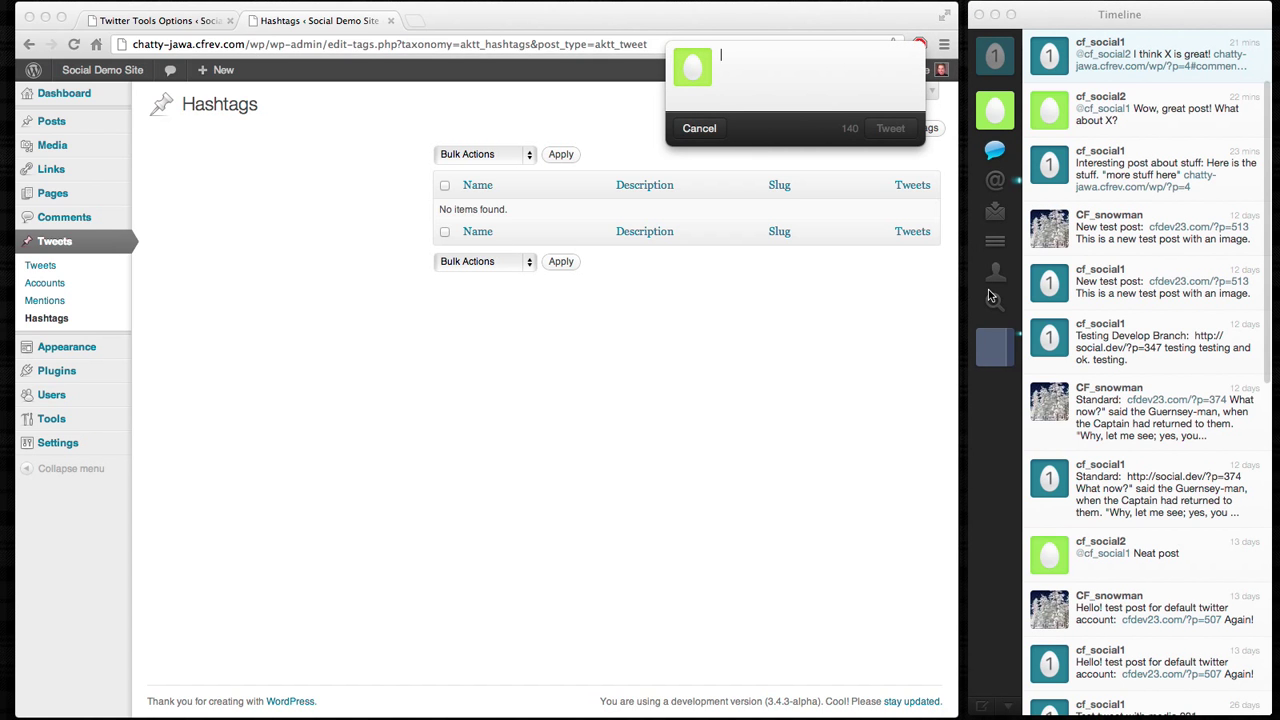
Step: Compose the tweet 'Testing Twitter Tools for #WordPress. Yay!' in Twitter for Mac
{"action": "type", "text": "Testing Twitter Tools"}
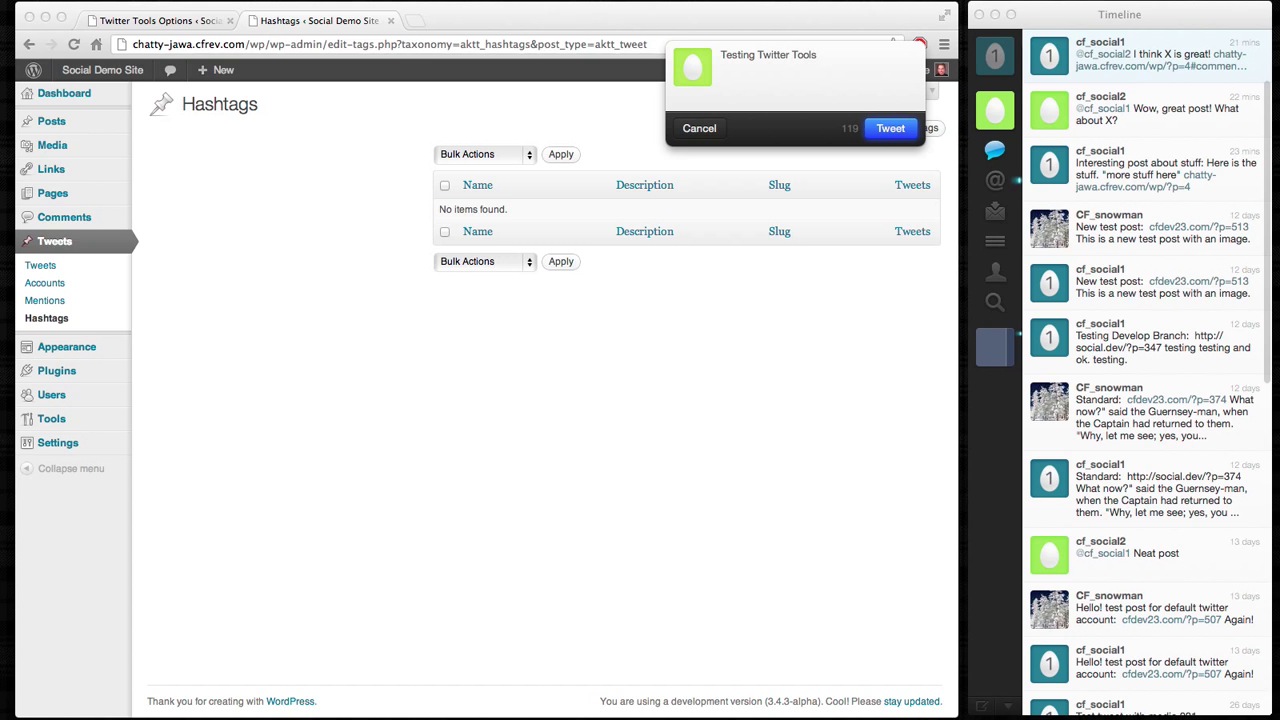
{"action": "type", "text": "for #WordPress."}
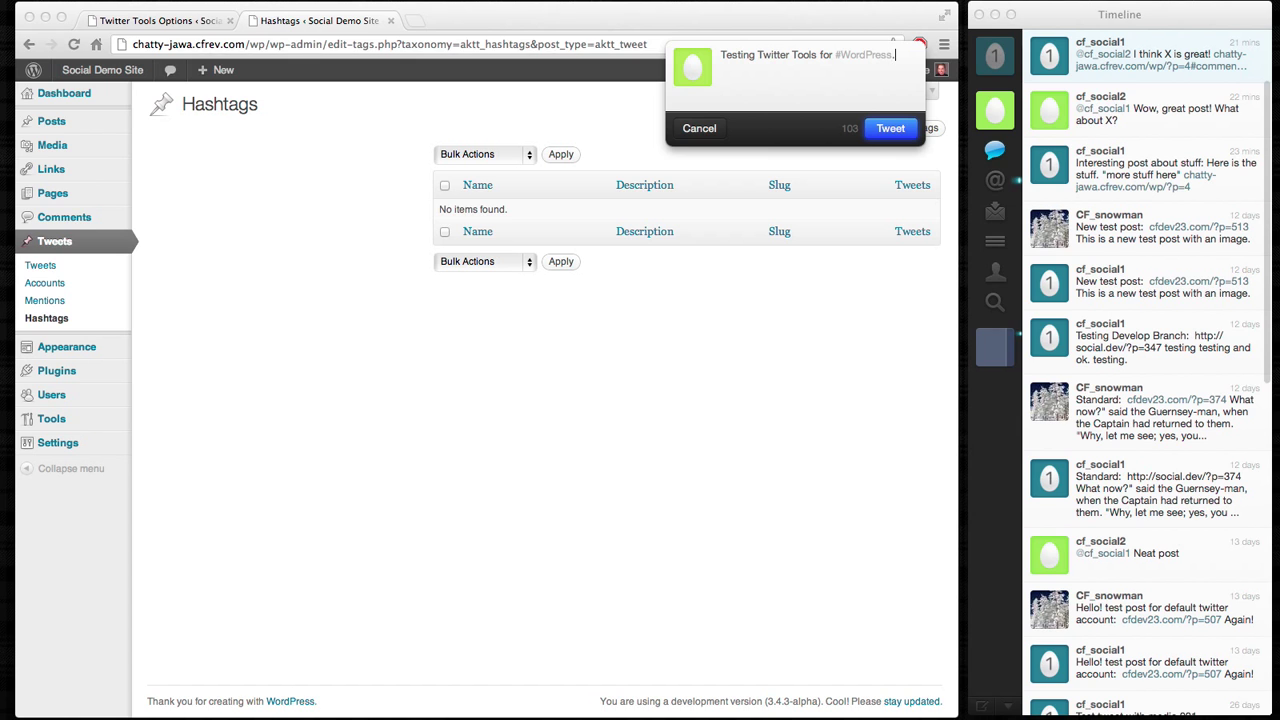
{"action": "type", "text": "Yay!"}
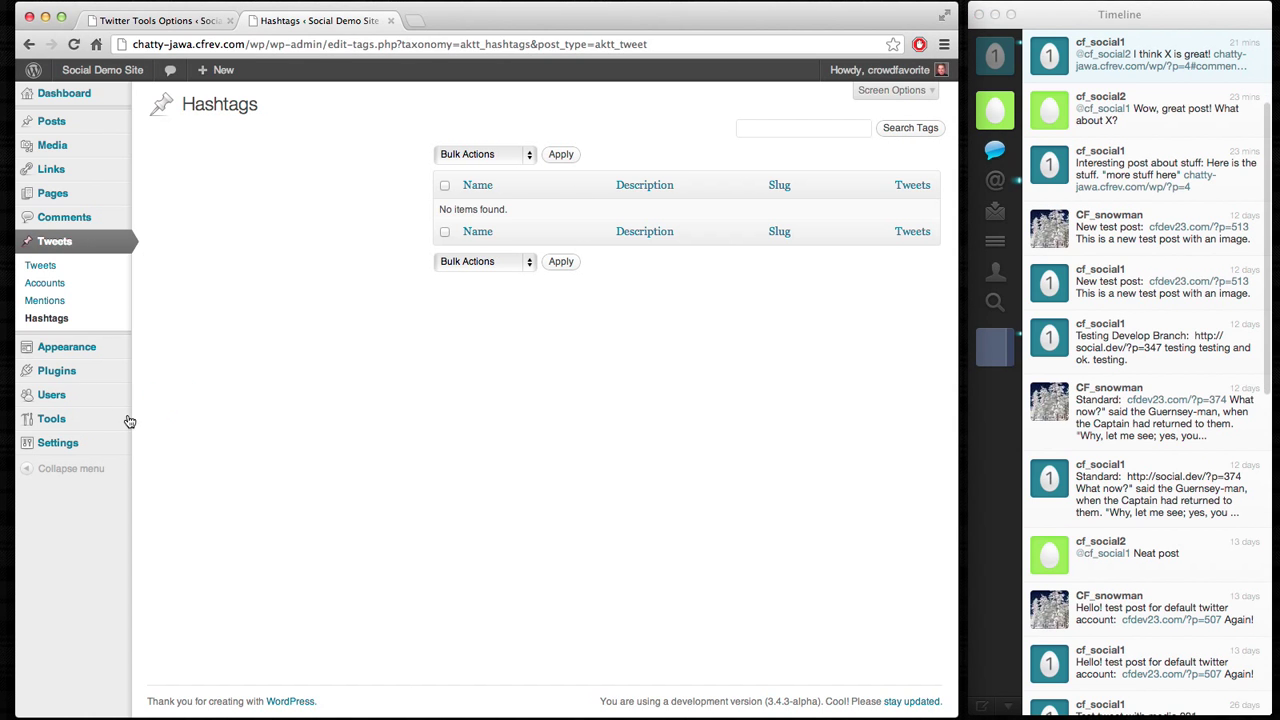
{"action": "mouse_move", "coordinate": [56, 370]}
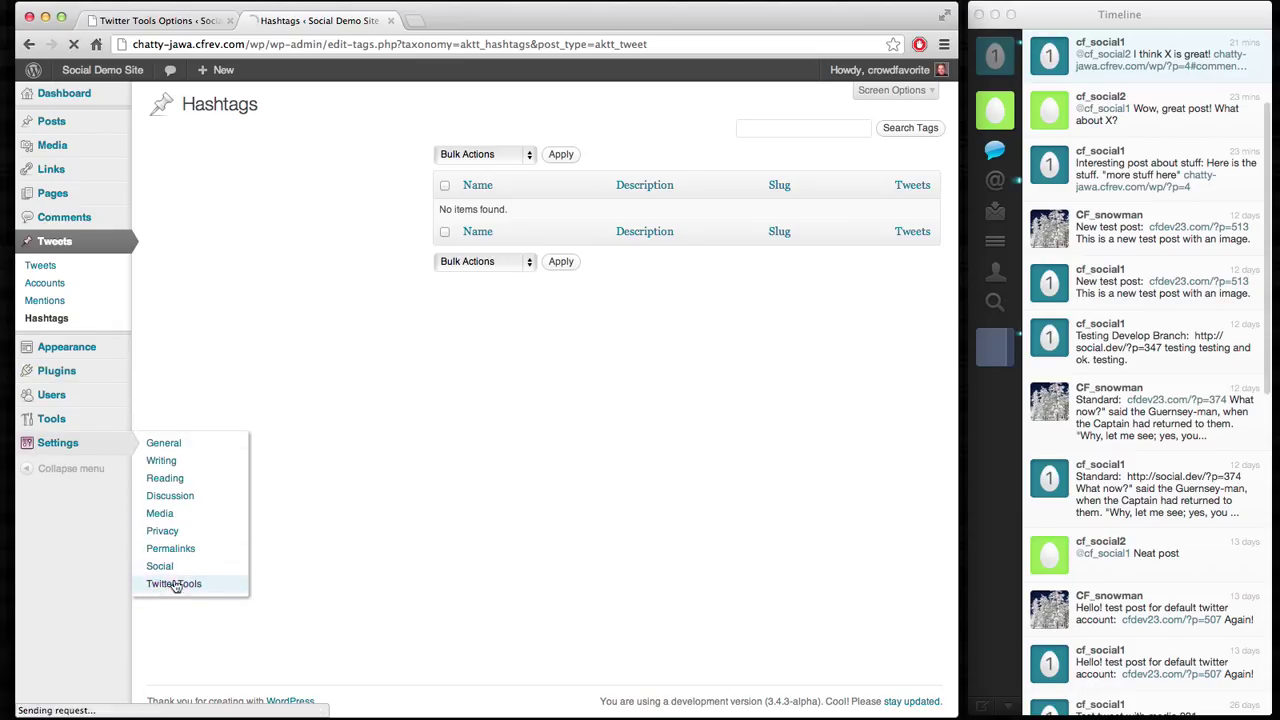
Step: Download tweets now from Twitter Tools settings and view the Tweets list with the new #WordPress tweet
{"action": "left_click", "coordinate": [174, 584]}
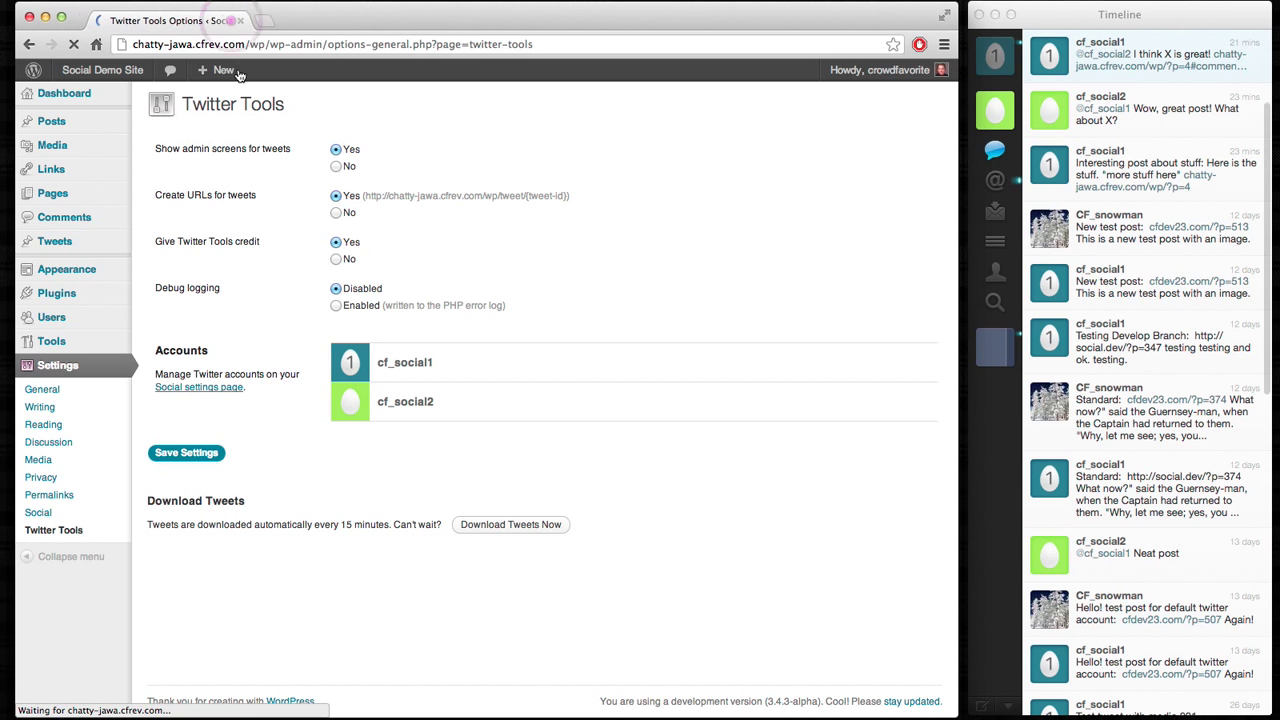
{"action": "left_click", "coordinate": [510, 524]}
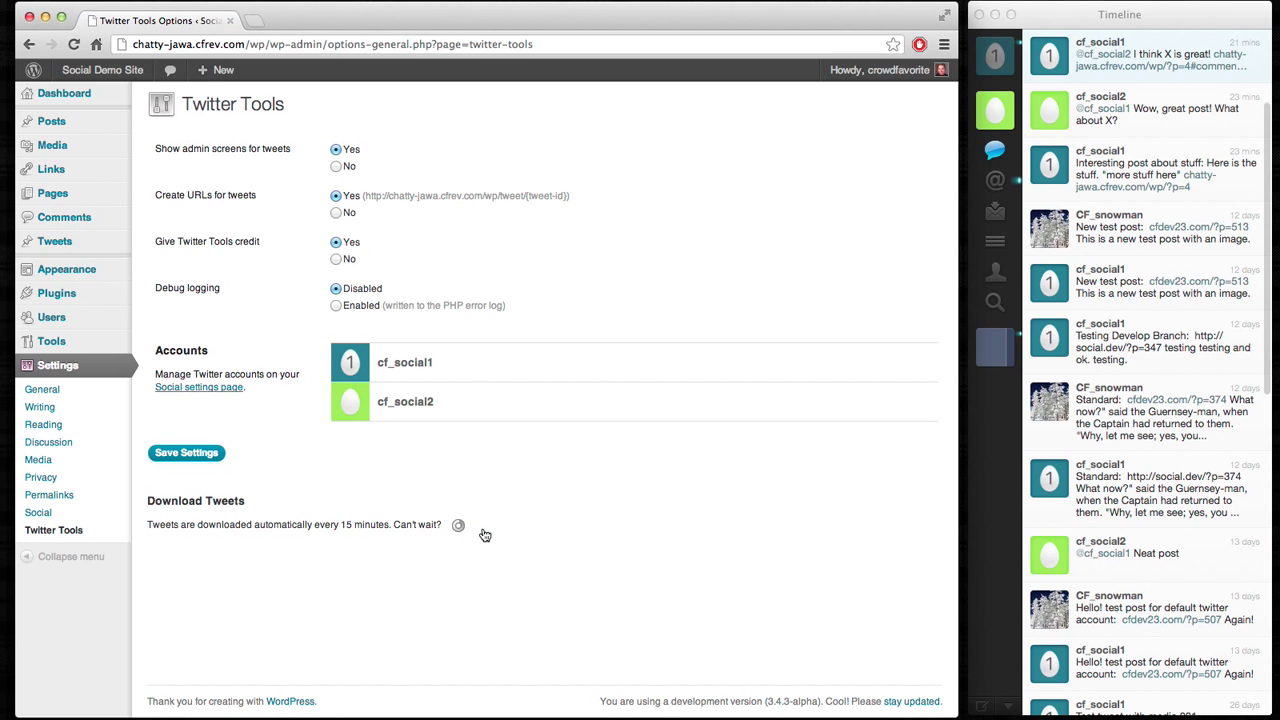
{"action": "left_click", "coordinate": [458, 524]}
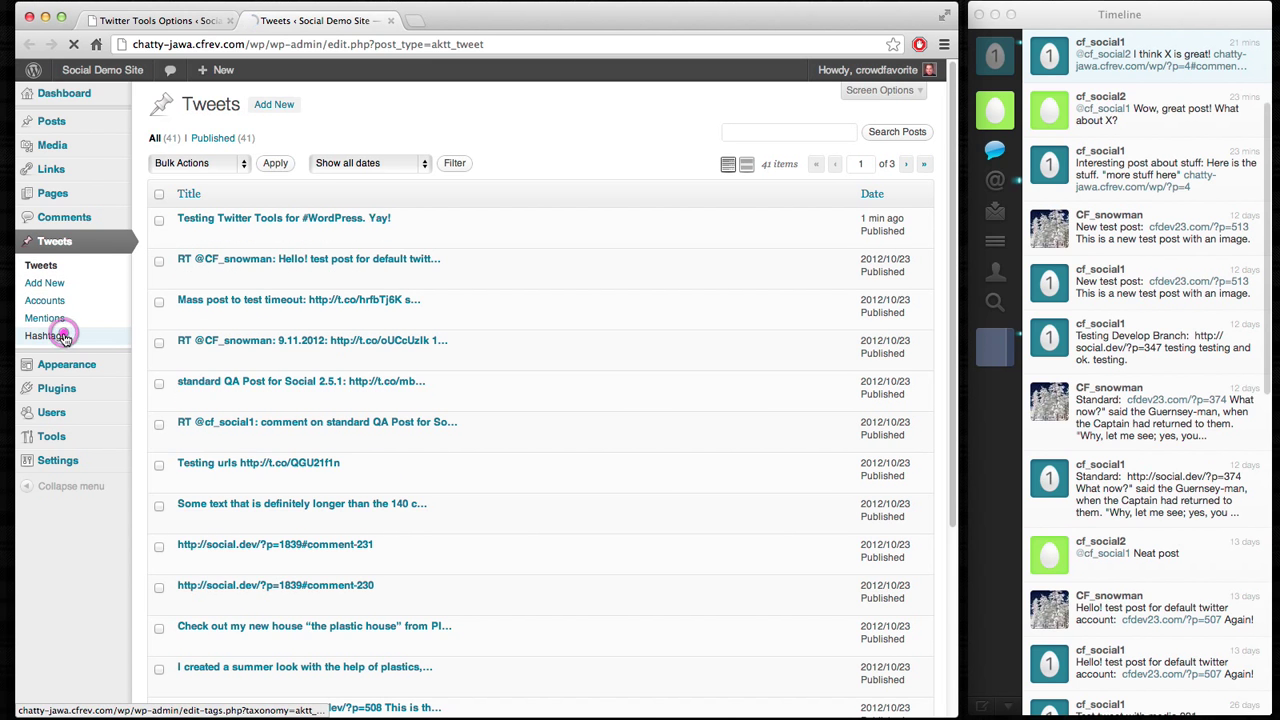
Step: Check the Hashtags list shows WordPress, then return to the Tweets list
{"action": "left_click", "coordinate": [44, 336]}
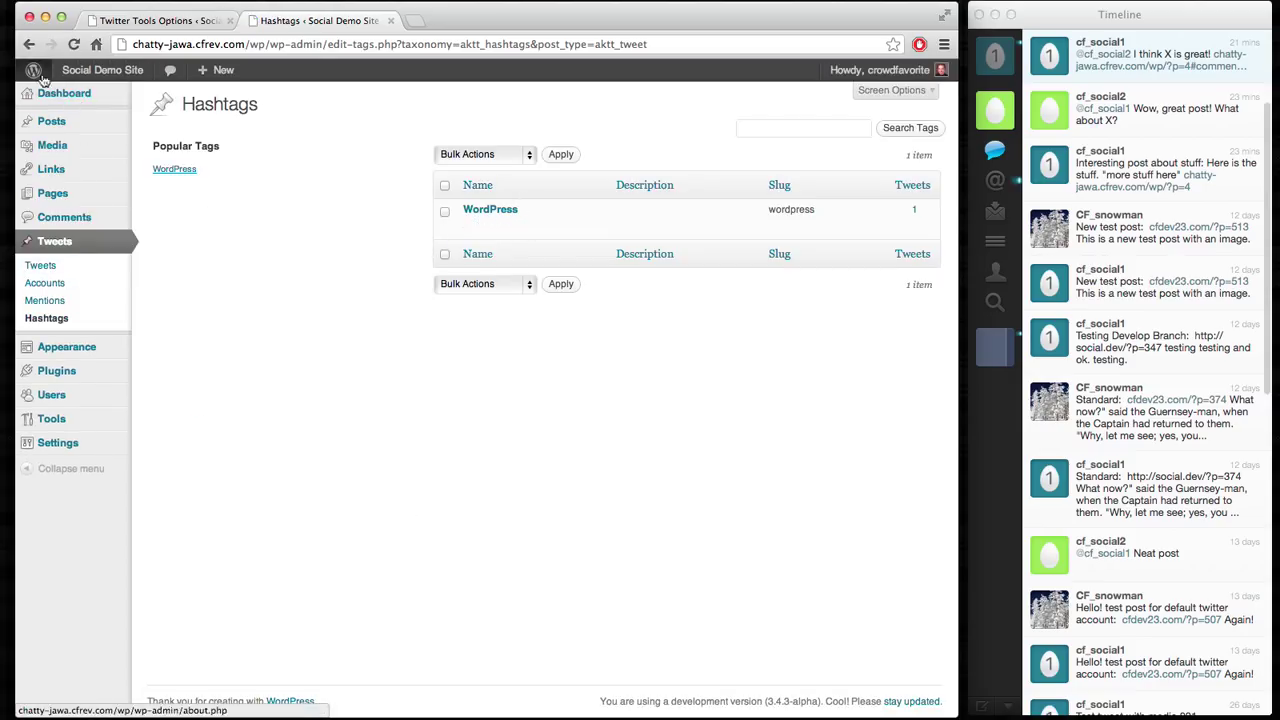
{"action": "left_click", "coordinate": [54, 240]}
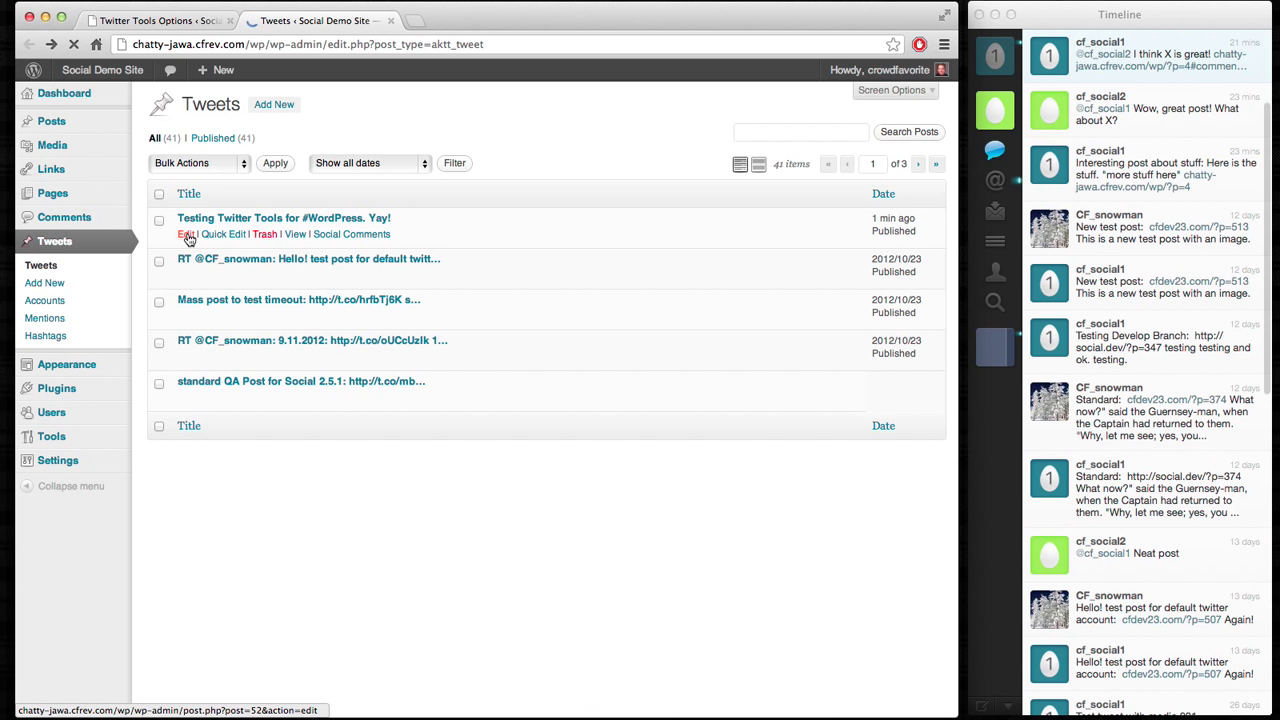
Step: Open the newest #WordPress tweet for editing and review its Accounts, Mentions and Hashtags boxes
{"action": "left_click", "coordinate": [186, 234]}
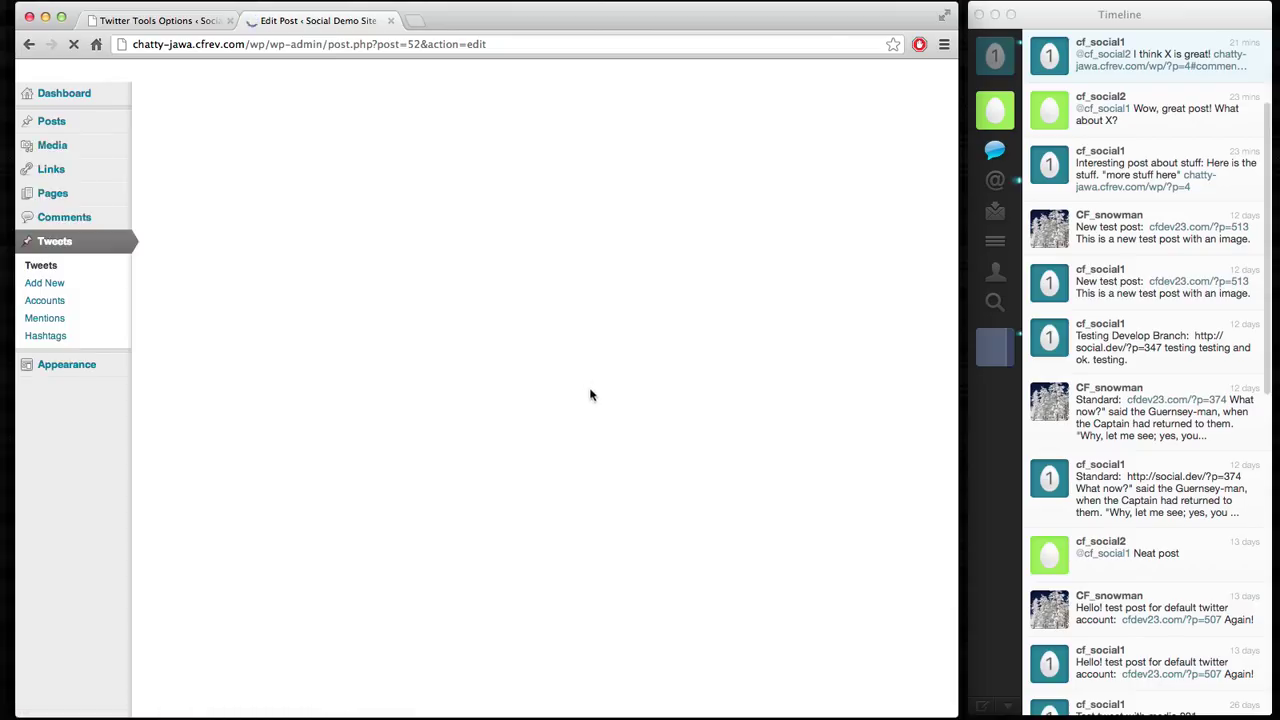
{"action": "mouse_move", "coordinate": [670, 392]}
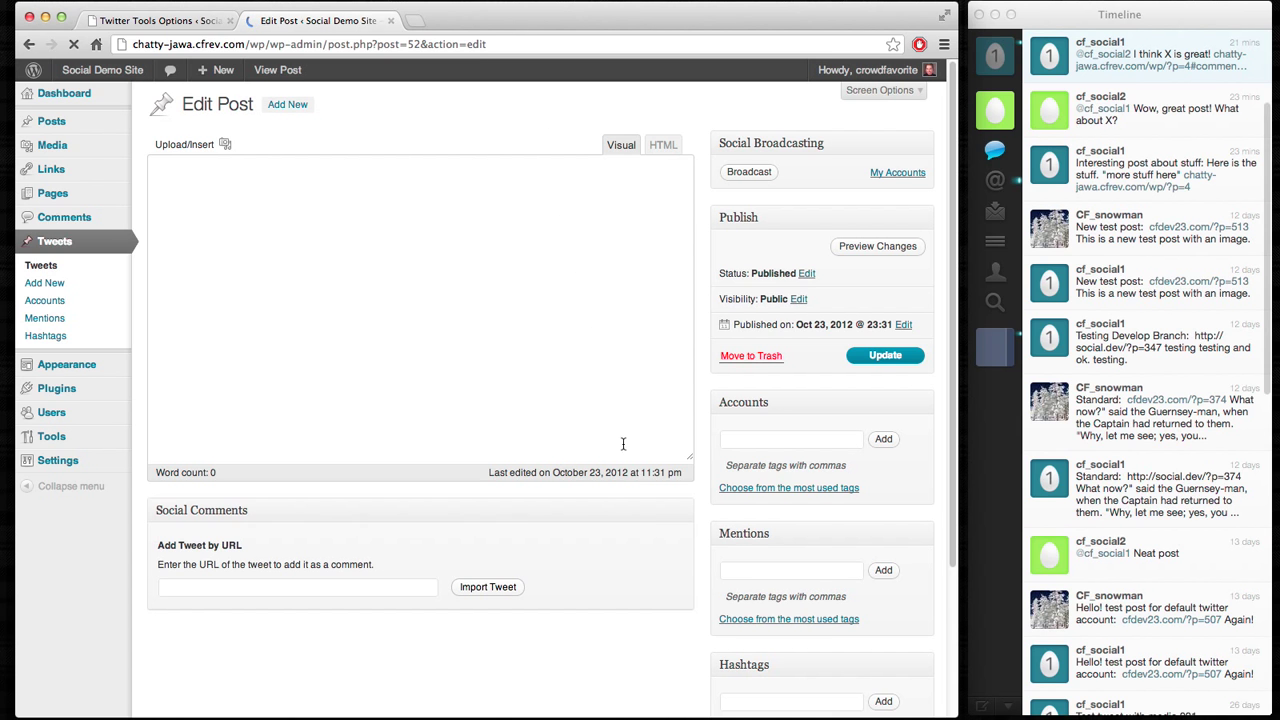
{"action": "scroll", "scroll_direction": "down", "scroll_amount": 3}
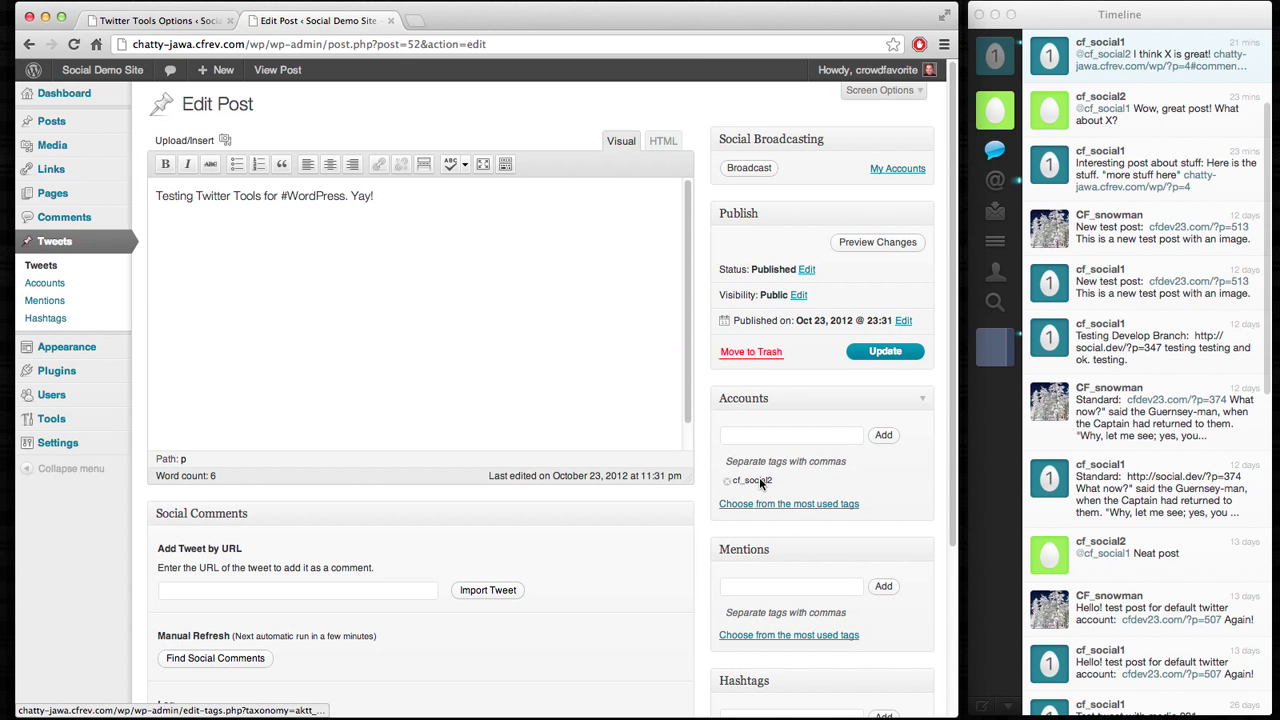
{"action": "scroll", "scroll_direction": "down", "scroll_amount": 3}
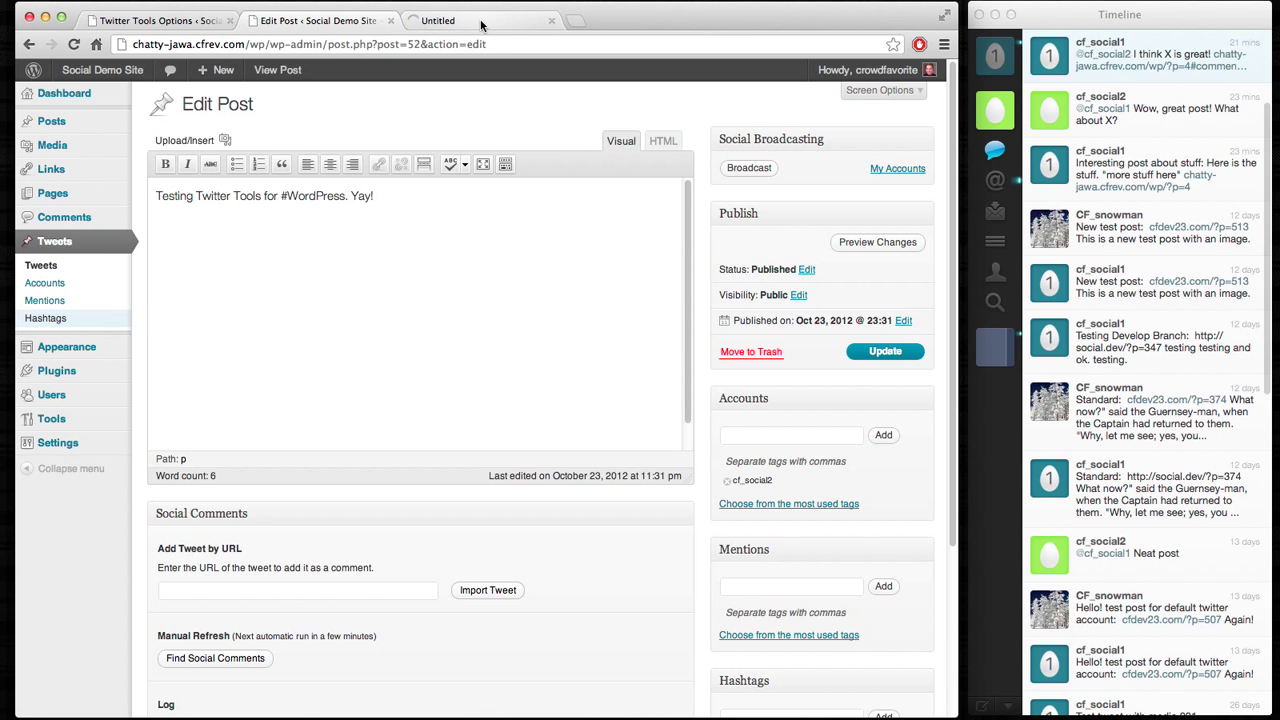
Step: View the public WordPress hashtag archive with the new tweet, then return to the Hashtags admin list
{"action": "left_click", "coordinate": [44, 318]}
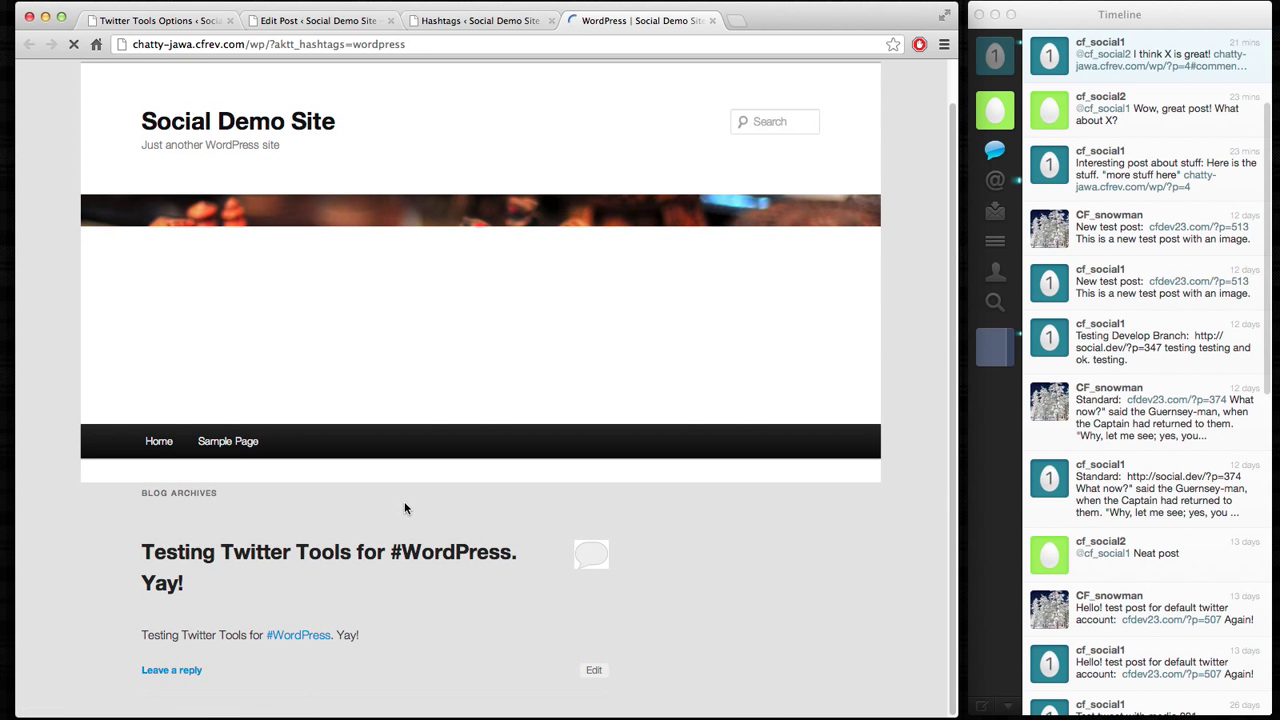
{"action": "left_click", "coordinate": [478, 20]}
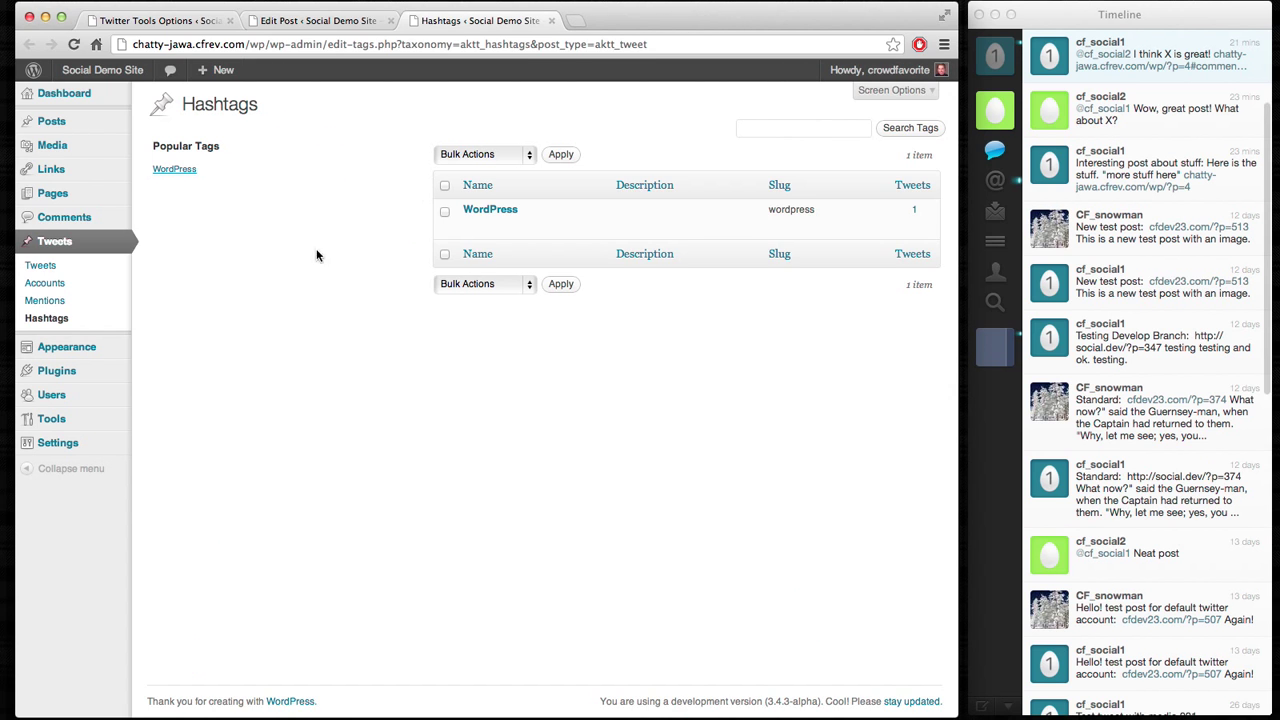
Step: Open the tweet Accounts list and browse the public cf_social1 account archive's imported tweets
{"action": "left_click", "coordinate": [44, 284]}
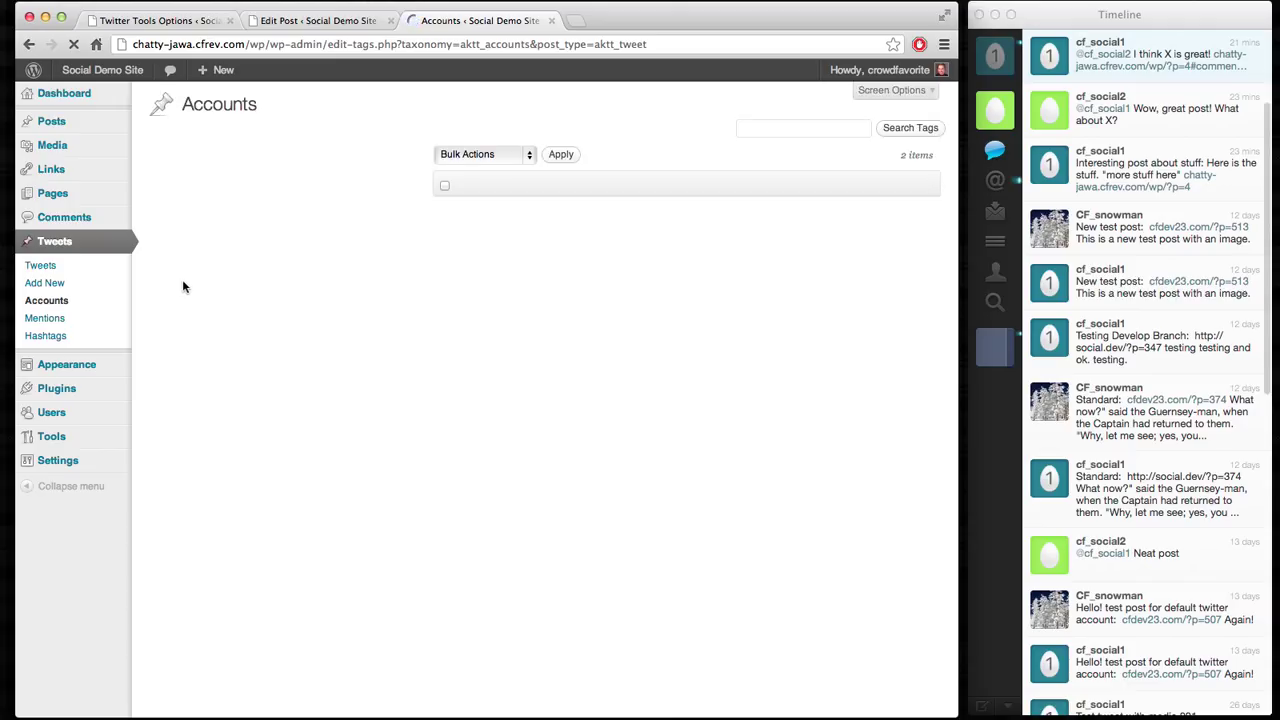
{"action": "mouse_move", "coordinate": [296, 302]}
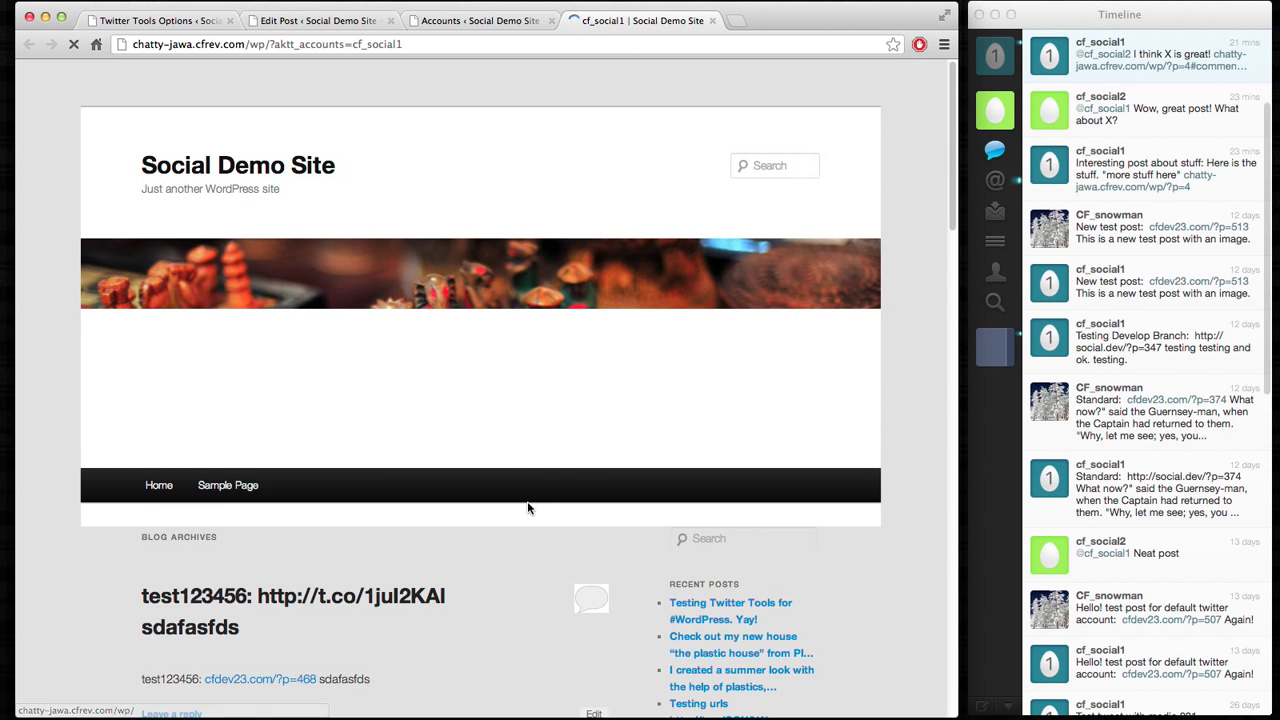
{"action": "scroll", "scroll_direction": "down", "scroll_amount": 3}
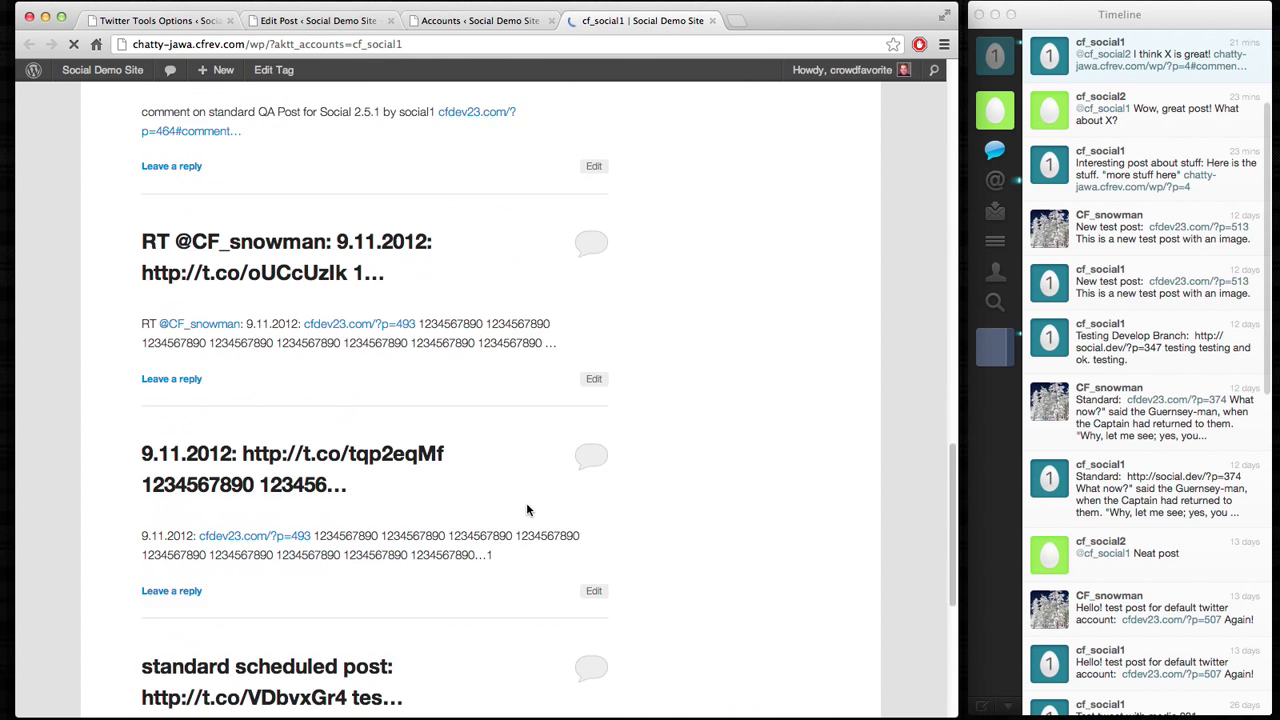
{"action": "scroll", "scroll_direction": "down", "scroll_amount": 3}
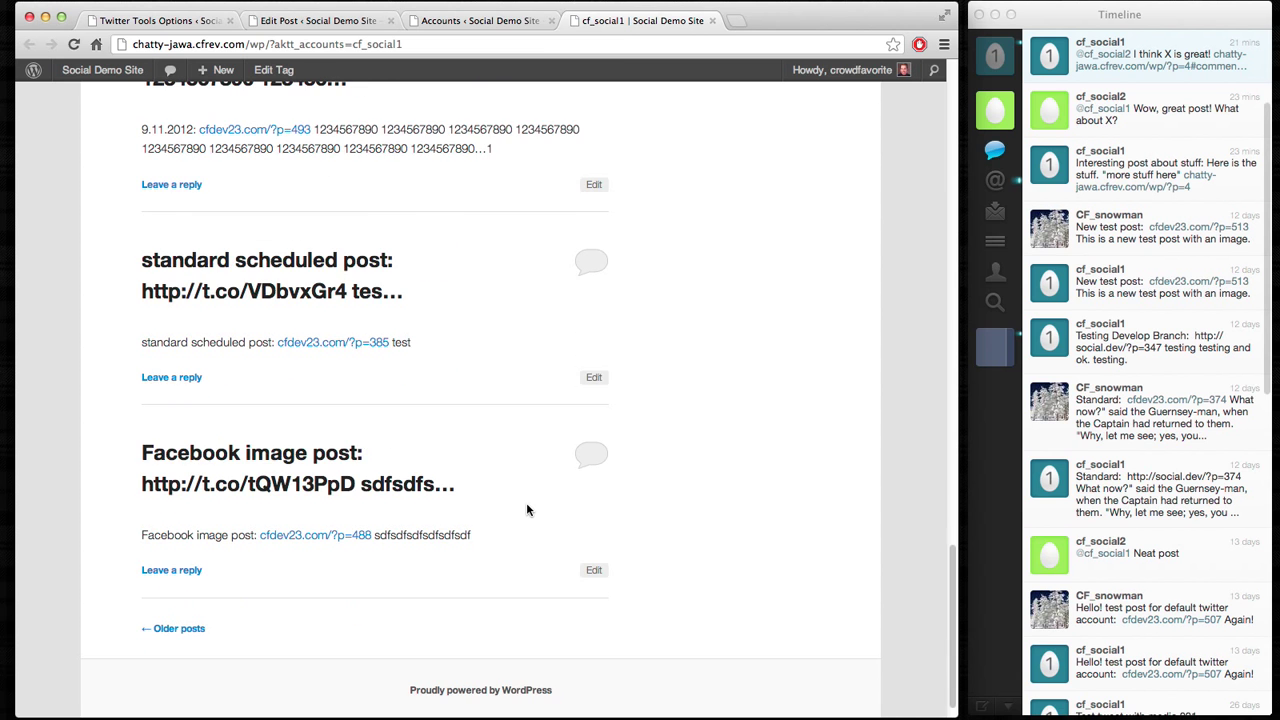
{"action": "scroll", "scroll_direction": "up", "scroll_amount": 3}
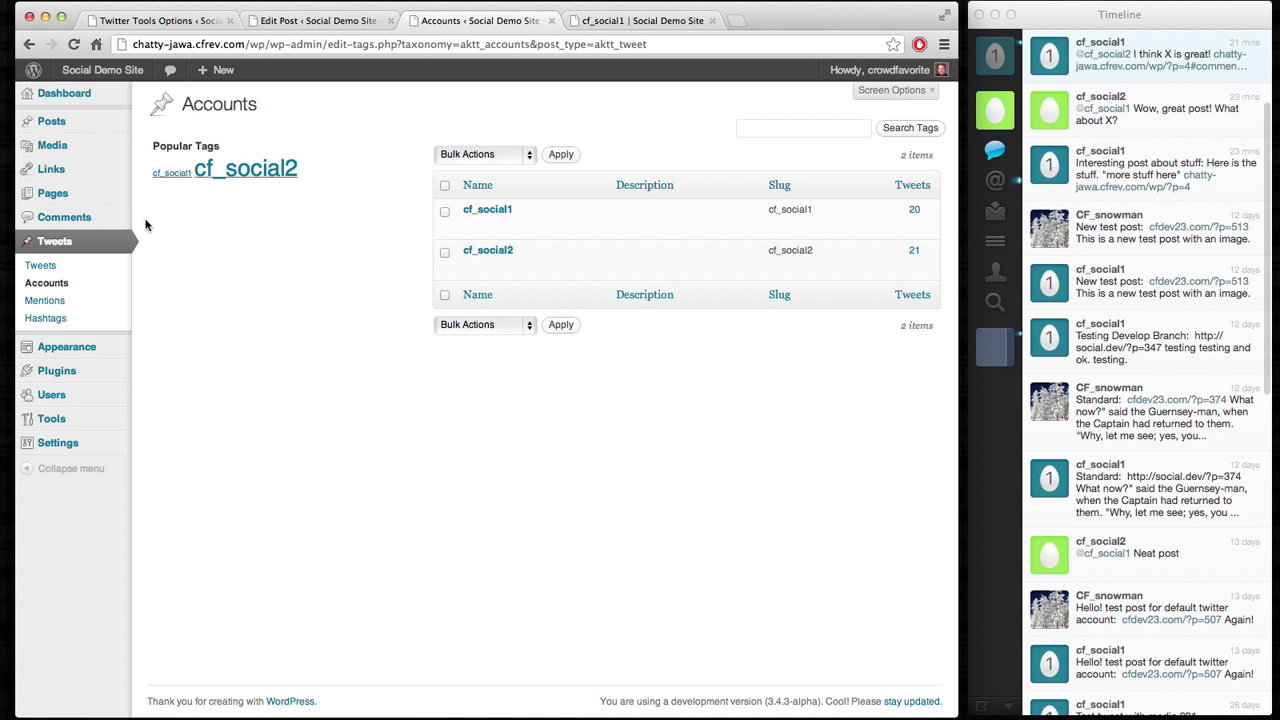
{"action": "mouse_move", "coordinate": [44, 300]}
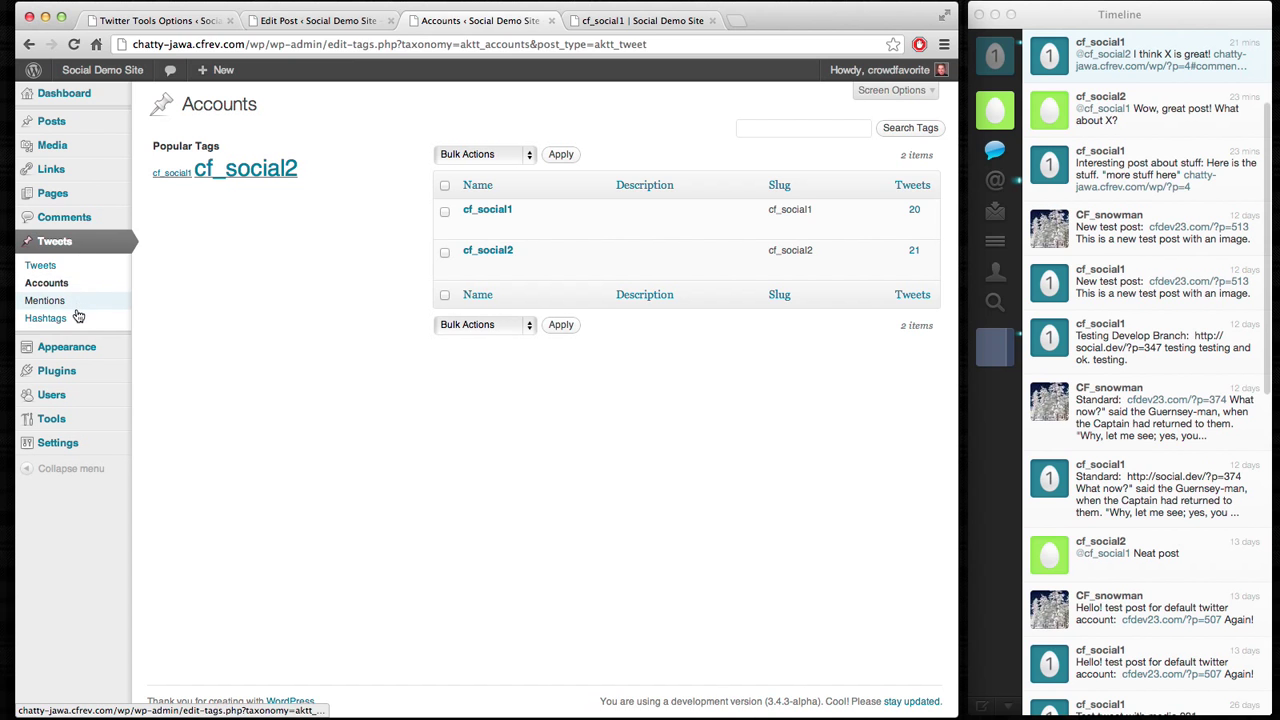
{"action": "mouse_move", "coordinate": [44, 318]}
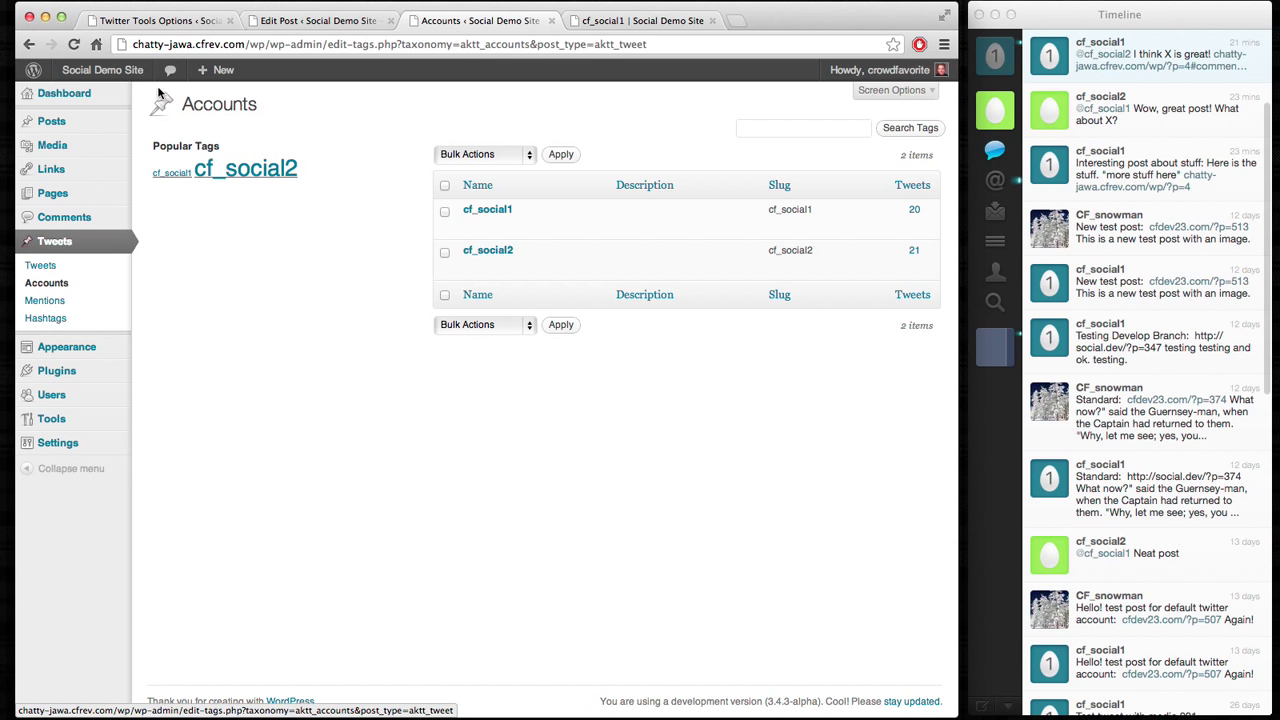
Step: Visit the Social Demo Site public front page from the admin bar
{"action": "left_click", "coordinate": [456, 20]}
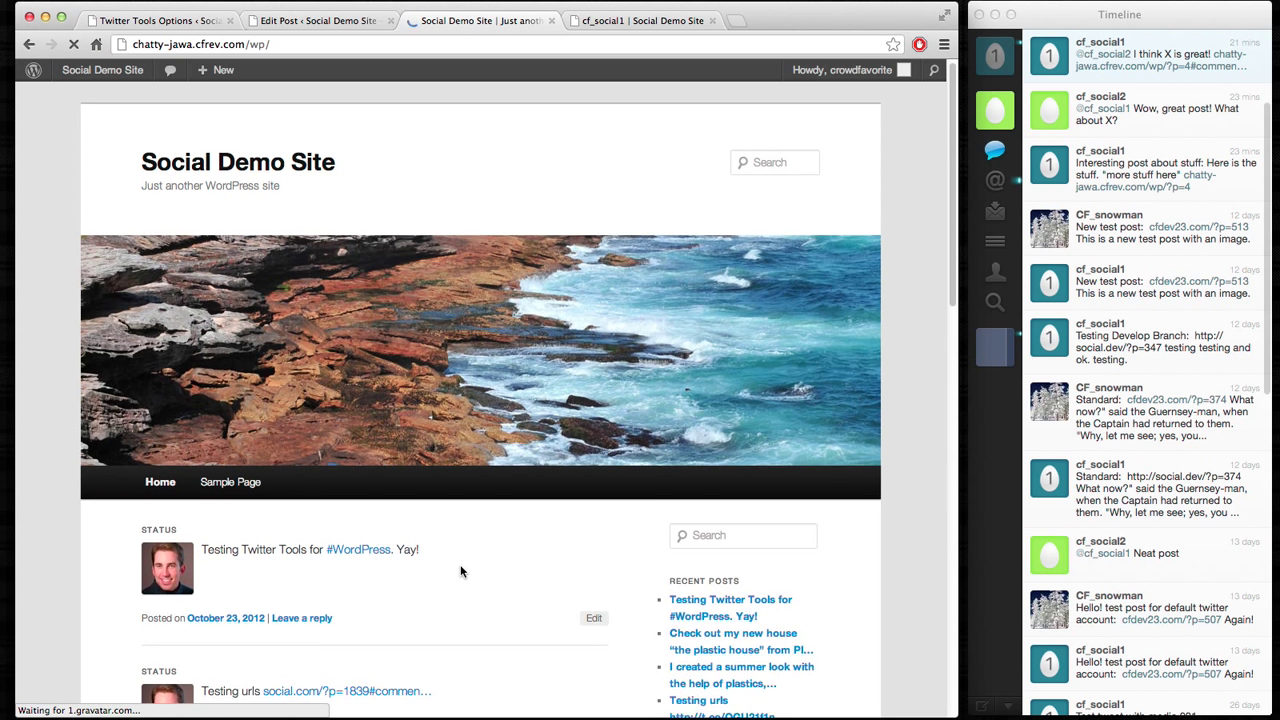
{"action": "scroll", "scroll_direction": "down", "scroll_amount": 3}
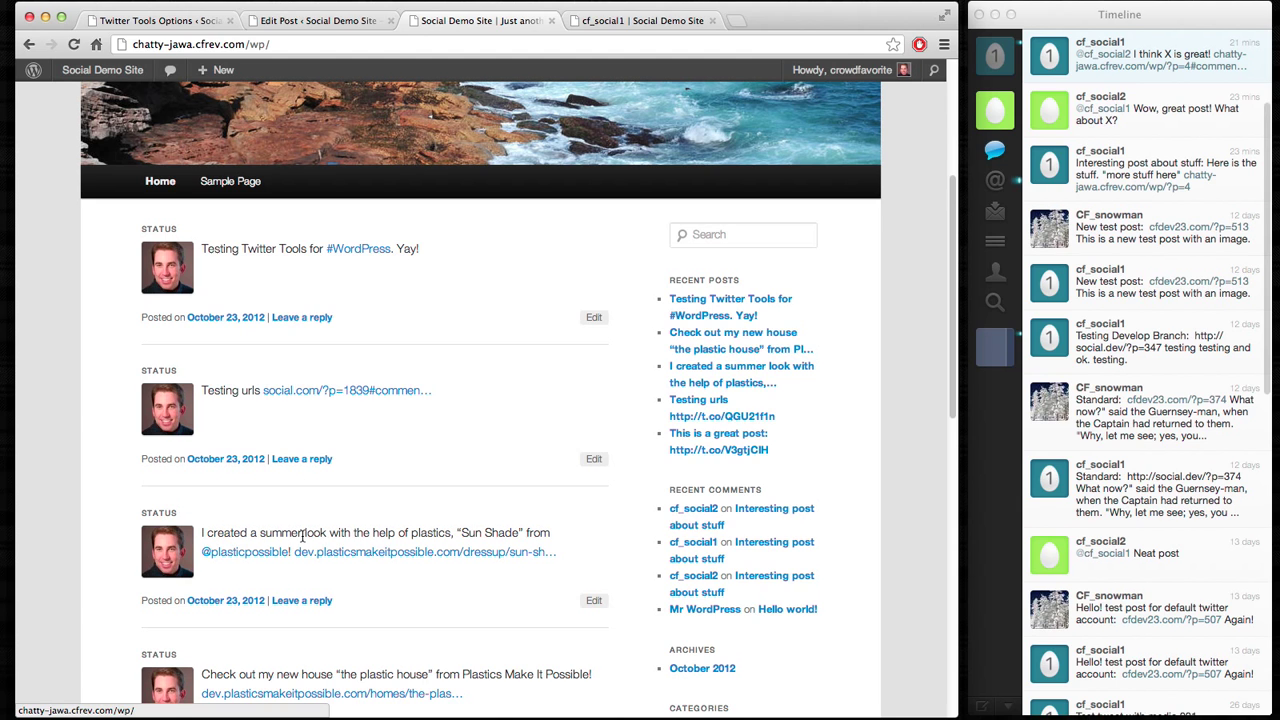
{"action": "scroll", "scroll_direction": "down", "scroll_amount": 3}
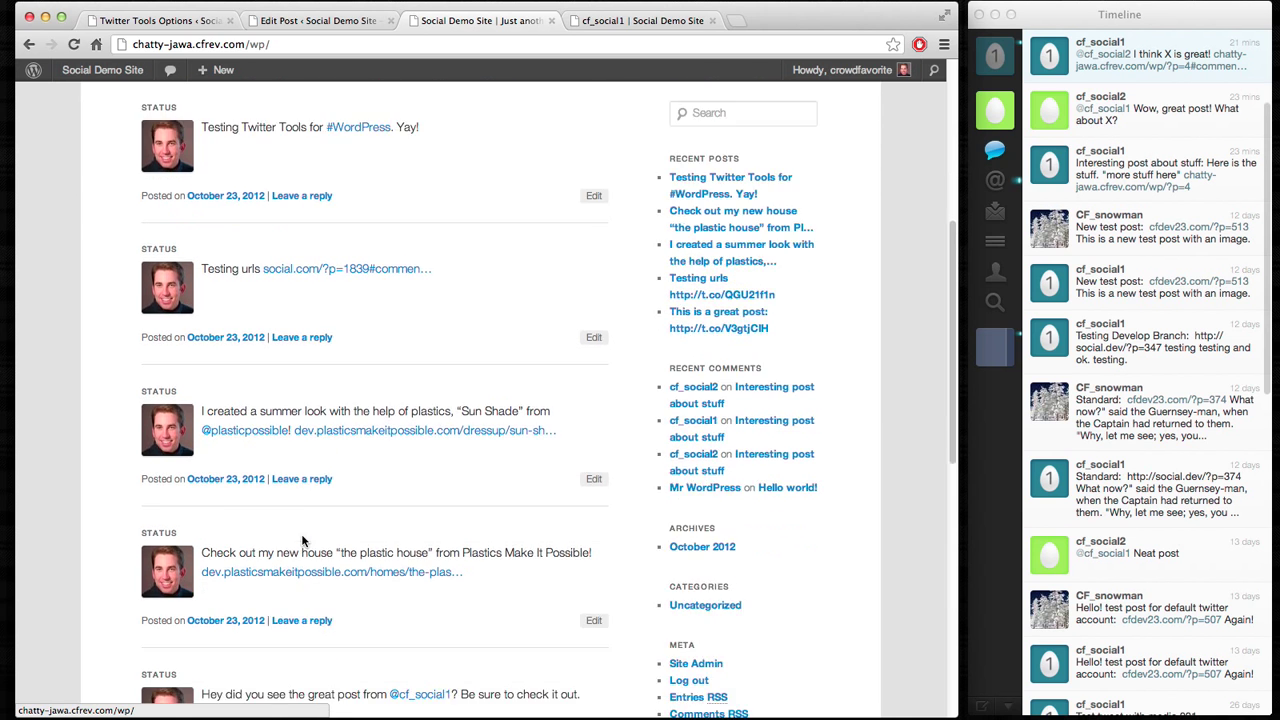
{"action": "scroll", "scroll_direction": "down", "scroll_amount": 3}
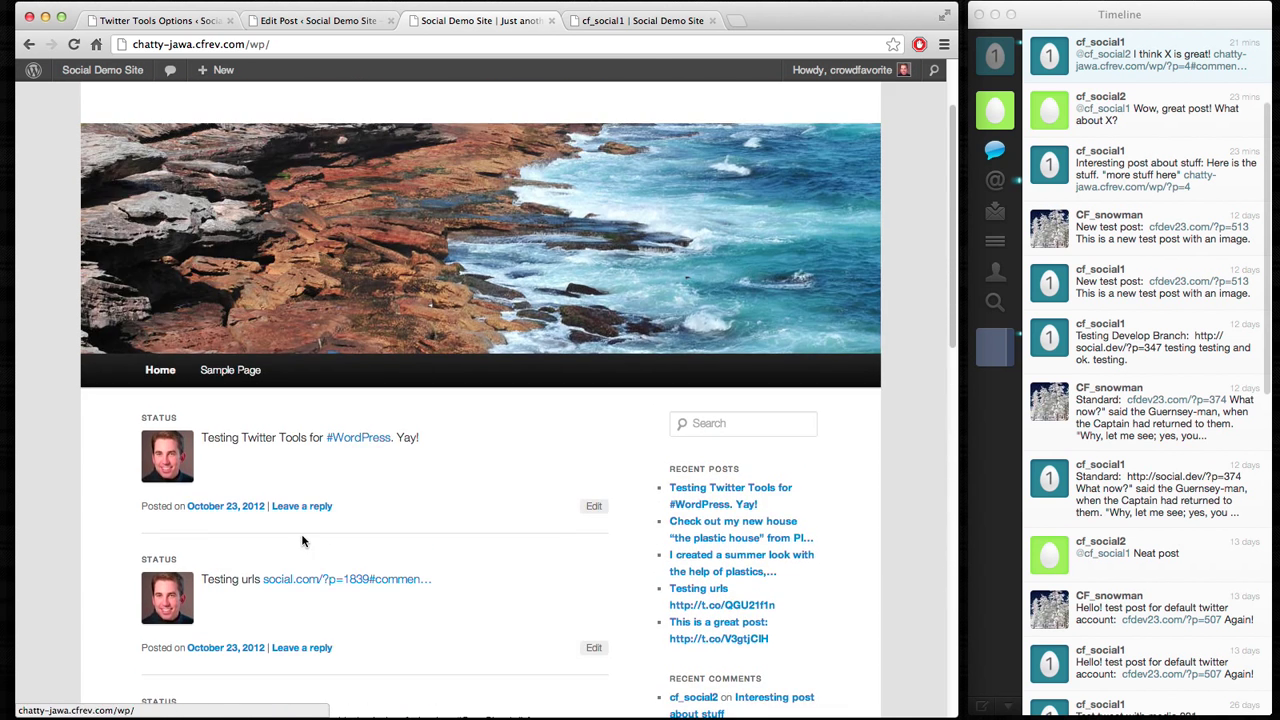
{"action": "mouse_move", "coordinate": [232, 492]}
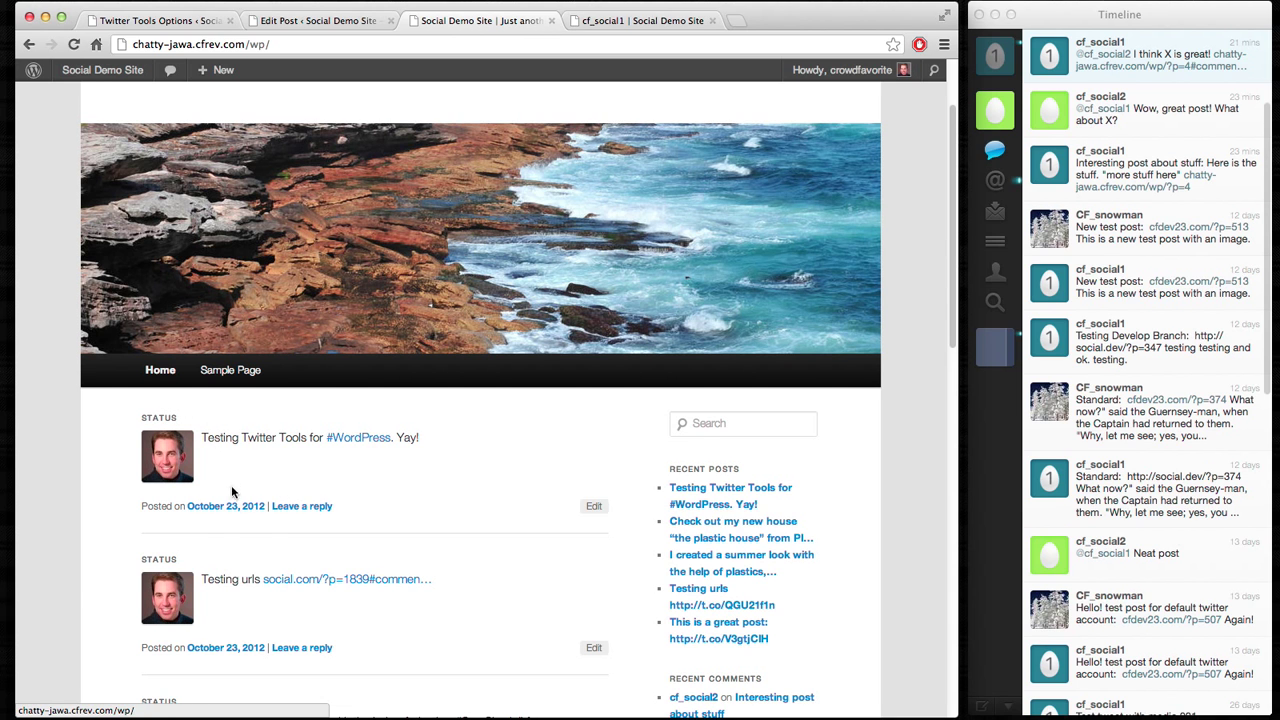
{"action": "scroll", "scroll_direction": "down", "scroll_amount": 3}
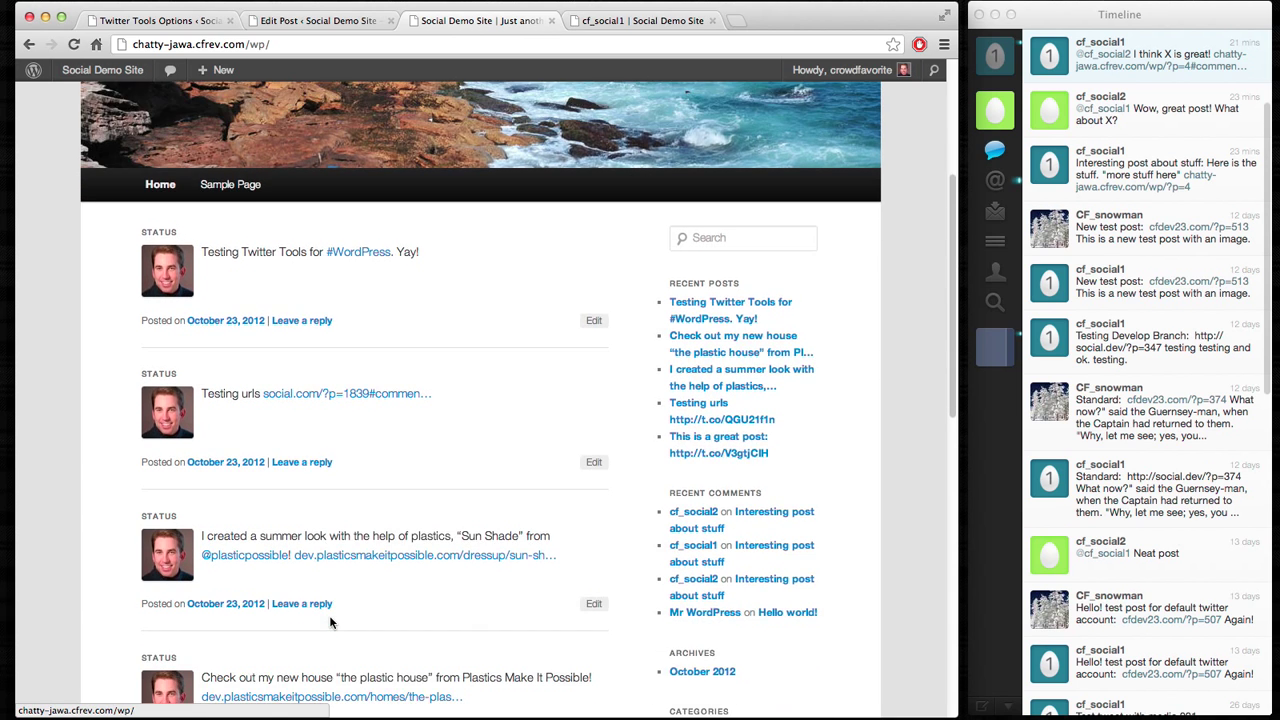
{"action": "scroll", "scroll_direction": "down", "scroll_amount": 3}
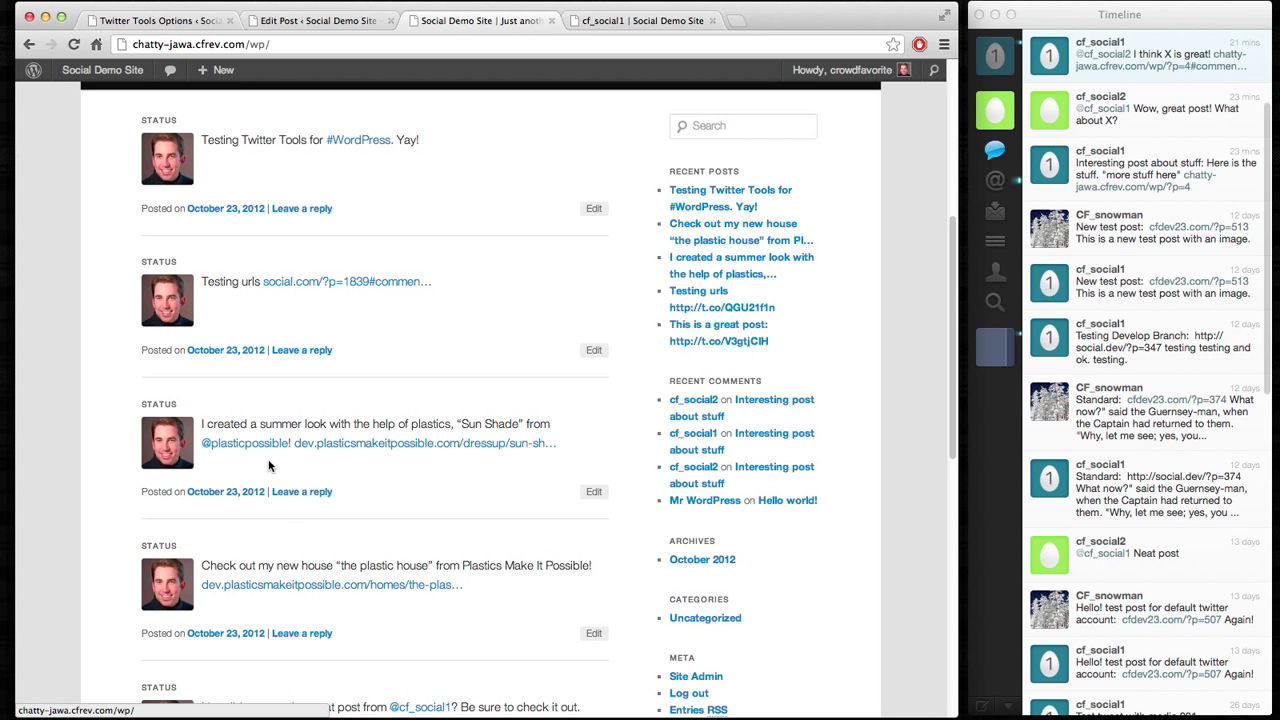
{"action": "mouse_move", "coordinate": [244, 444]}
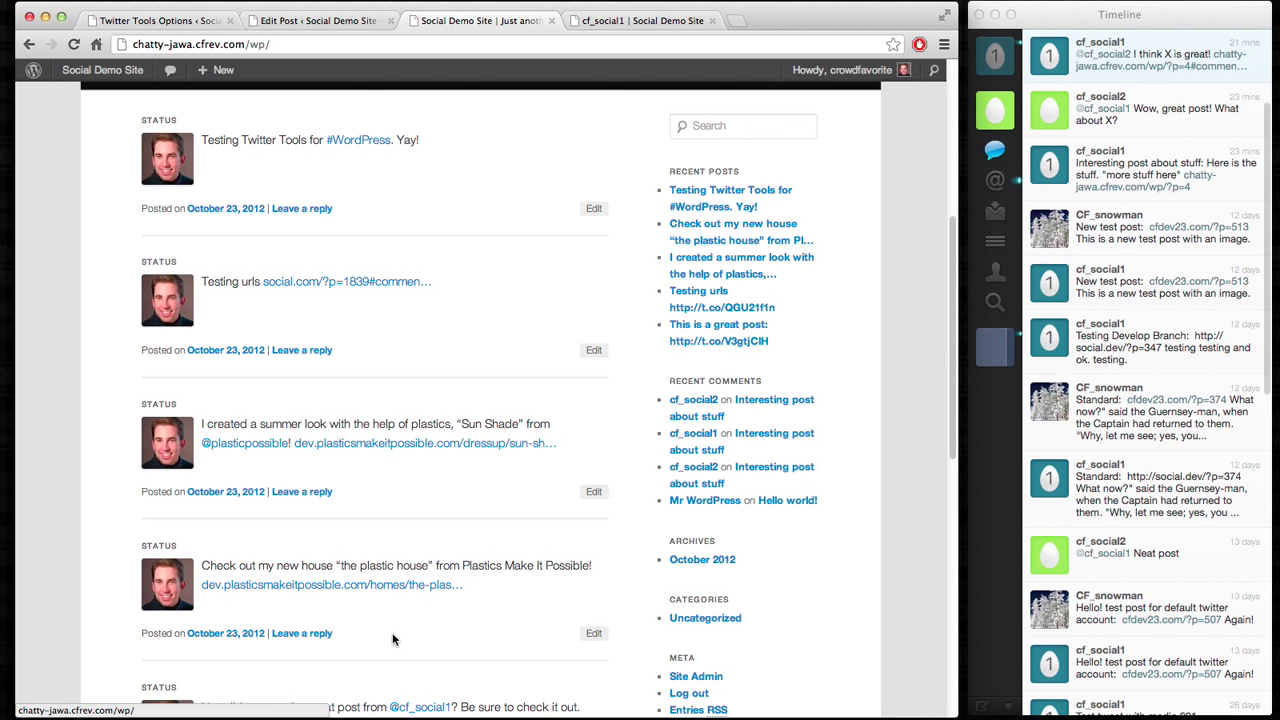
{"action": "scroll", "scroll_direction": "down", "scroll_amount": 3}
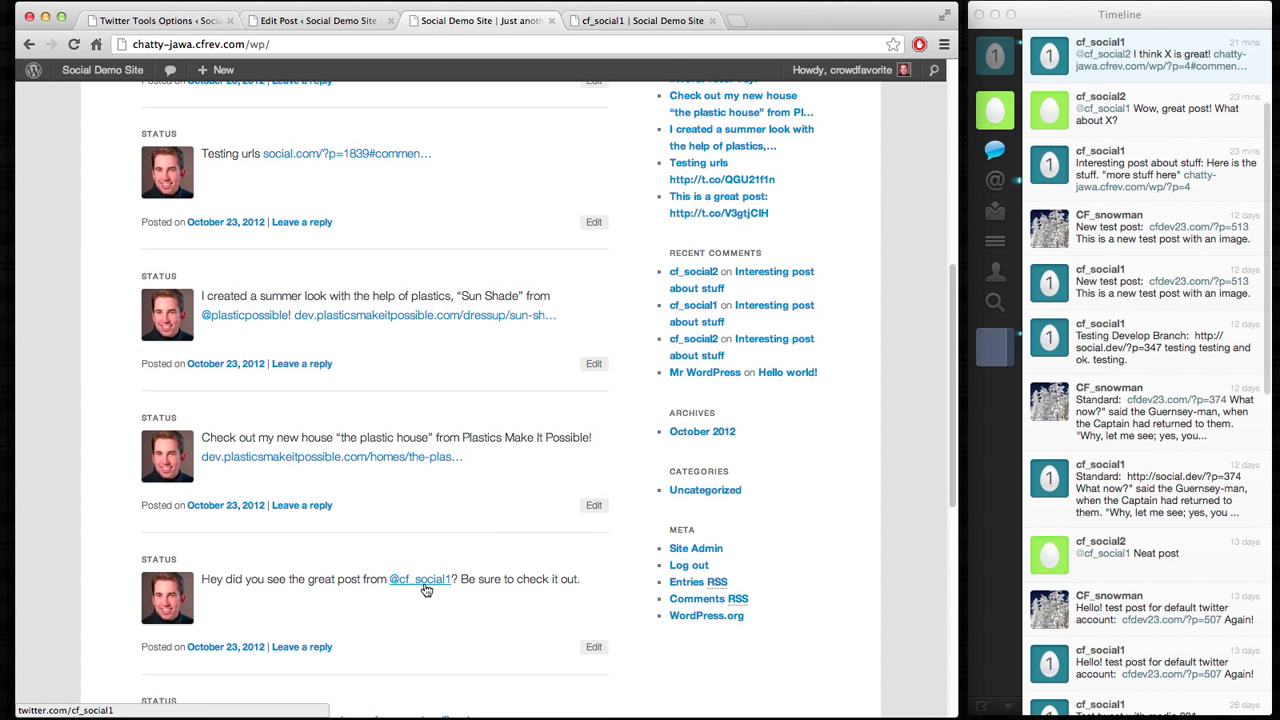
{"action": "mouse_move", "coordinate": [392, 508]}
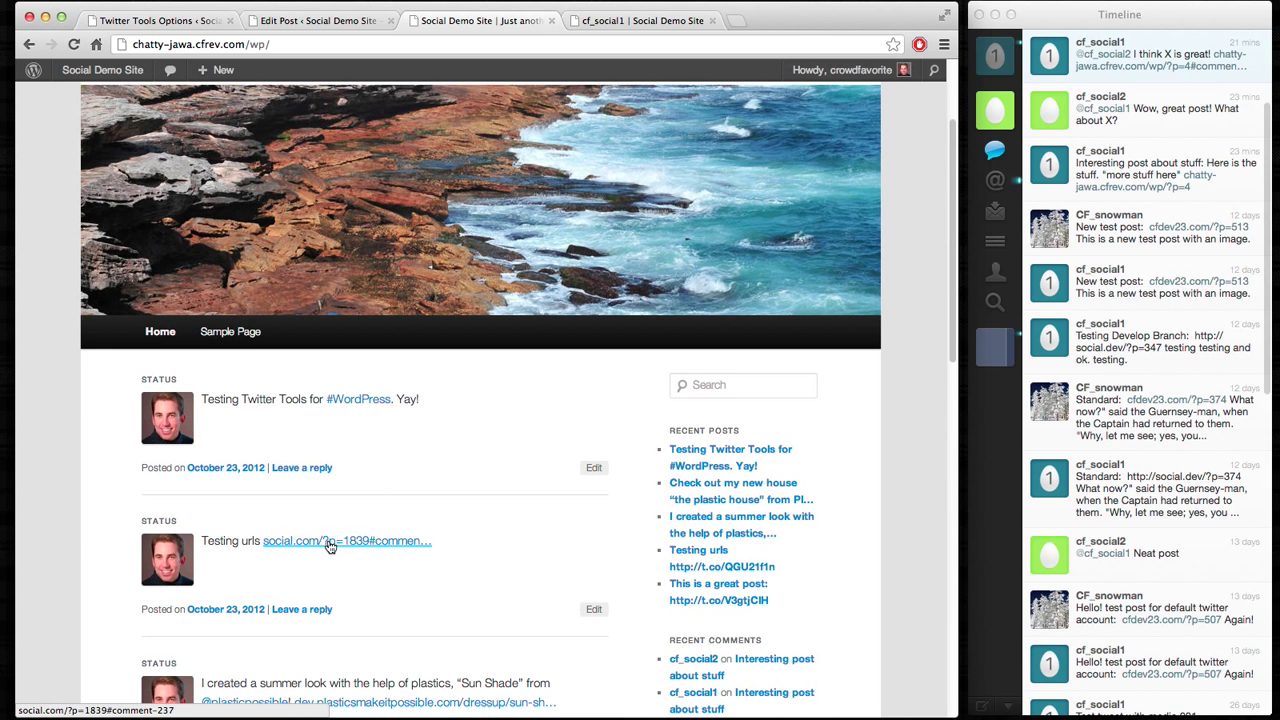
{"action": "mouse_move", "coordinate": [394, 644]}
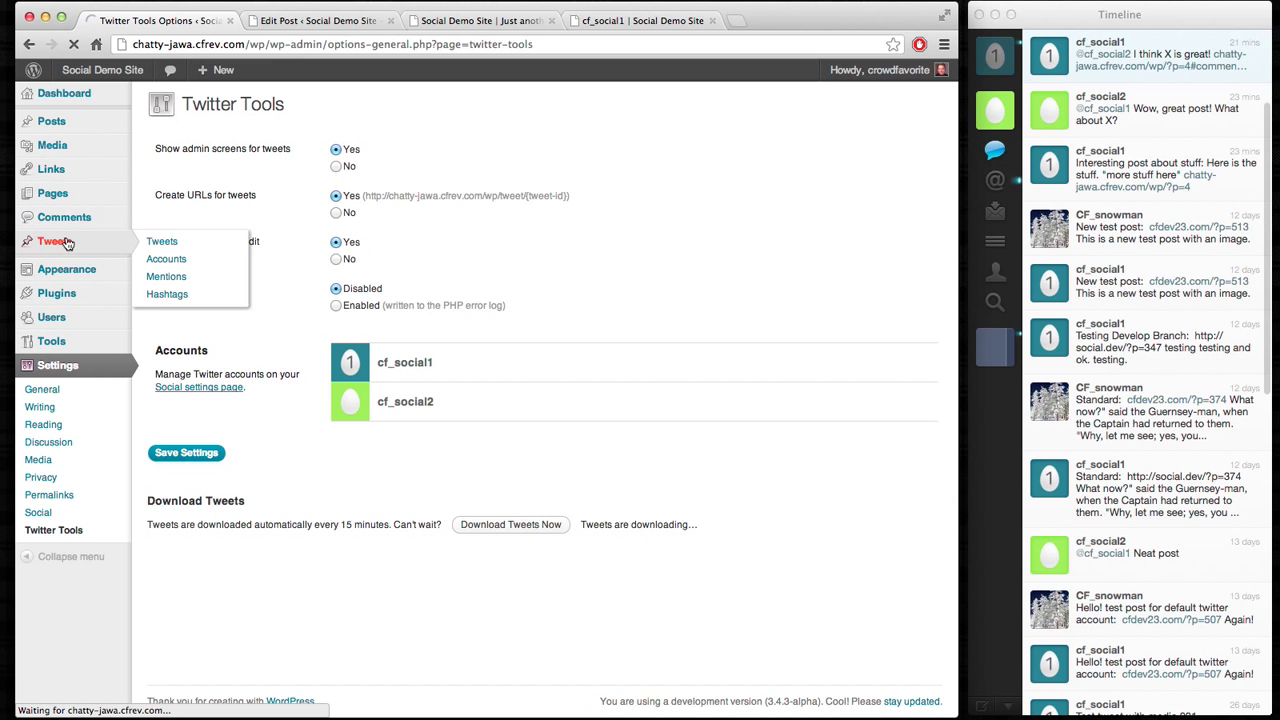
Step: Trash the retweeted 'Hello! test post' from the Tweets list, then go to alexking.org
{"action": "left_click", "coordinate": [162, 240]}
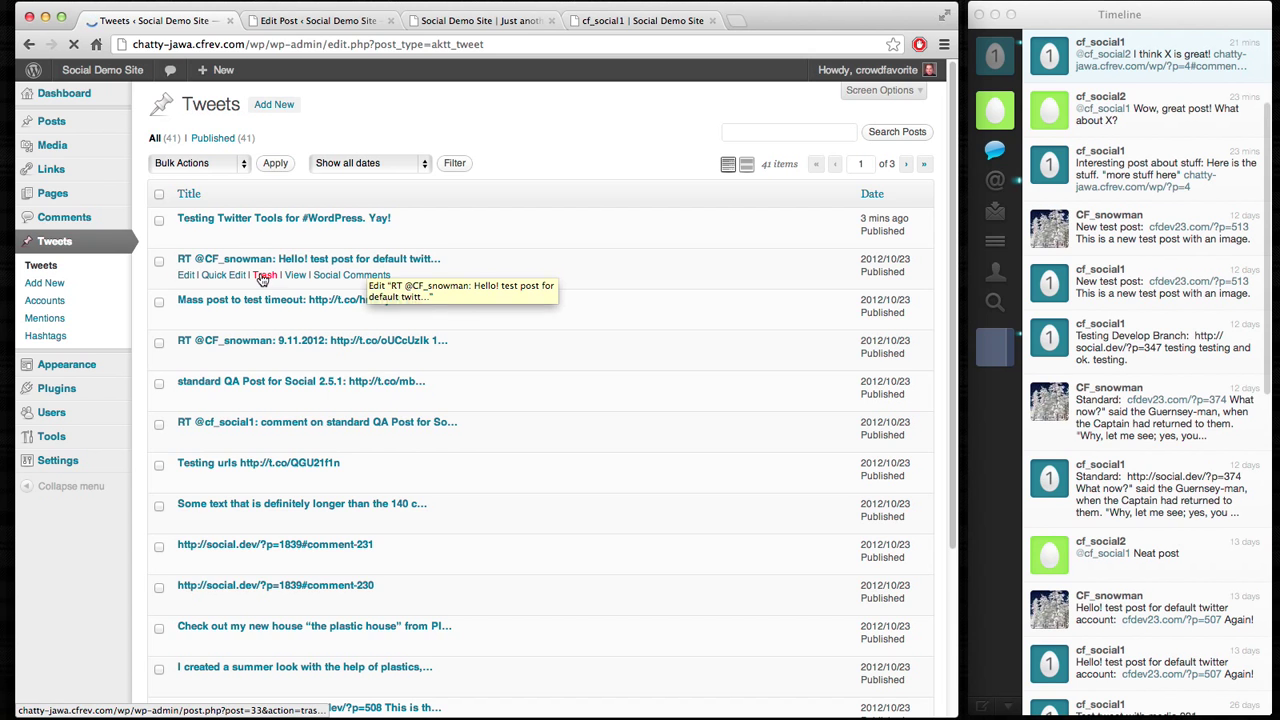
{"action": "left_click", "coordinate": [264, 276]}
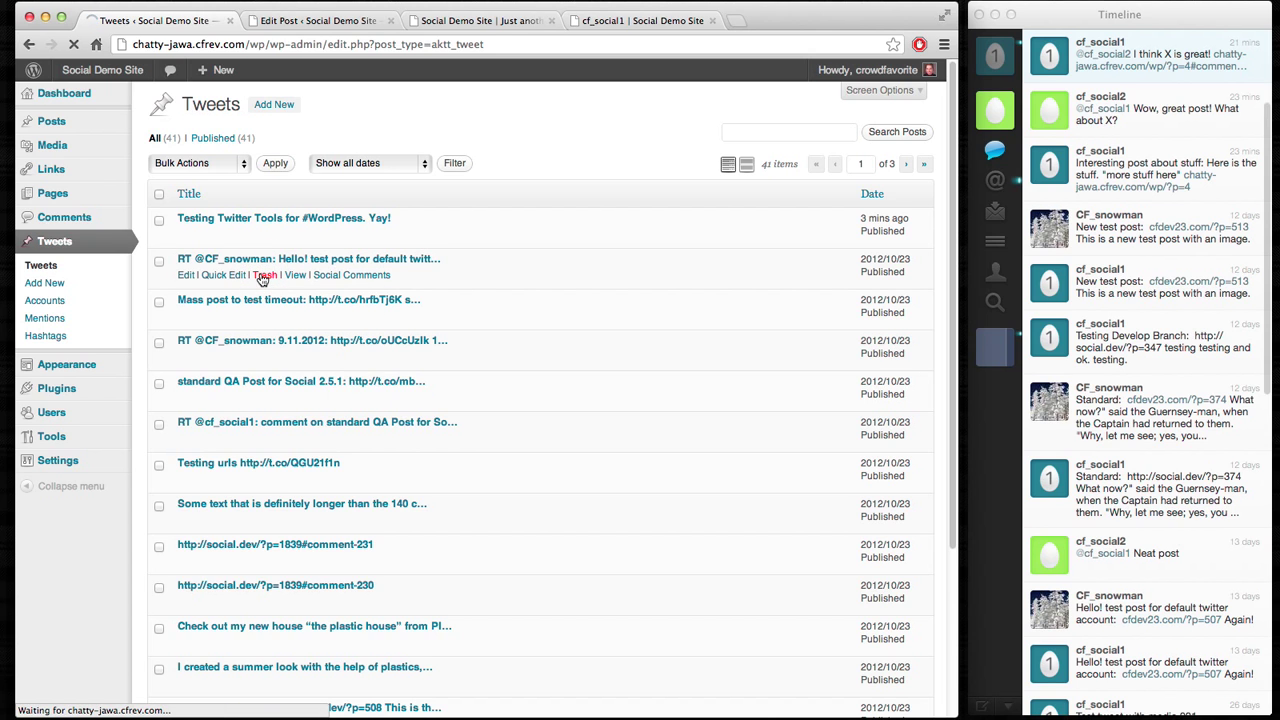
{"action": "left_click", "coordinate": [264, 276]}
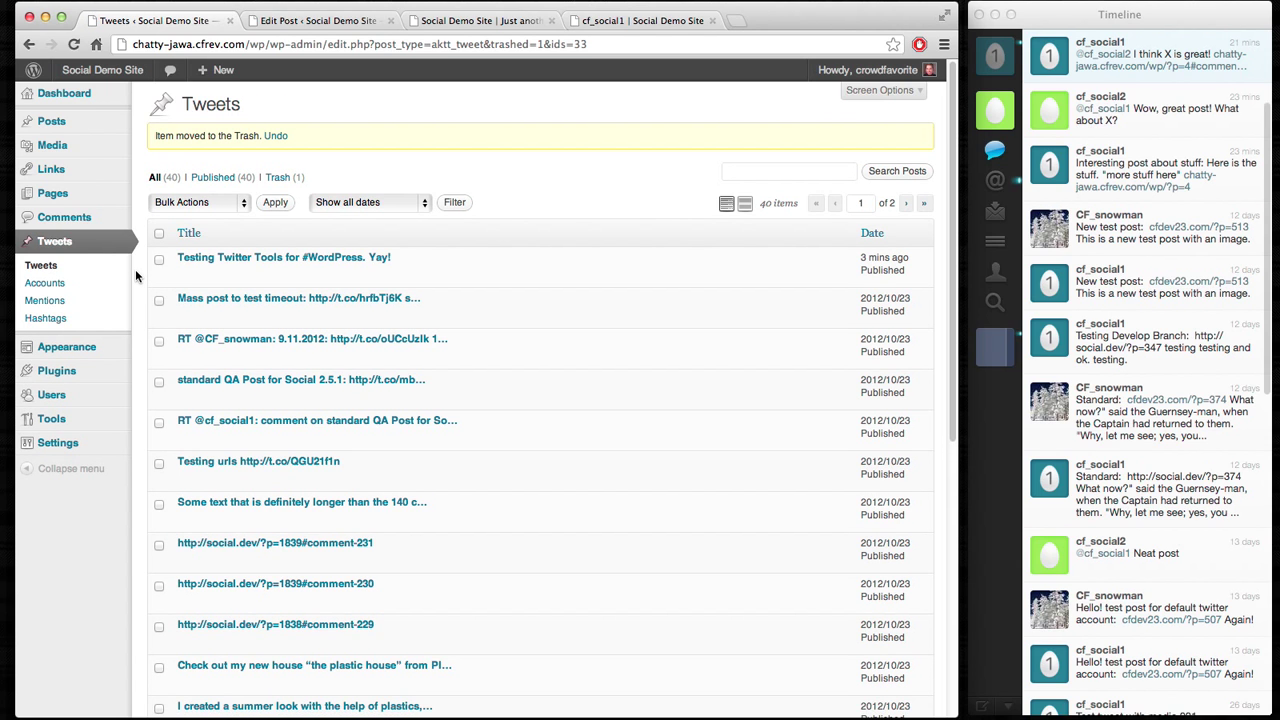
{"action": "type", "text": "alexking.org/tweets"}
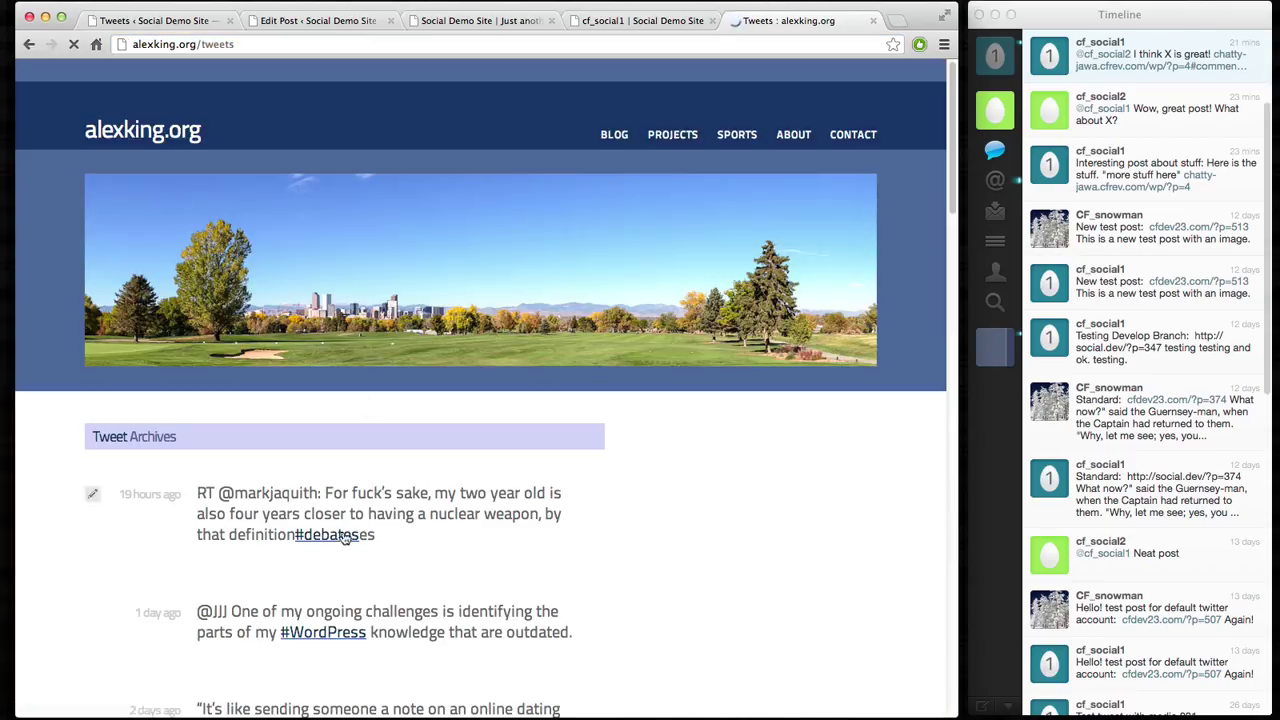
Step: Browse the alexking.org Tweet Archives and a tweet's permalink page, then go back to the list
{"action": "scroll", "scroll_direction": "down", "scroll_amount": 3}
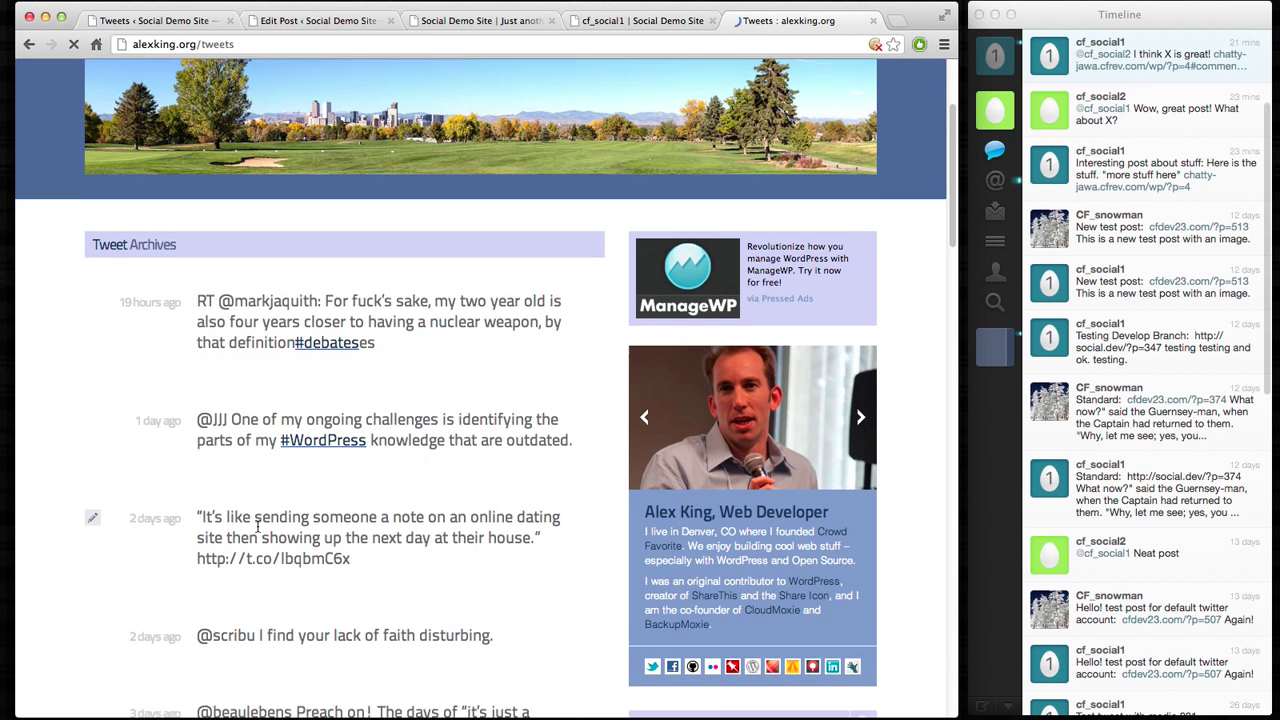
{"action": "scroll", "scroll_direction": "down", "scroll_amount": 3}
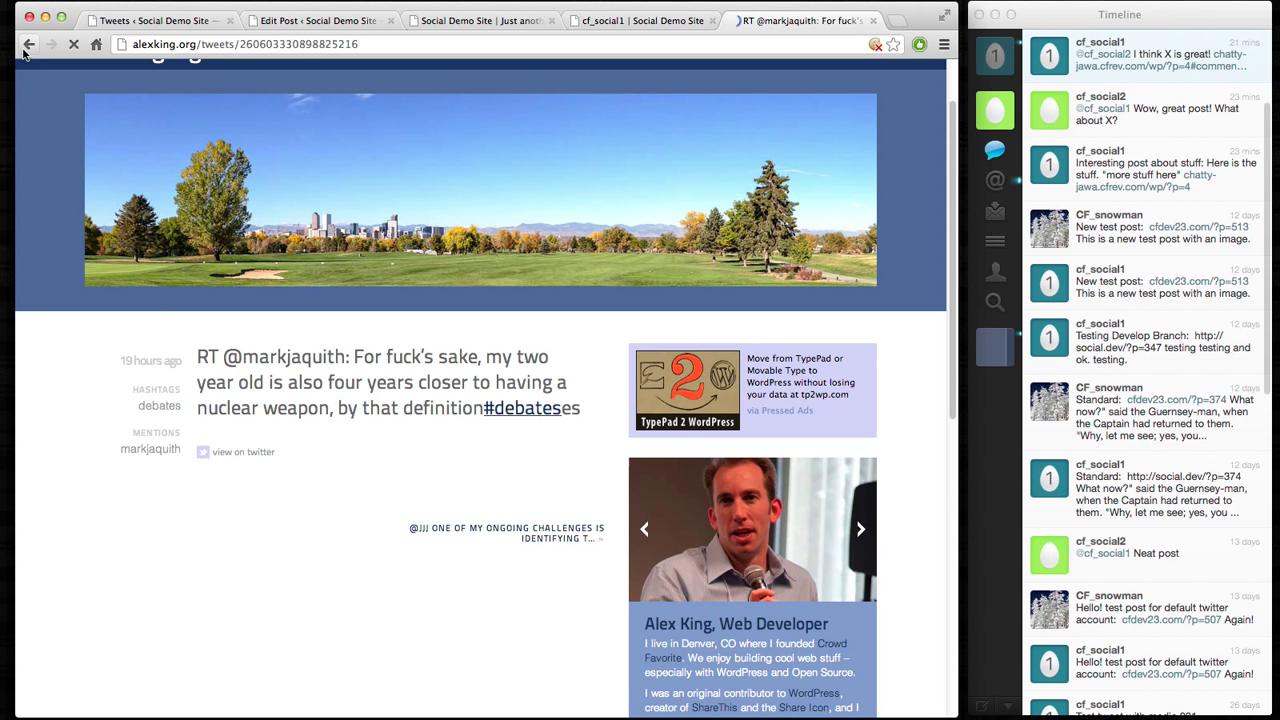
{"action": "left_click", "coordinate": [28, 44]}
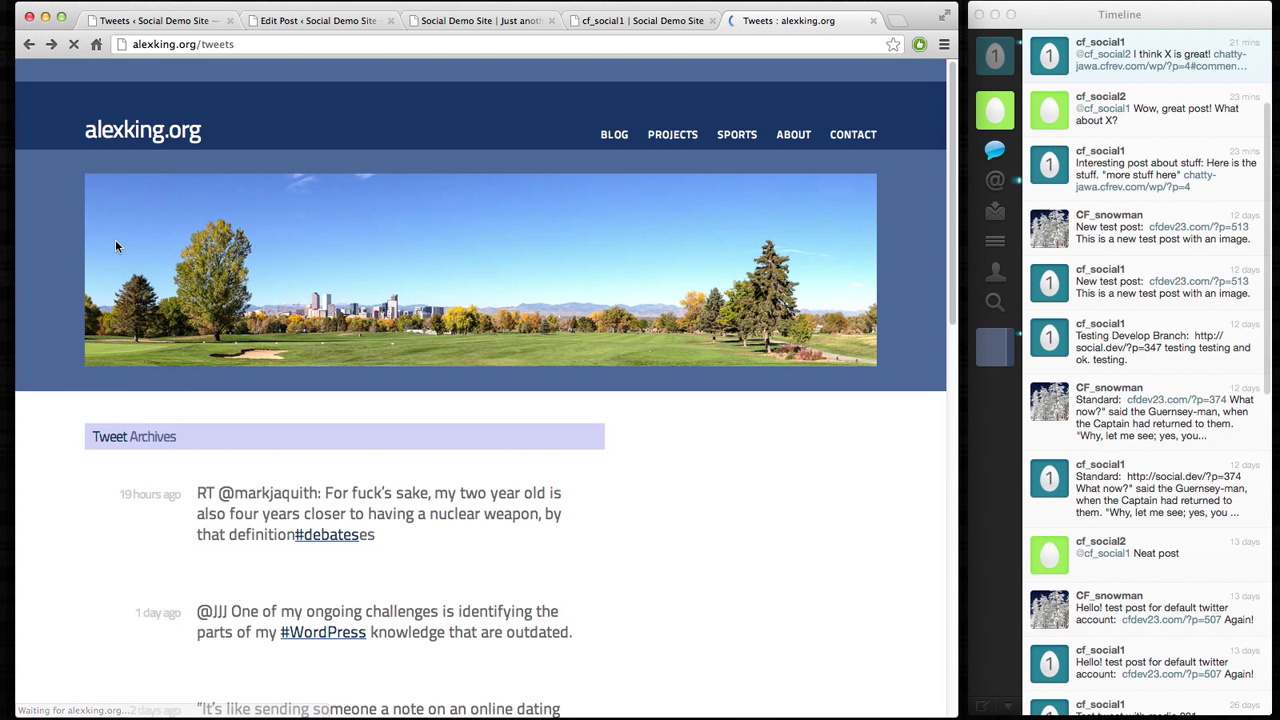
Step: Scroll further down the archive and open an archived reply's original conversation on Twitter
{"action": "scroll", "scroll_direction": "down", "scroll_amount": 3}
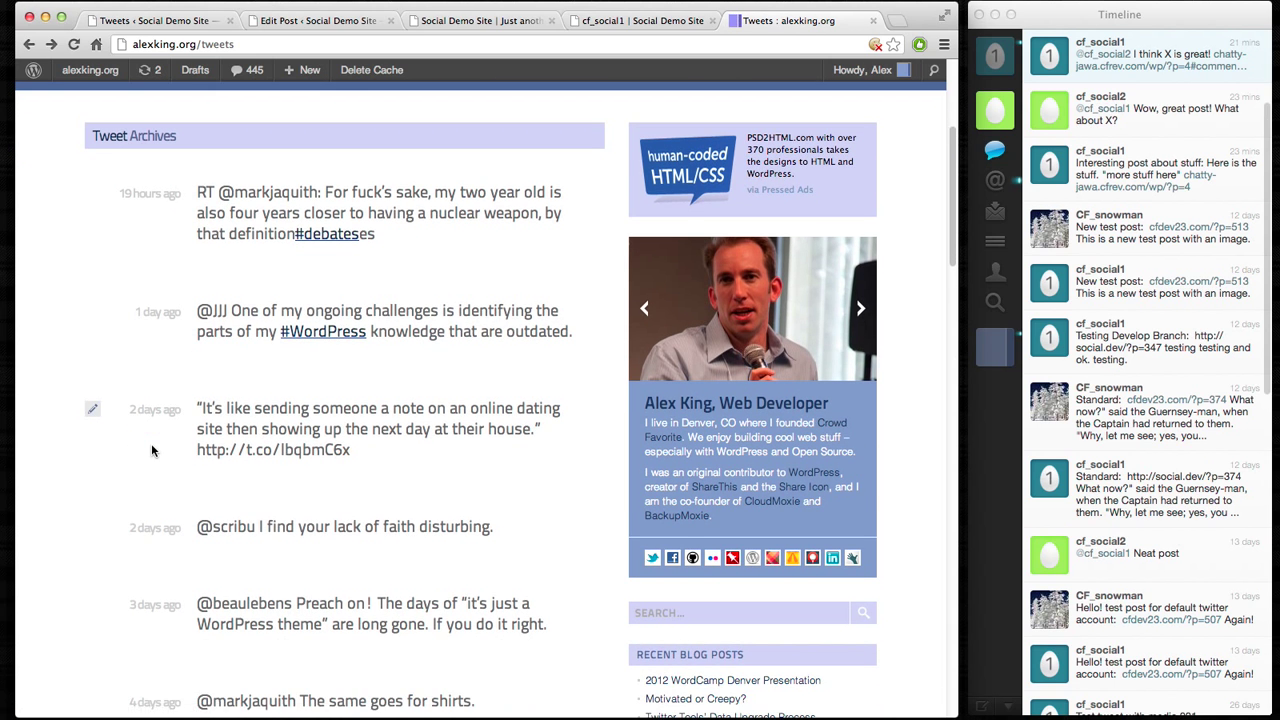
{"action": "scroll", "scroll_direction": "down", "scroll_amount": 3}
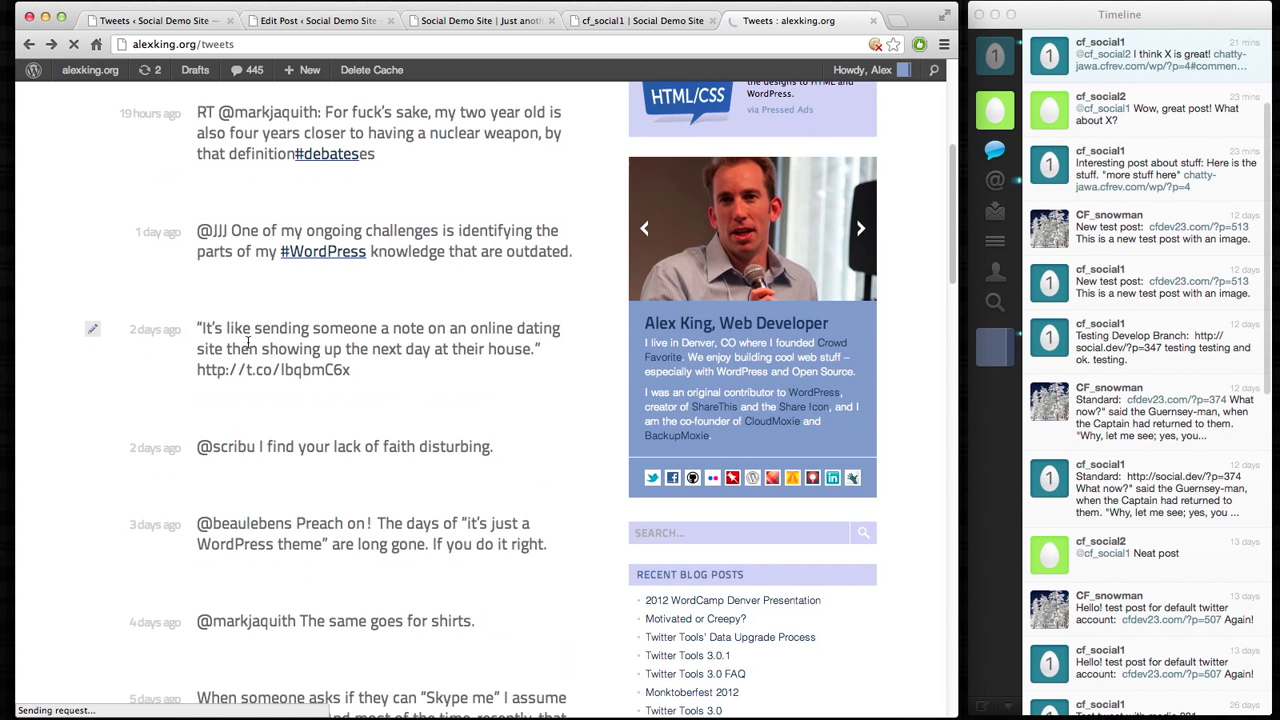
{"action": "scroll", "scroll_direction": "down", "scroll_amount": 3}
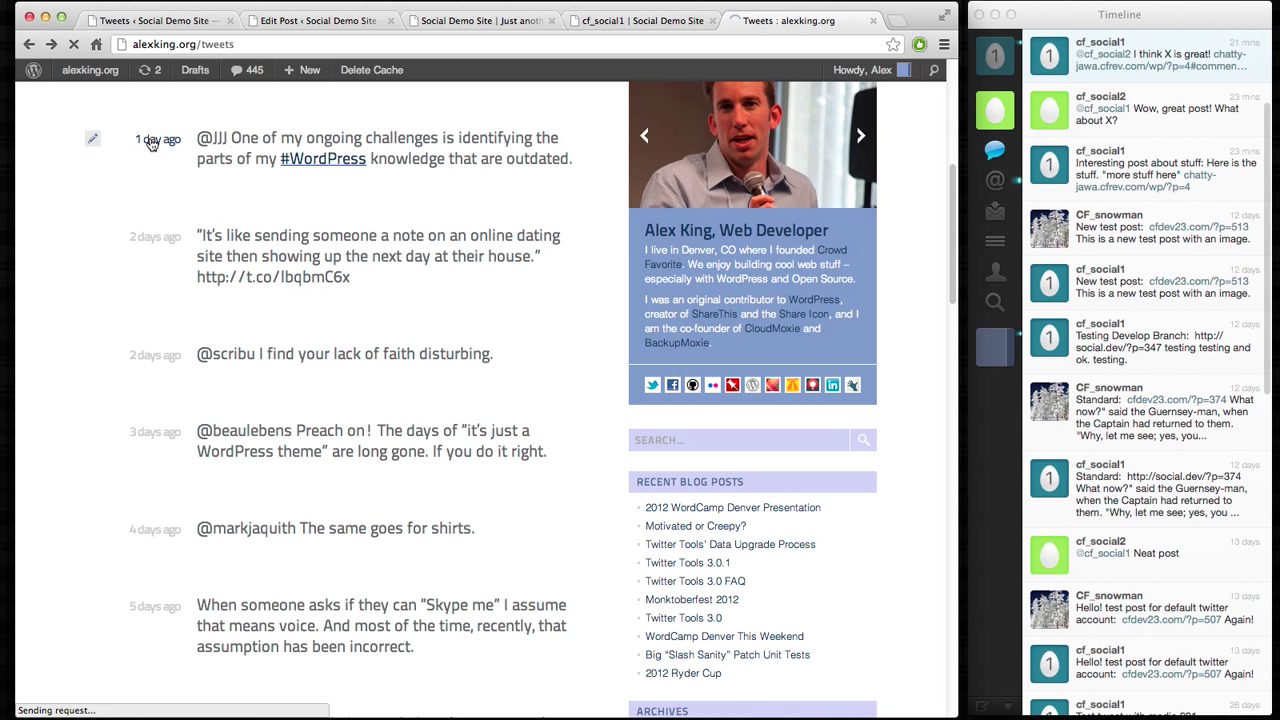
{"action": "left_click", "coordinate": [158, 140]}
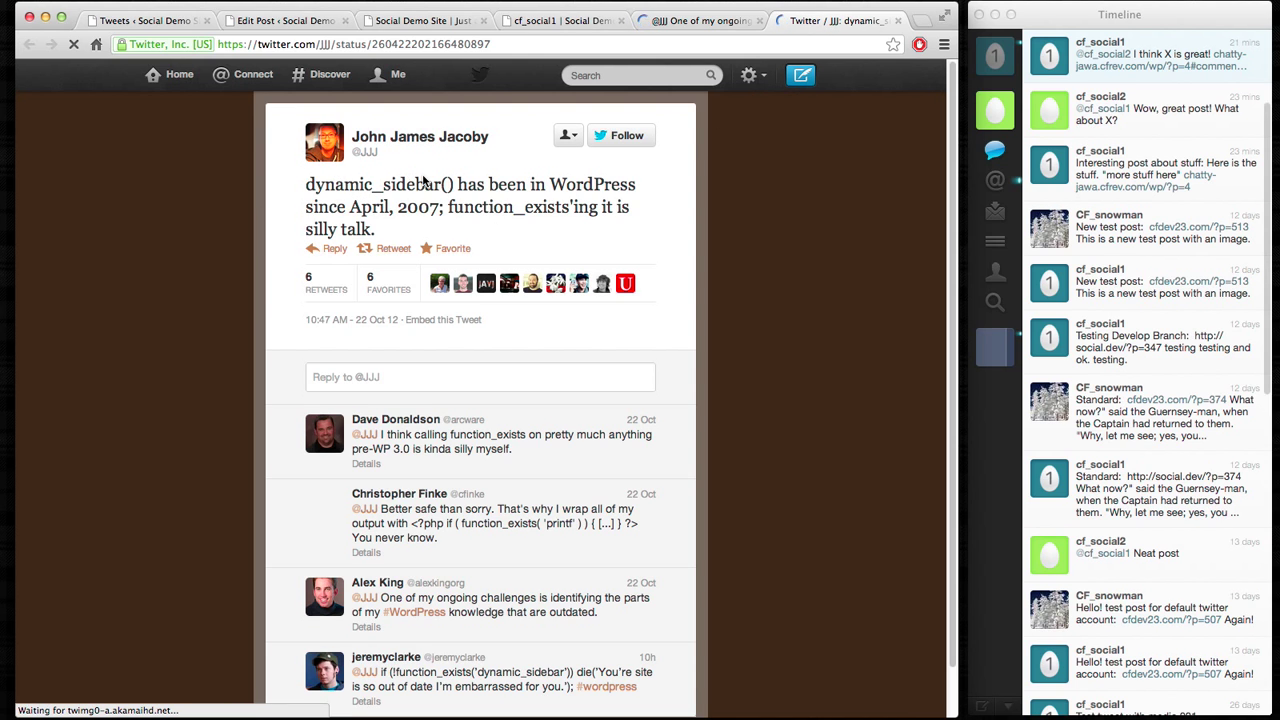
Step: Scroll the Twitter conversation to the dynamic_sidebar() tweet's replies, including Alex King's archived reply
{"action": "scroll", "scroll_direction": "down", "scroll_amount": 3}
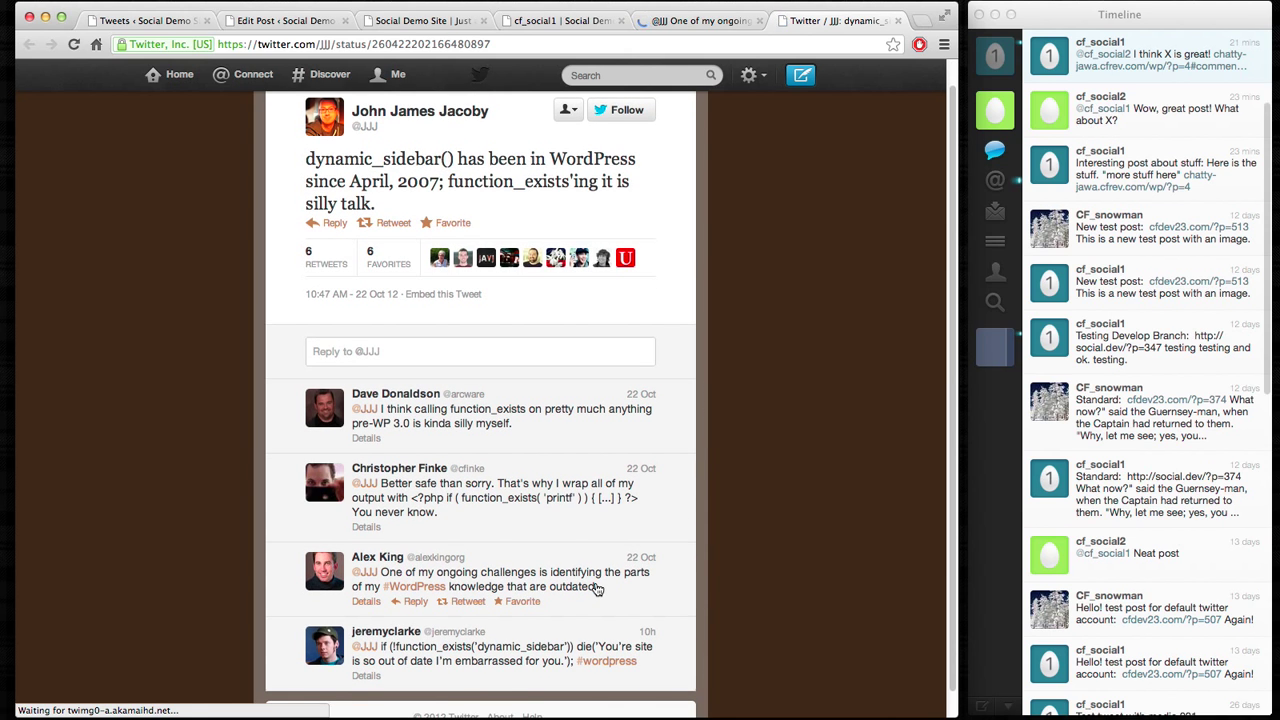
{"action": "mouse_move", "coordinate": [736, 36]}
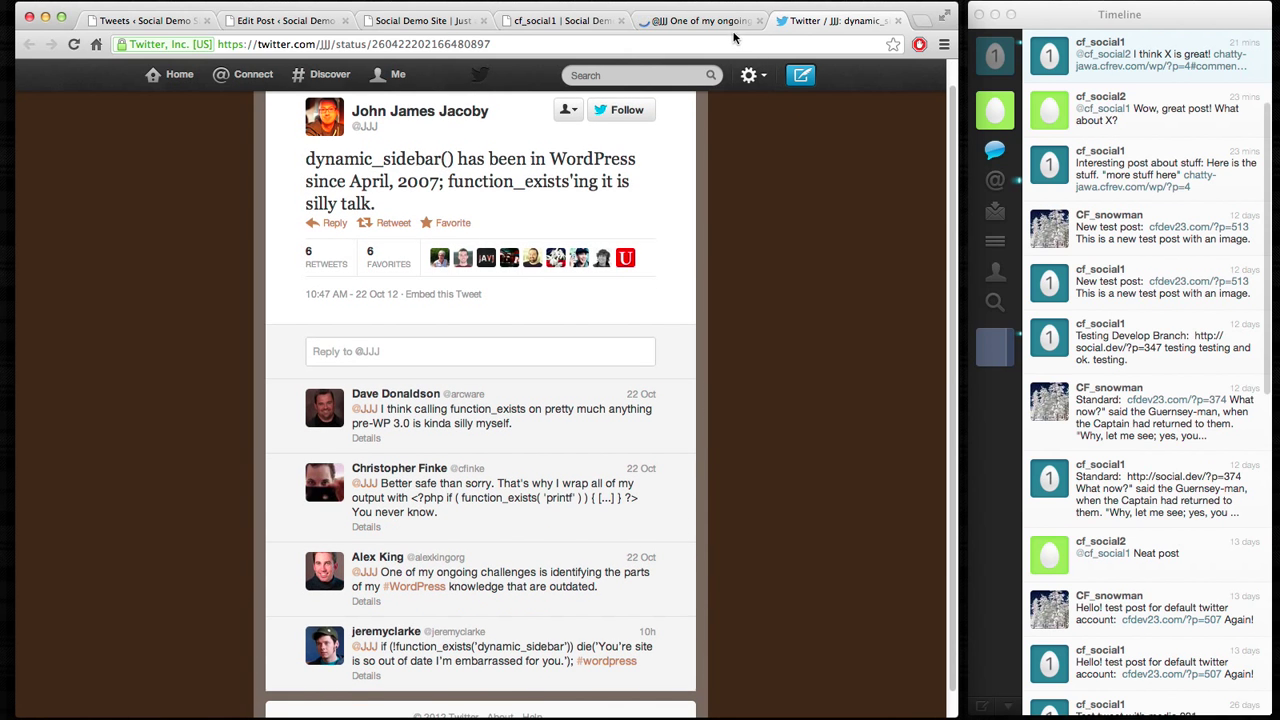